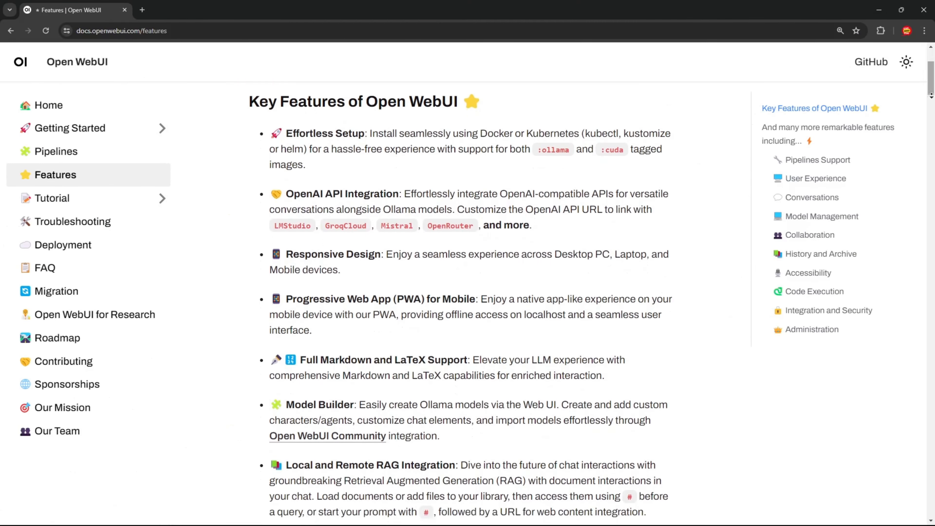
Generate an image from llama3's Homer Simpson eating a donut reply
{"action": "scroll", "scroll_direction": "down", "scroll_amount": 3}
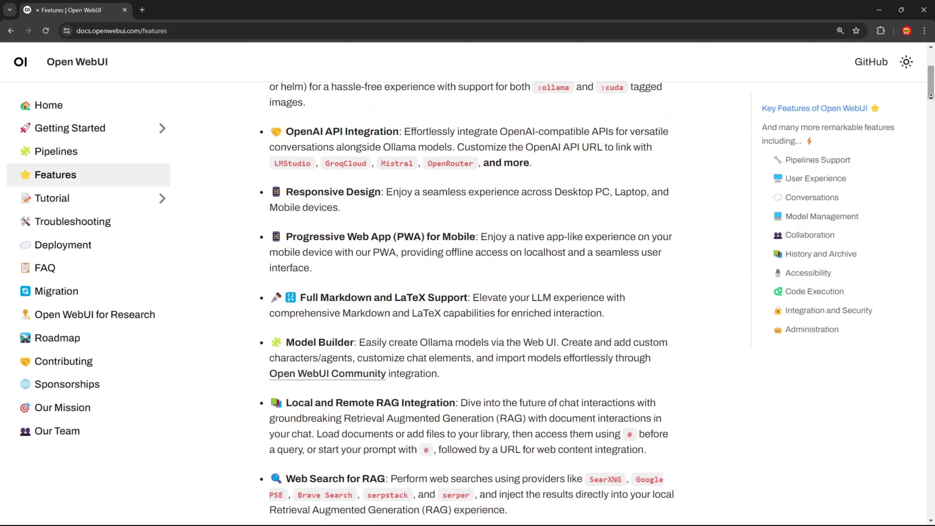
{"action": "scroll", "scroll_direction": "down", "scroll_amount": 3}
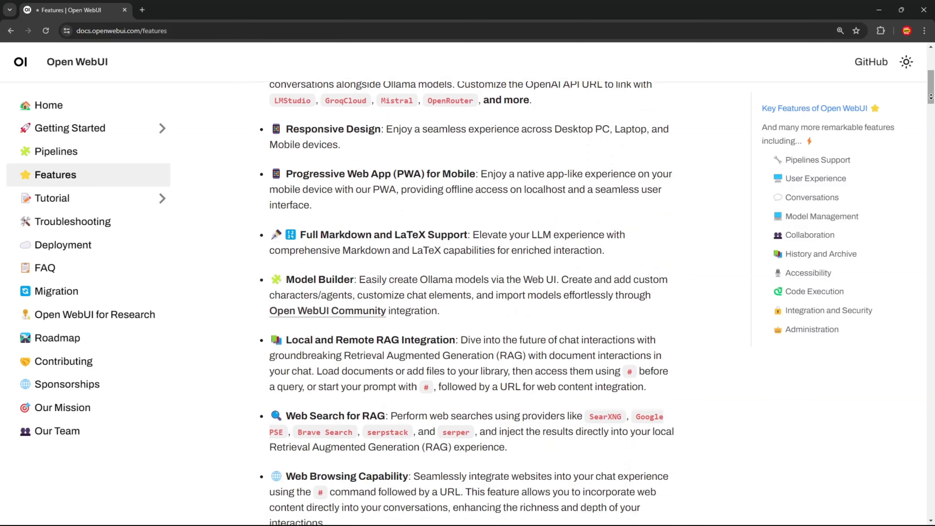
{"action": "scroll", "scroll_direction": "down", "scroll_amount": 3}
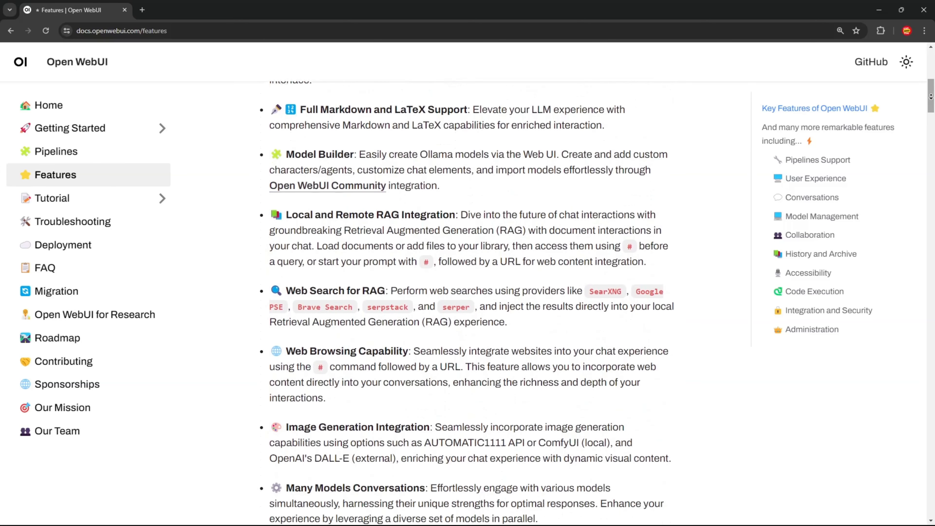
{"action": "scroll", "scroll_direction": "down", "scroll_amount": 3}
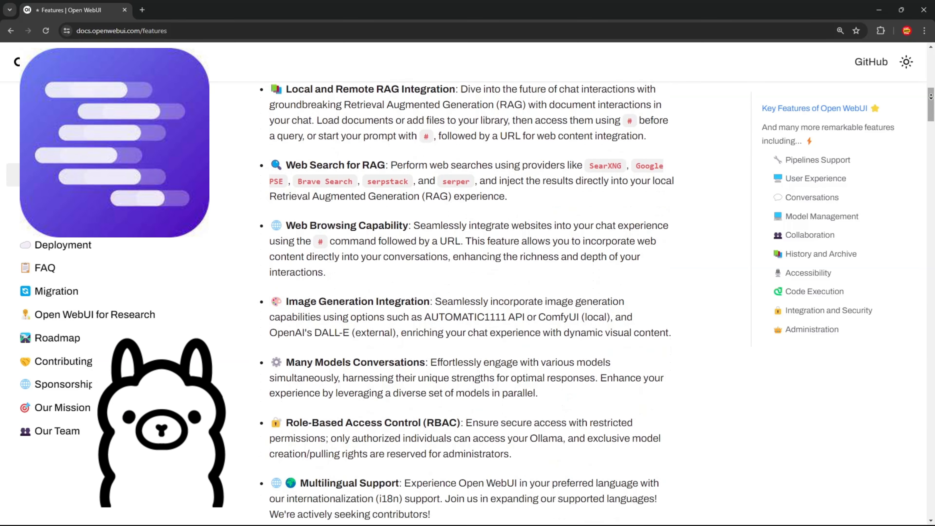
{"action": "scroll", "scroll_direction": "down", "scroll_amount": 3}
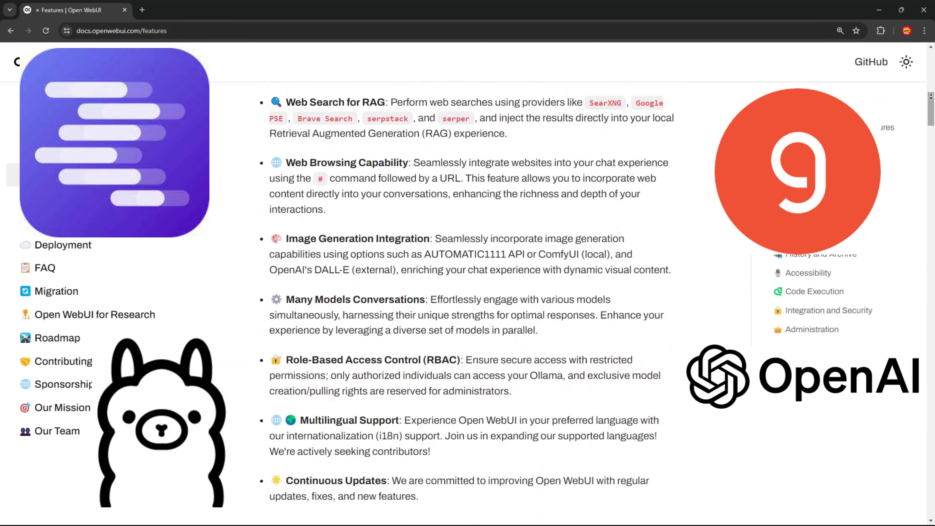
{"action": "scroll", "scroll_direction": "down", "scroll_amount": 3}
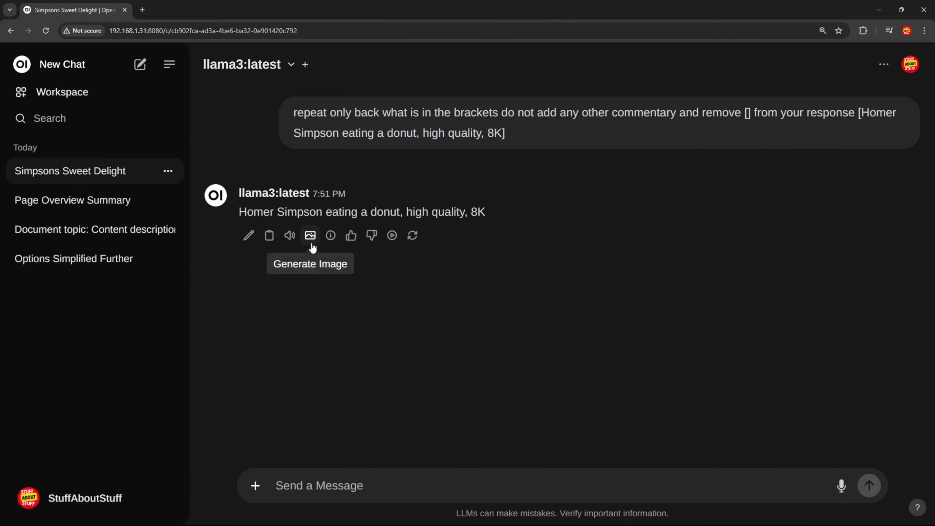
{"action": "mouse_move", "coordinate": [310, 235]}
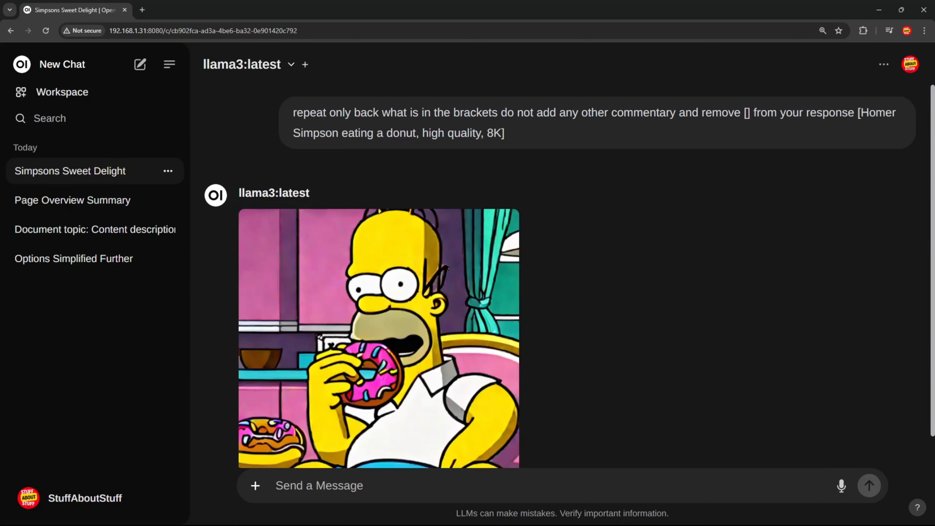
{"action": "left_click", "coordinate": [378, 338]}
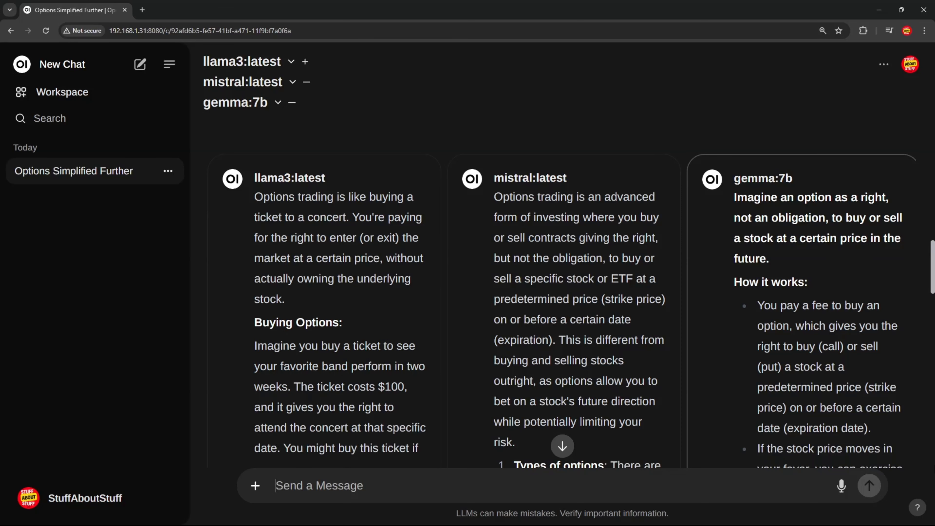
Review the multi-model and llava image-description chats, then show the model list
{"action": "scroll", "scroll_direction": "down", "scroll_amount": 3}
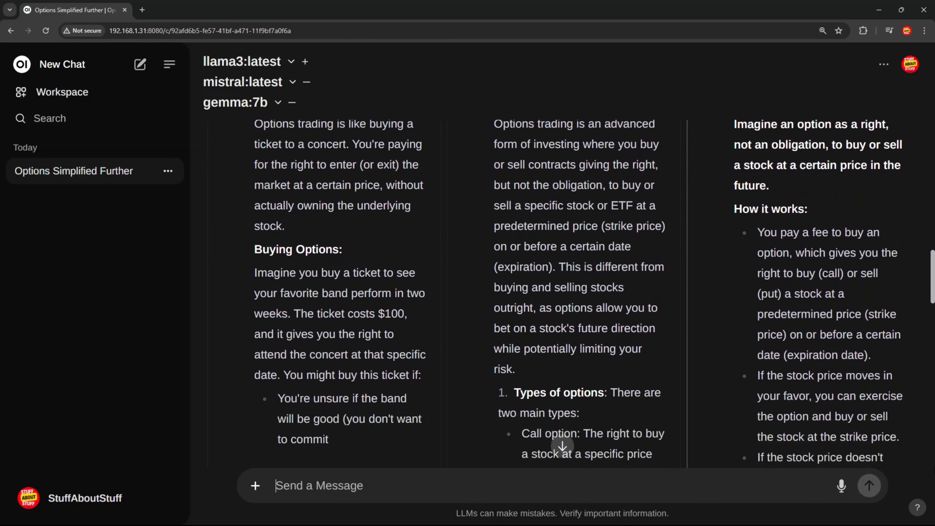
{"action": "scroll", "scroll_direction": "down", "scroll_amount": 3}
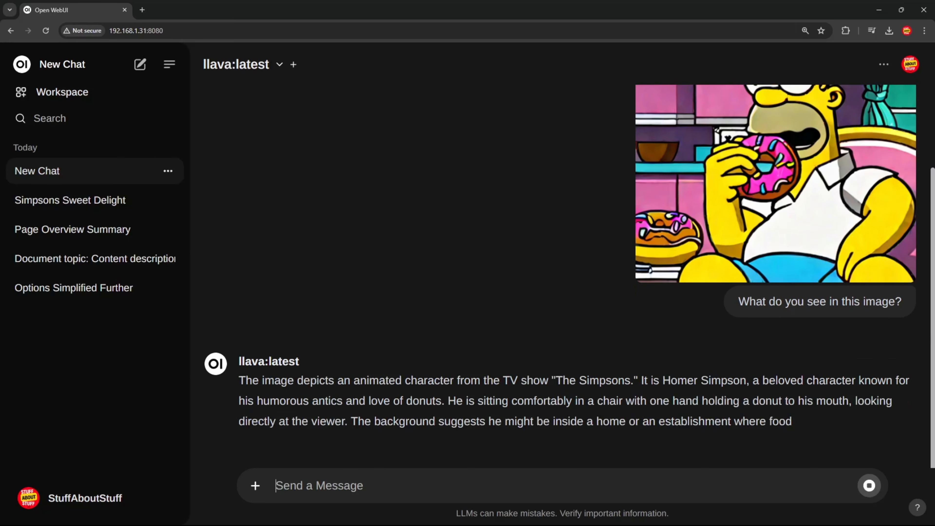
{"action": "left_click", "coordinate": [141, 64]}
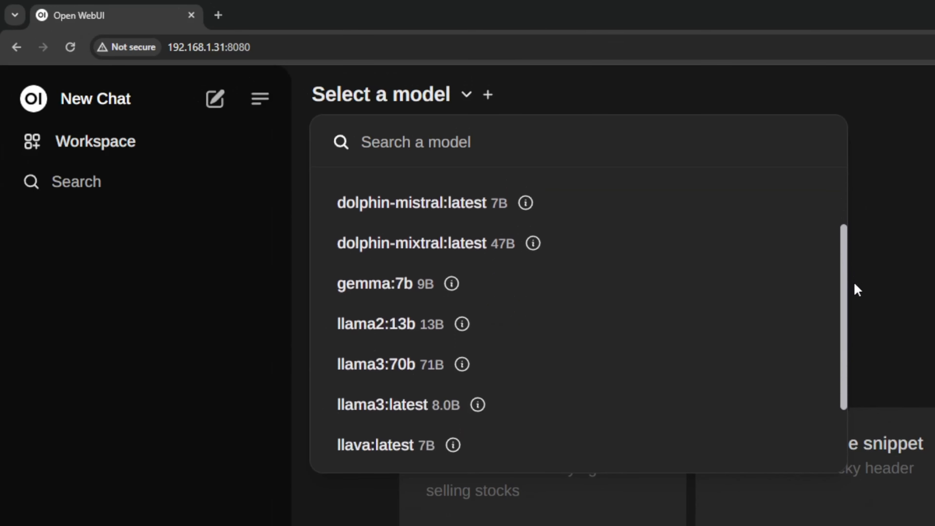
Ask llama3:latest to explain options trading in simple terms
{"action": "scroll", "scroll_direction": "down", "scroll_amount": 3}
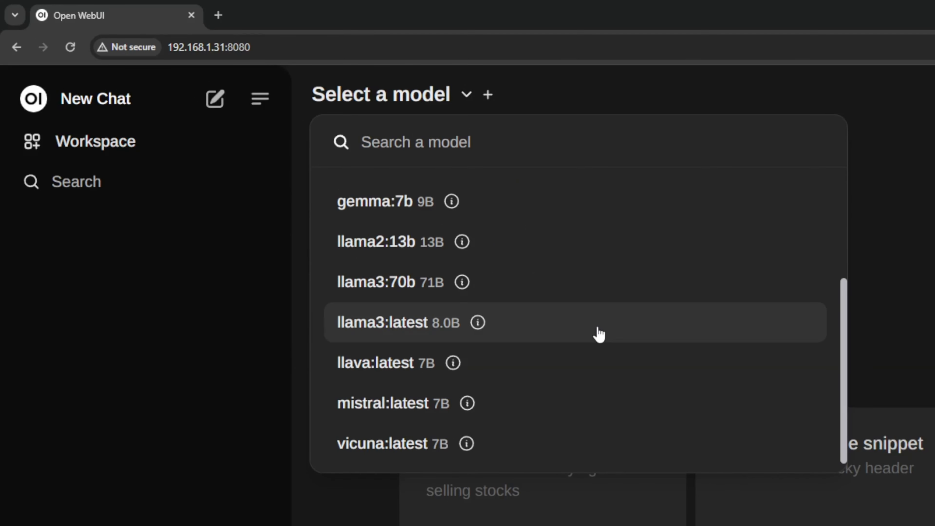
{"action": "left_click", "coordinate": [396, 322]}
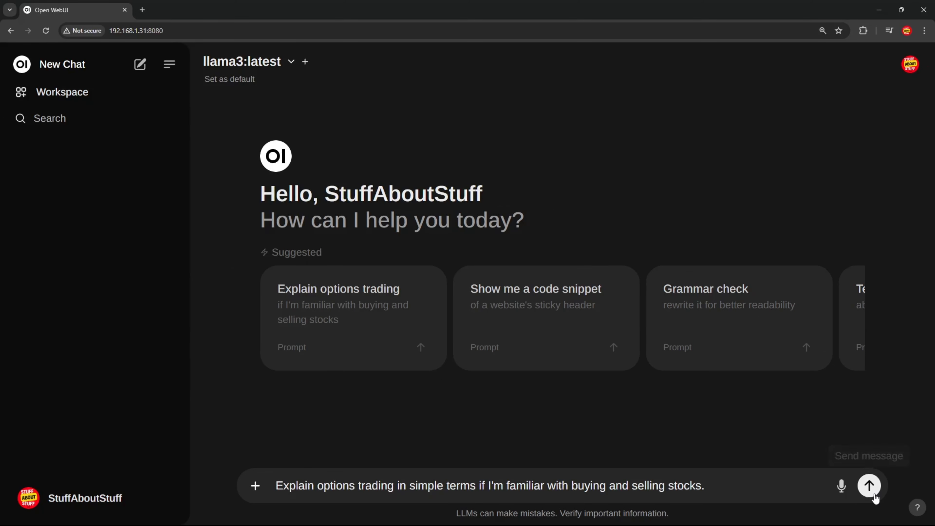
{"action": "left_click", "coordinate": [868, 486]}
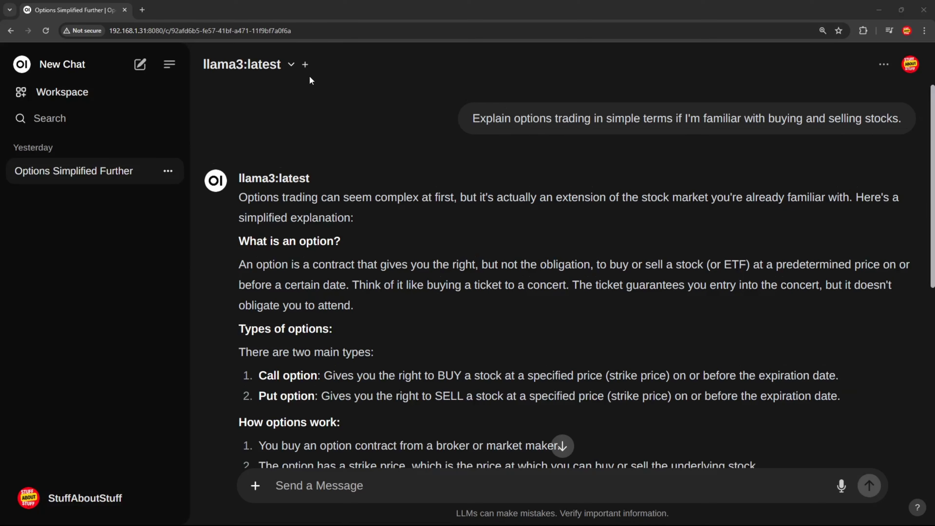
Add mistral:latest and gemma:7b as second and third models alongside llama3
{"action": "left_click", "coordinate": [304, 61]}
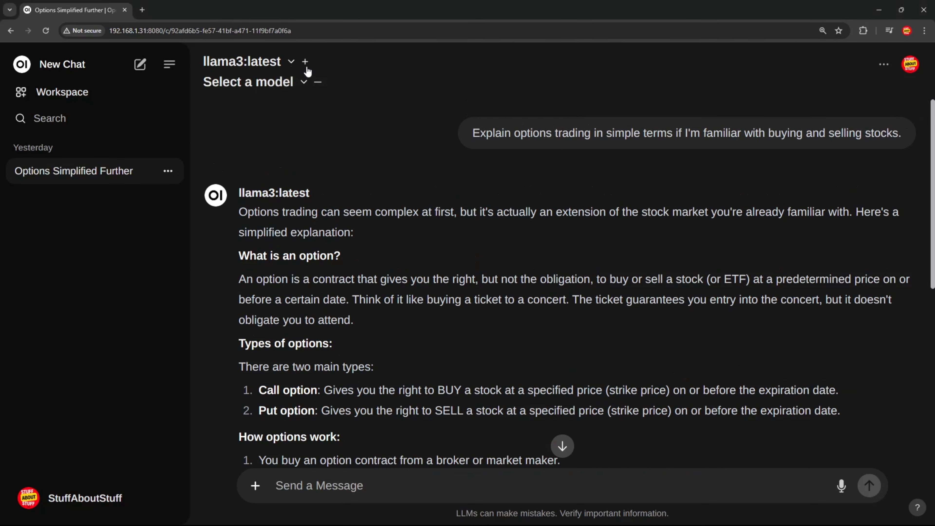
{"action": "left_click", "coordinate": [247, 82]}
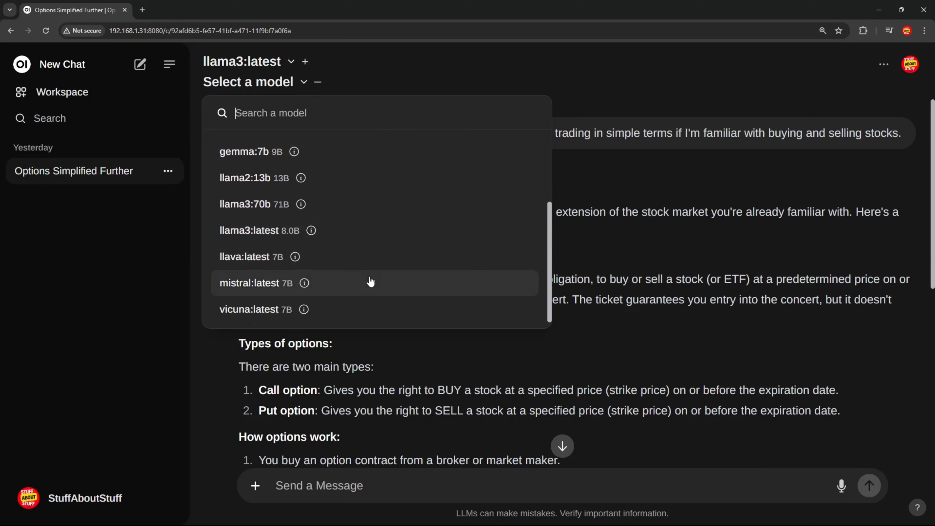
{"action": "left_click", "coordinate": [256, 283]}
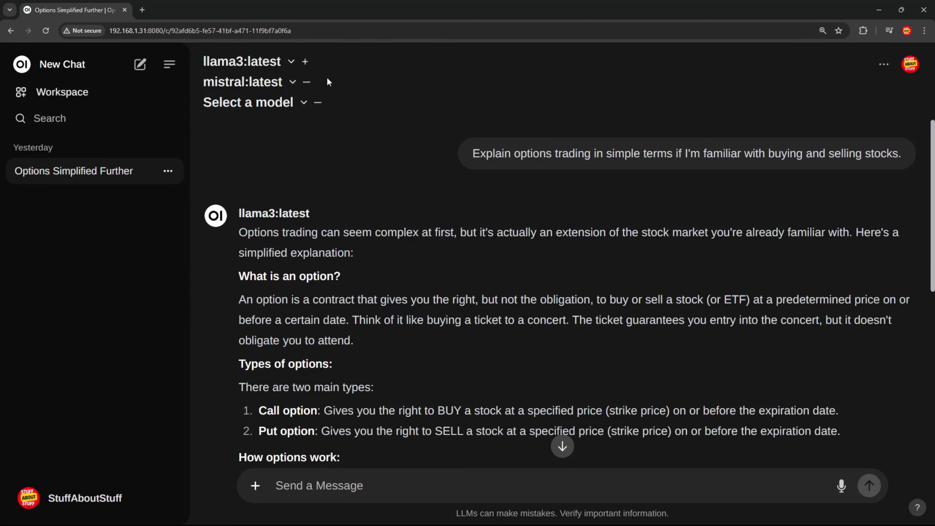
{"action": "left_click", "coordinate": [247, 102]}
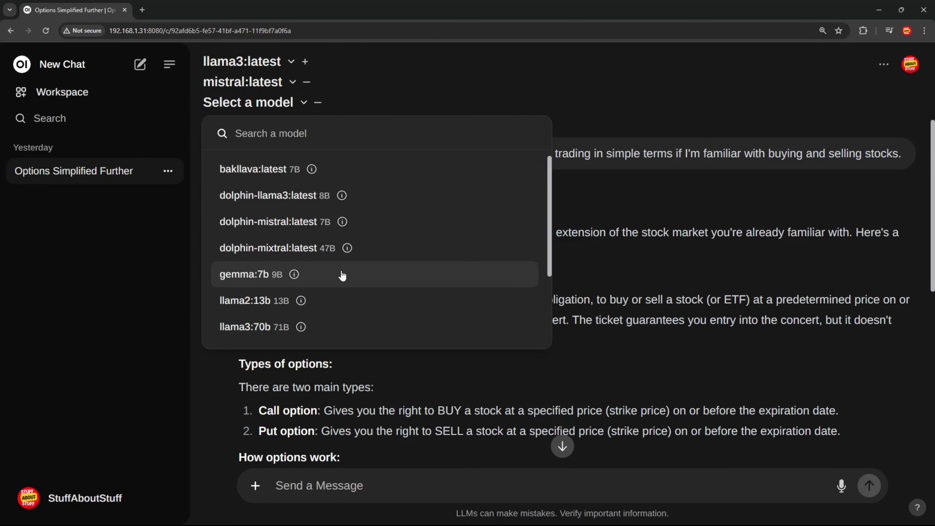
{"action": "left_click", "coordinate": [251, 274]}
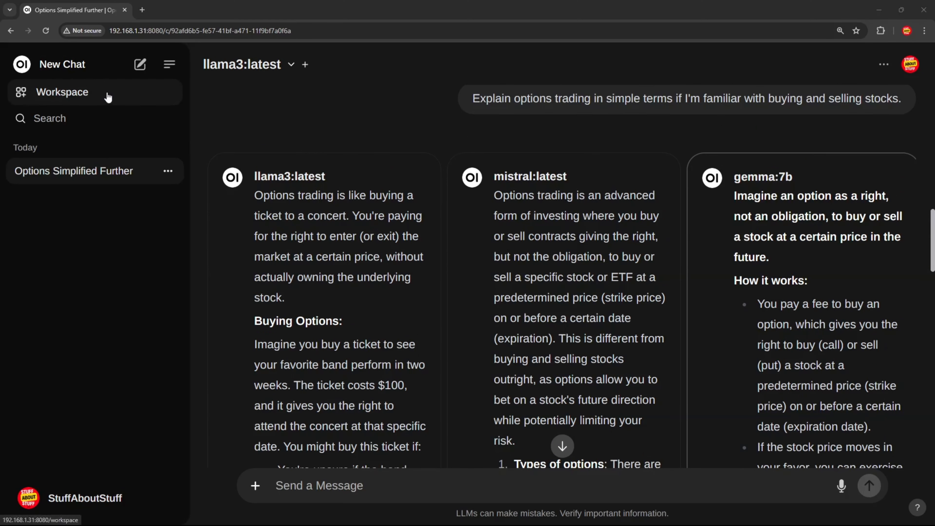
Go to the Workspace Documents section and start adding a new document
{"action": "left_click", "coordinate": [62, 92]}
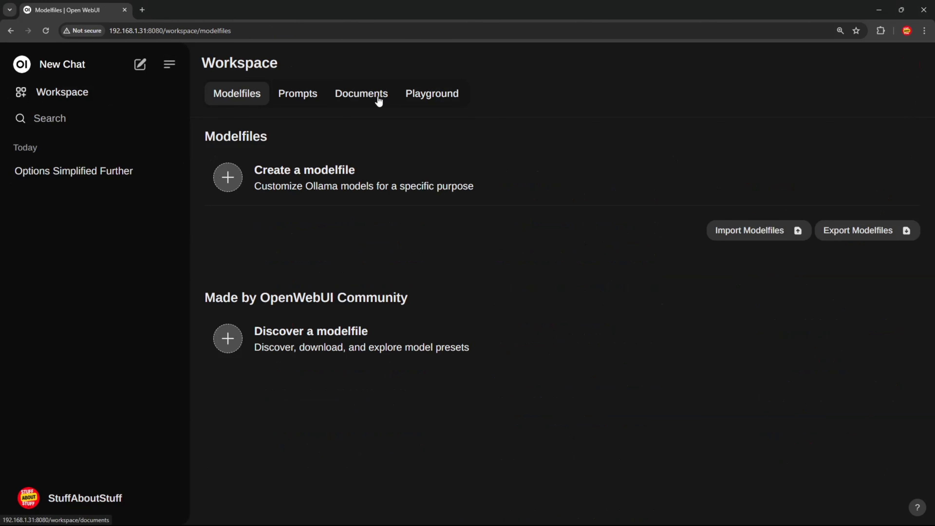
{"action": "left_click", "coordinate": [360, 93]}
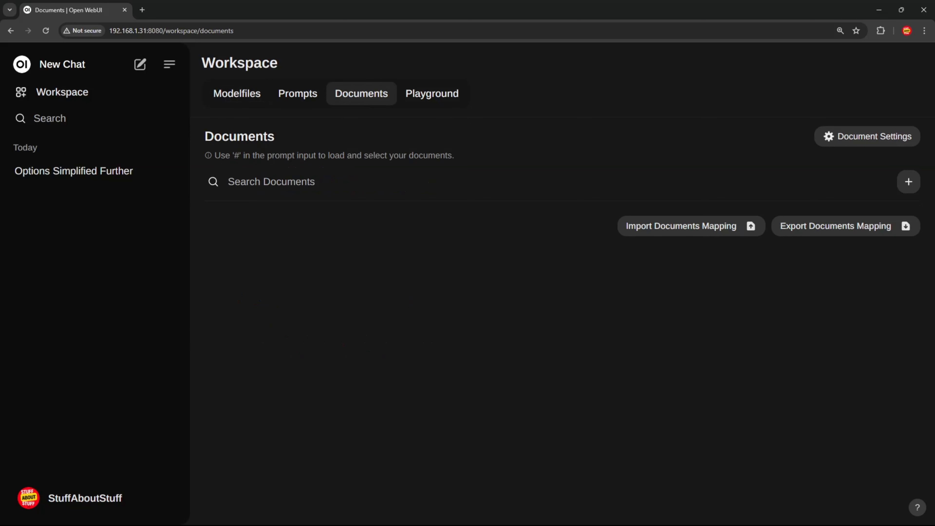
{"action": "mouse_move", "coordinate": [914, 208]}
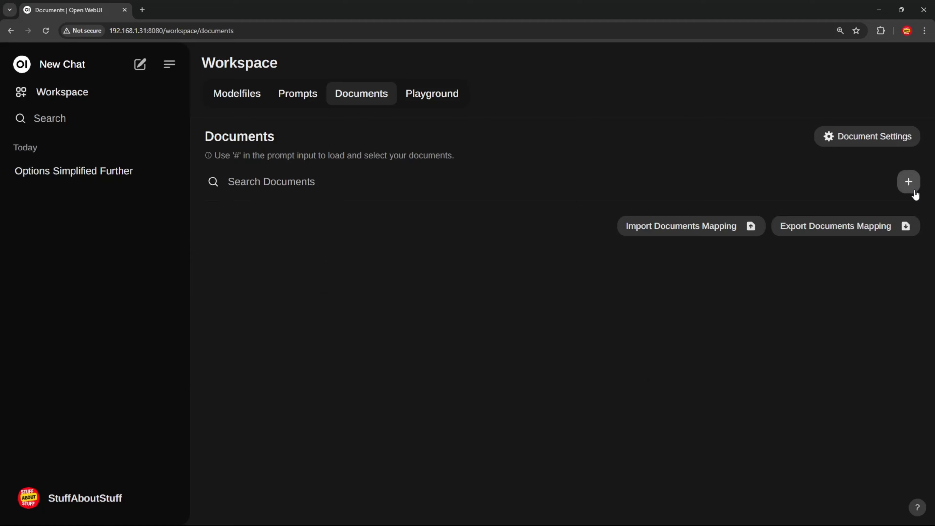
{"action": "left_click", "coordinate": [908, 182]}
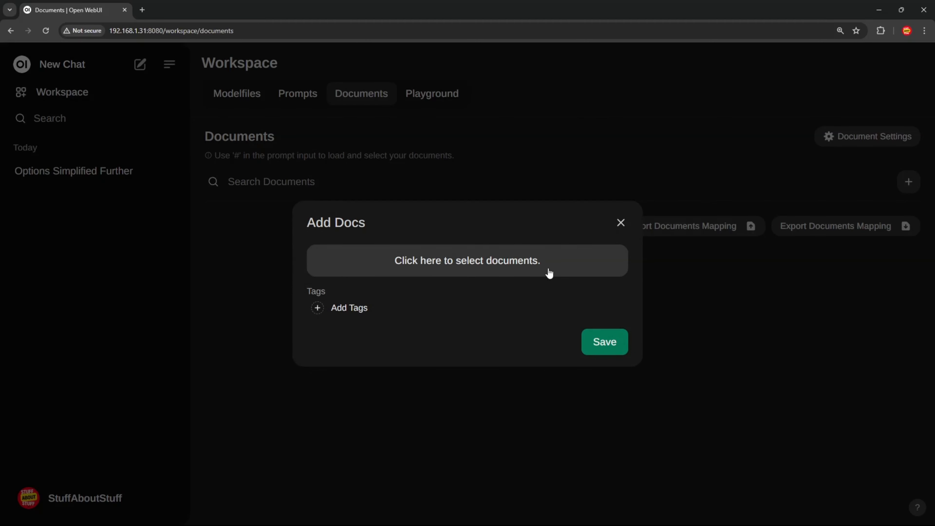
Upload the GeForce RTX 3060 spec sheet PDF and save it to the library
{"action": "left_click", "coordinate": [467, 260]}
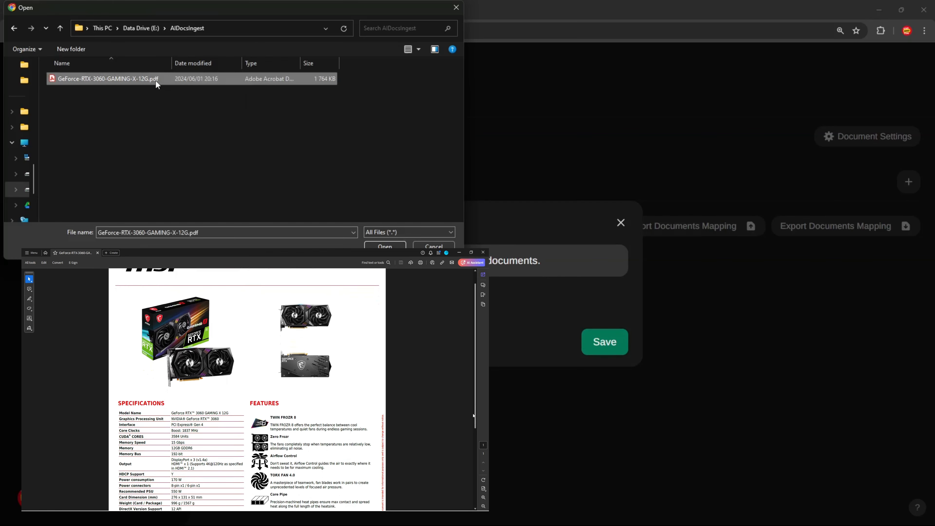
{"action": "scroll", "scroll_direction": "down", "scroll_amount": 3}
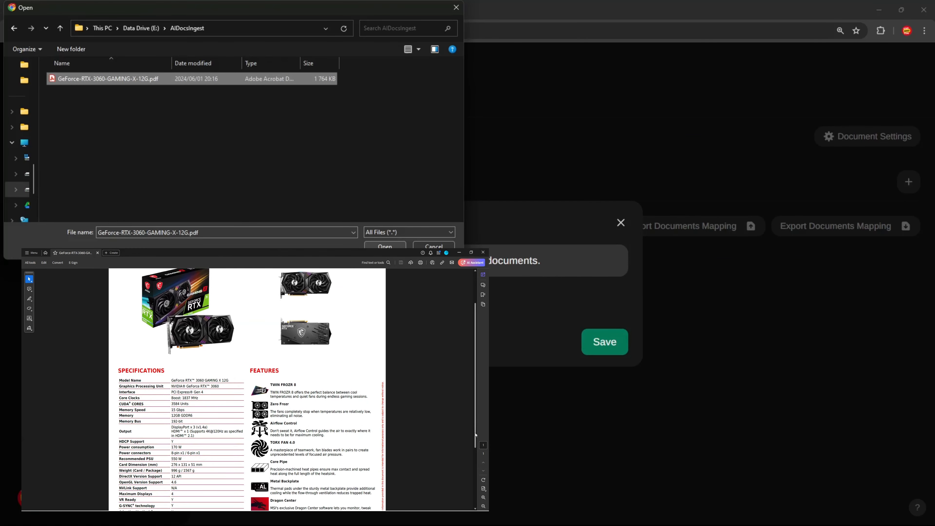
{"action": "left_click", "coordinate": [384, 245]}
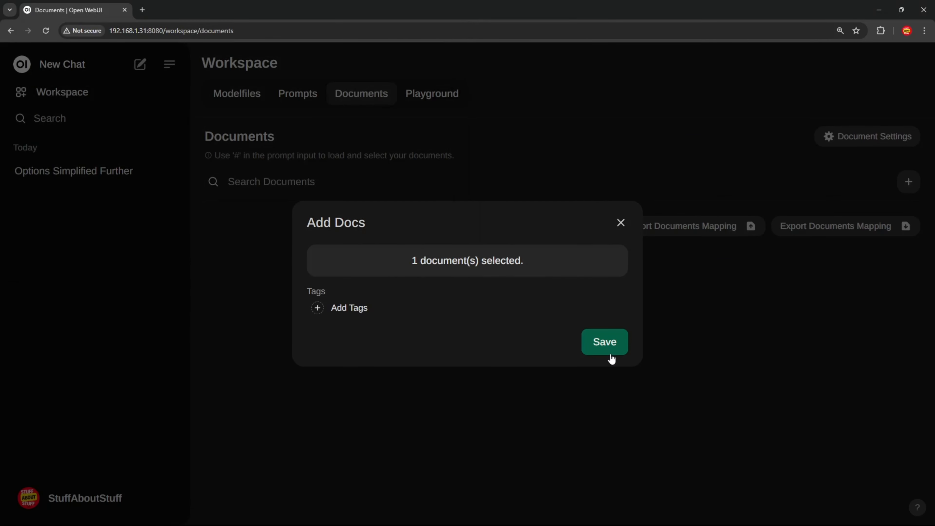
{"action": "left_click", "coordinate": [604, 342]}
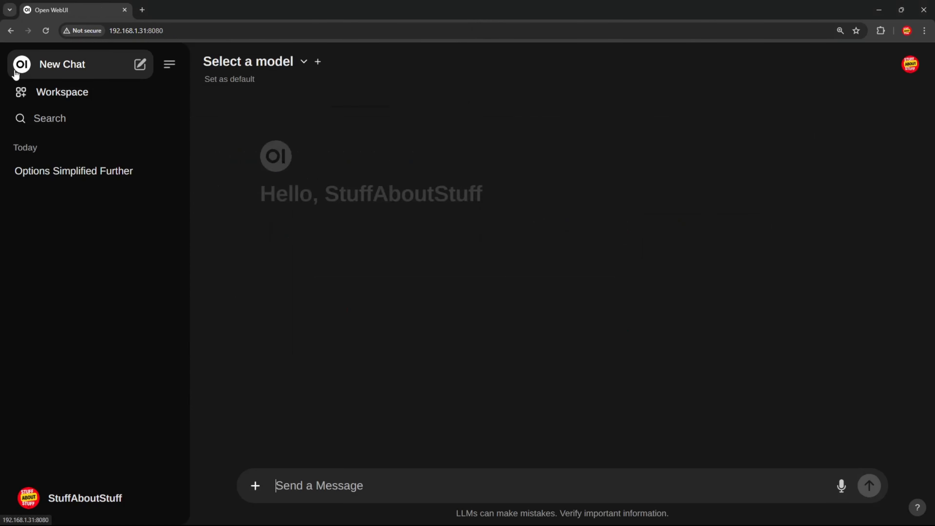
Attach the GeForce RTX 3060 PDF with # and ask mistral what the document is about
{"action": "left_click", "coordinate": [303, 61]}
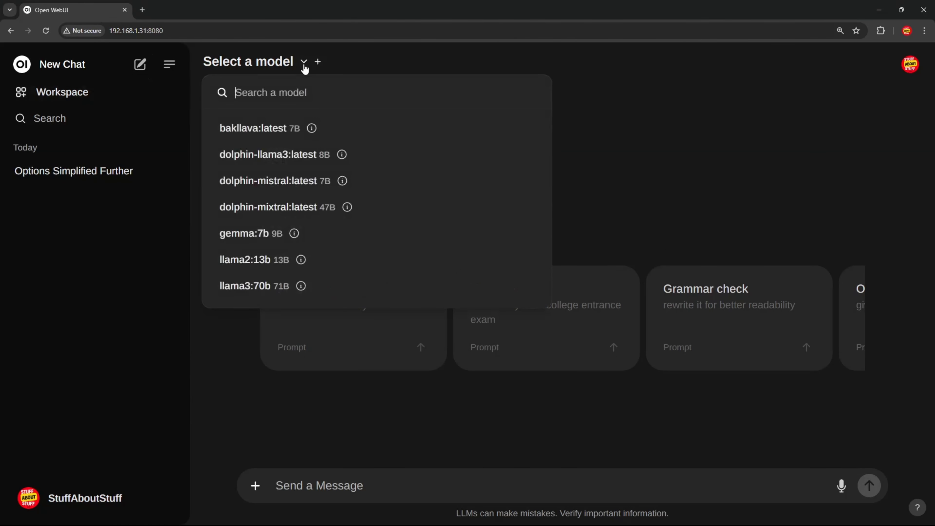
{"action": "scroll", "scroll_direction": "down", "scroll_amount": 3}
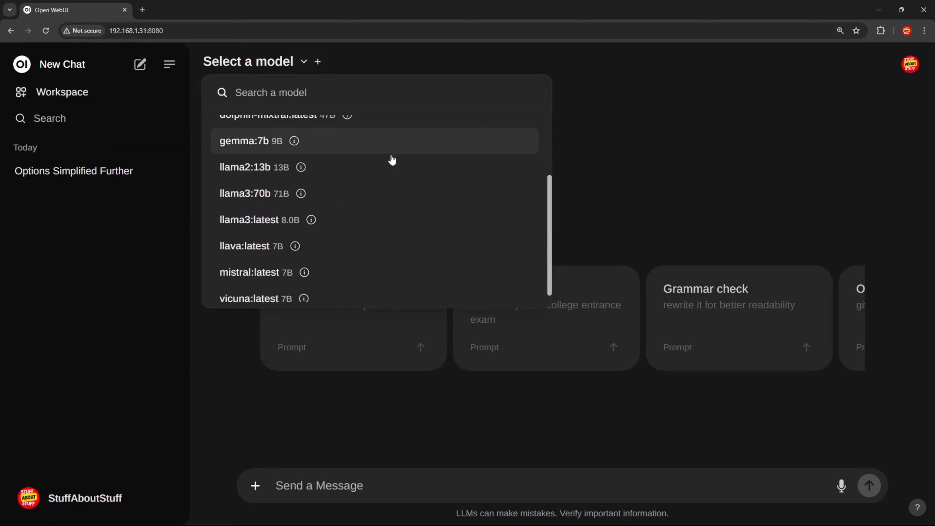
{"action": "left_click", "coordinate": [250, 272]}
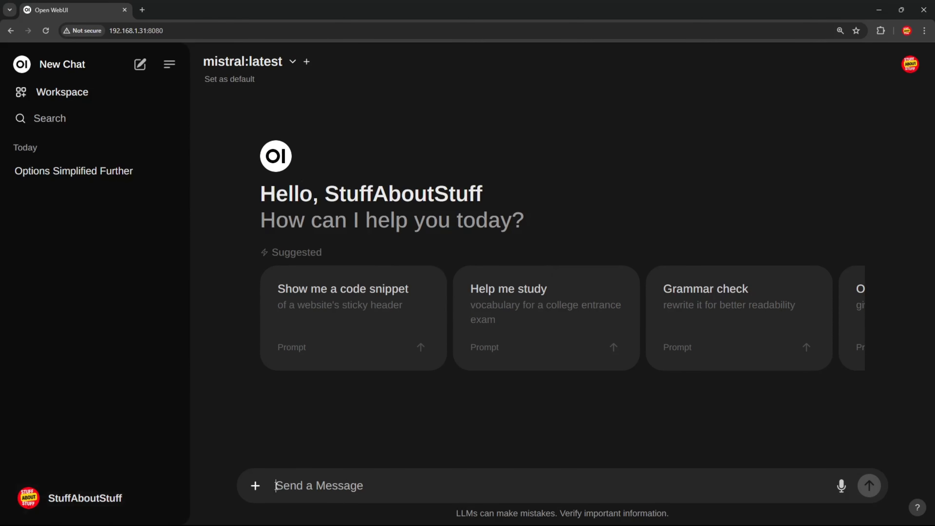
{"action": "type", "text": "#"}
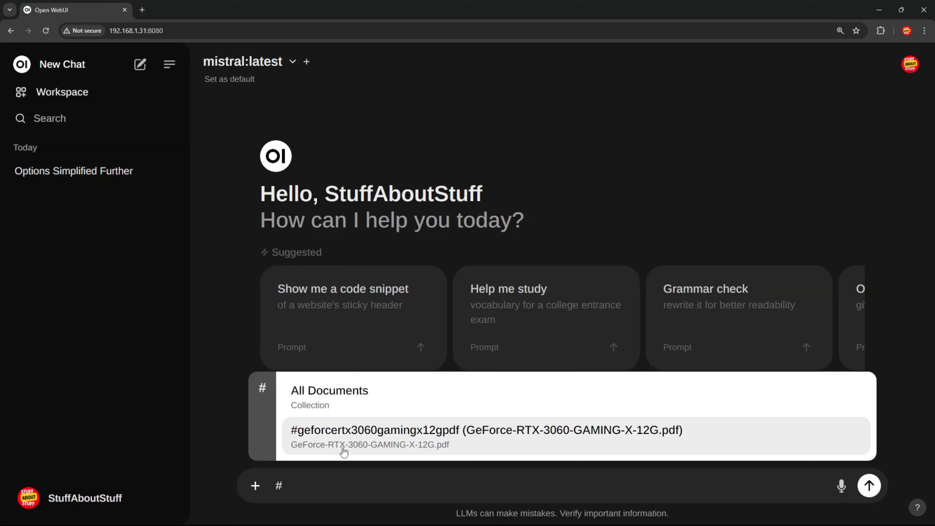
{"action": "left_click", "coordinate": [486, 430]}
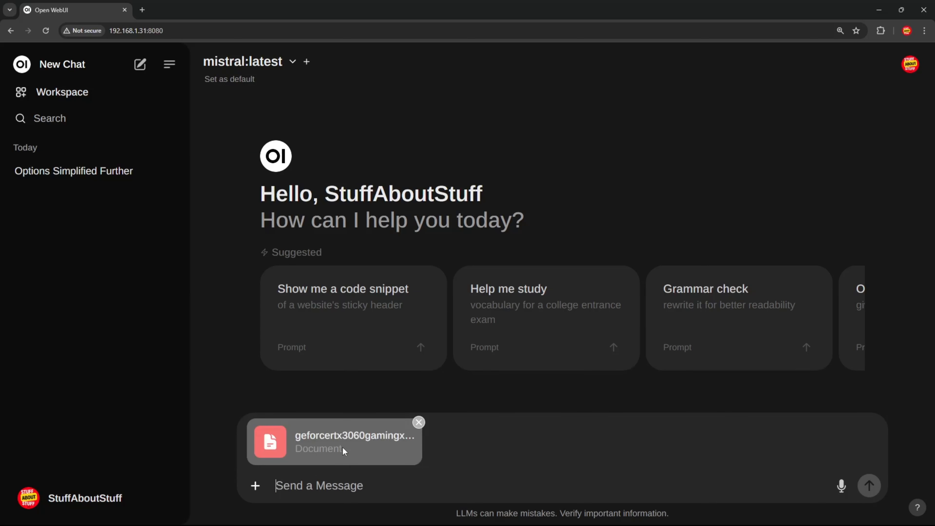
{"action": "type", "text": "What is this documen"}
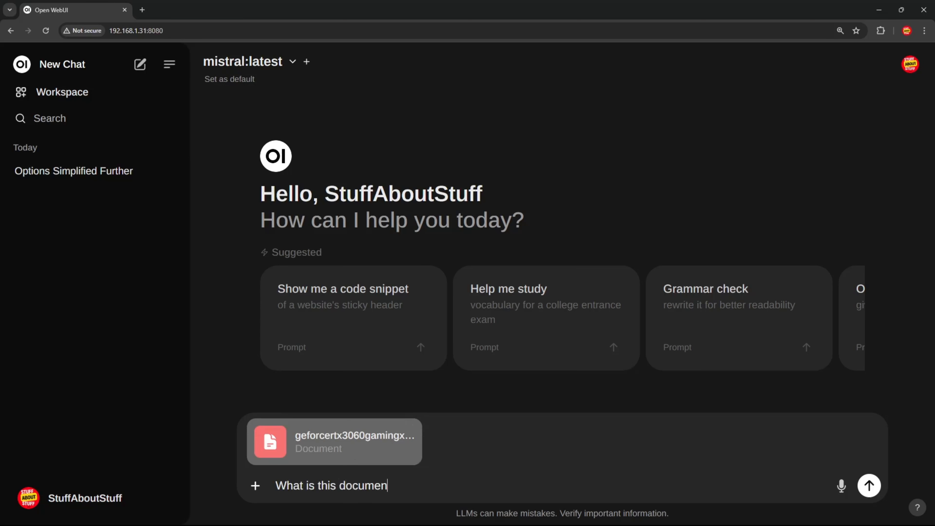
{"action": "left_click", "coordinate": [868, 485]}
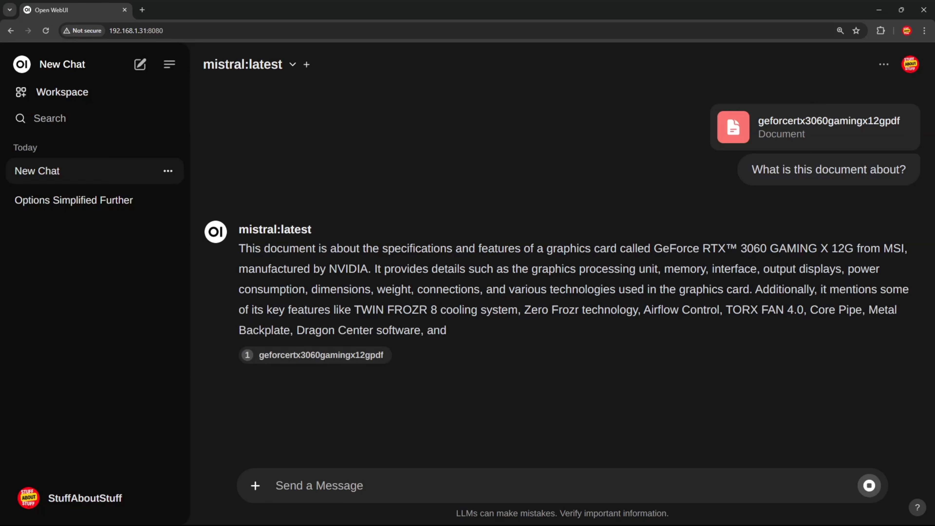
Ask how many CUDA cores the card has
{"action": "type", "text": "How many Cuda Cores does the card"}
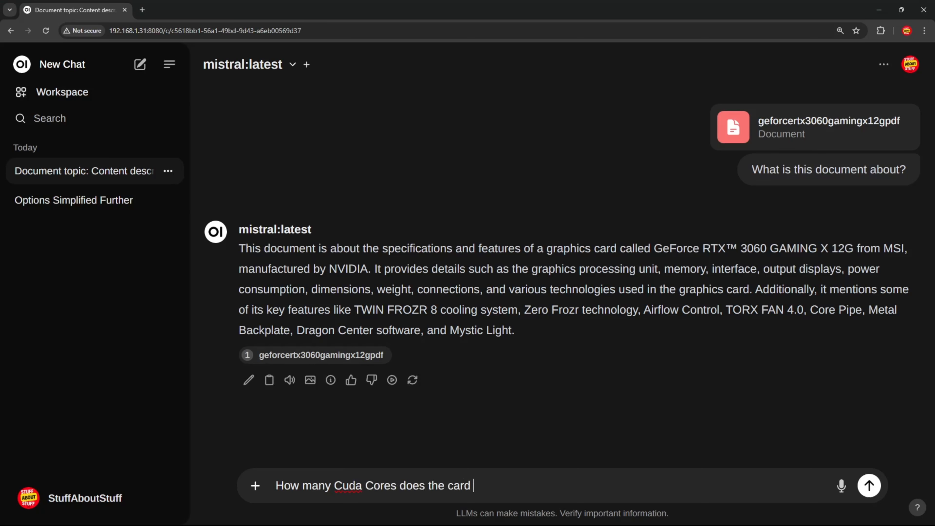
{"action": "left_click", "coordinate": [868, 485]}
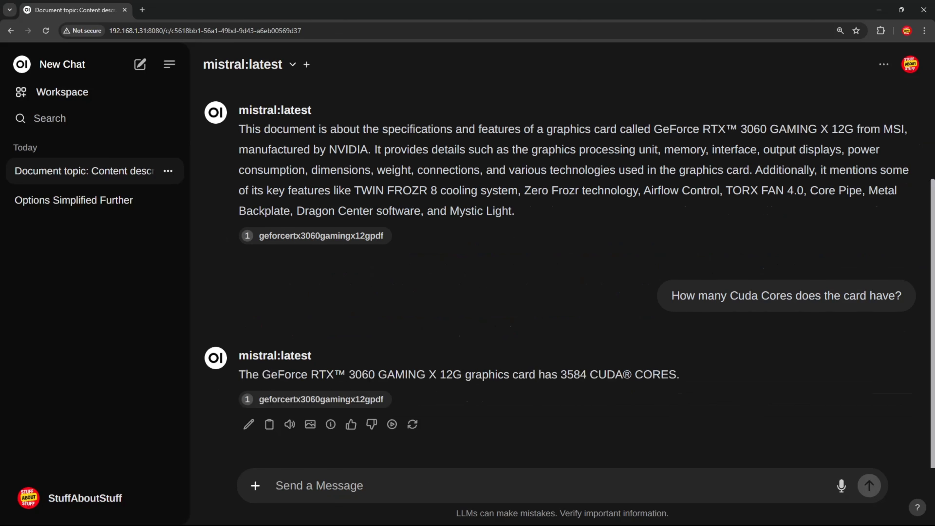
Start a fresh chat and choose llama3:latest as the model
{"action": "left_click", "coordinate": [61, 64]}
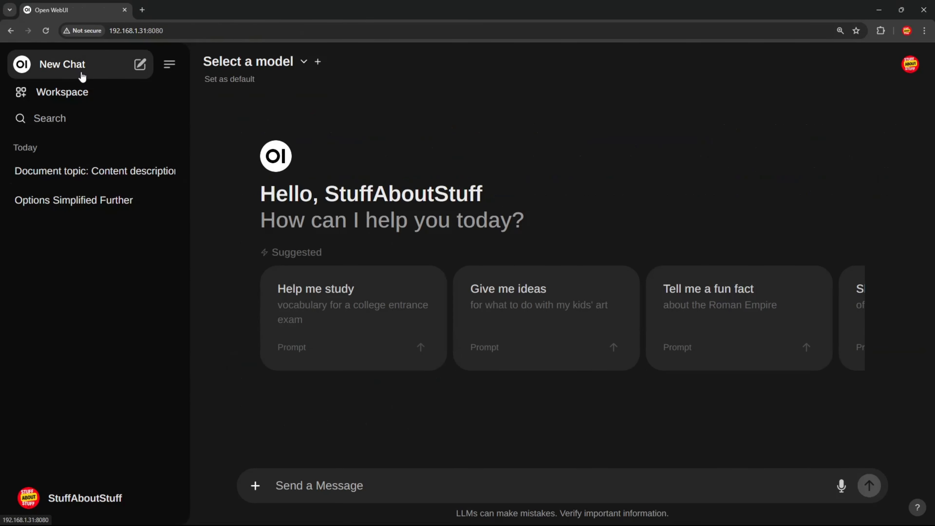
{"action": "left_click", "coordinate": [250, 62]}
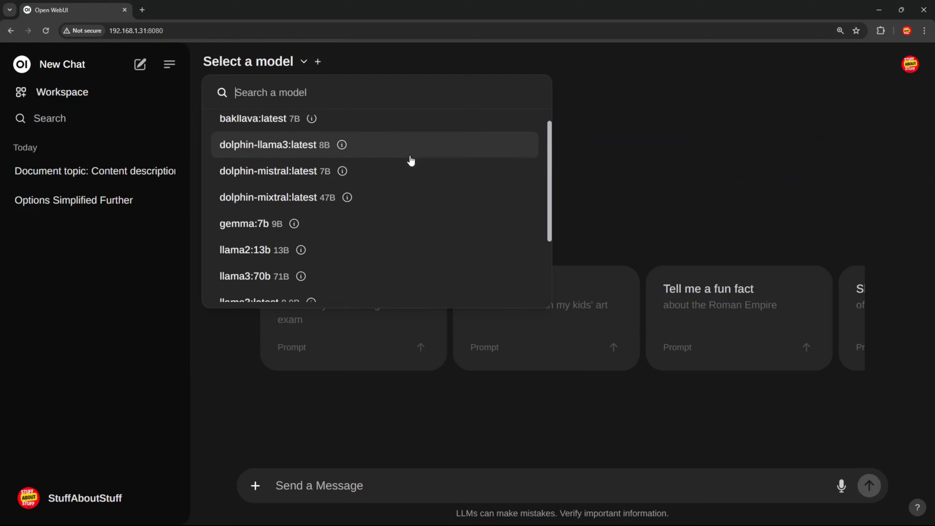
{"action": "scroll", "scroll_direction": "down", "scroll_amount": 3}
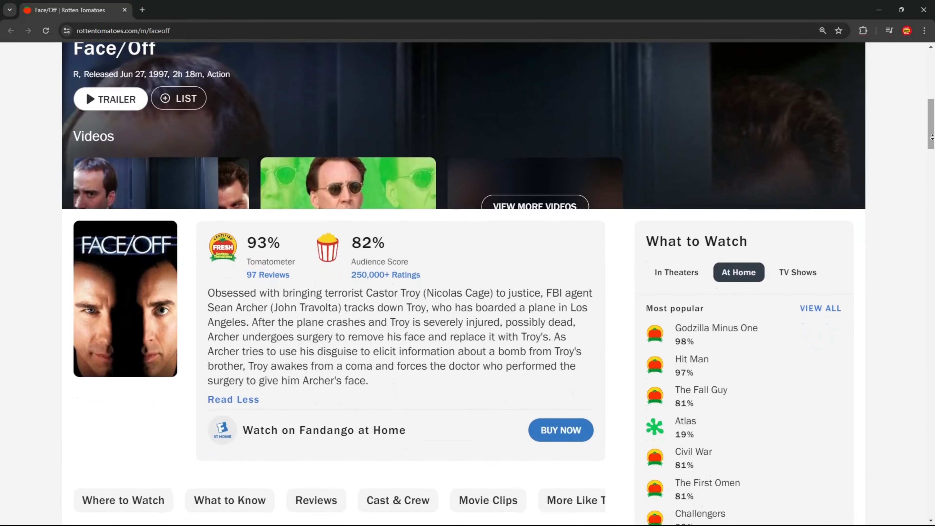
{"action": "scroll", "scroll_direction": "down", "scroll_amount": 3}
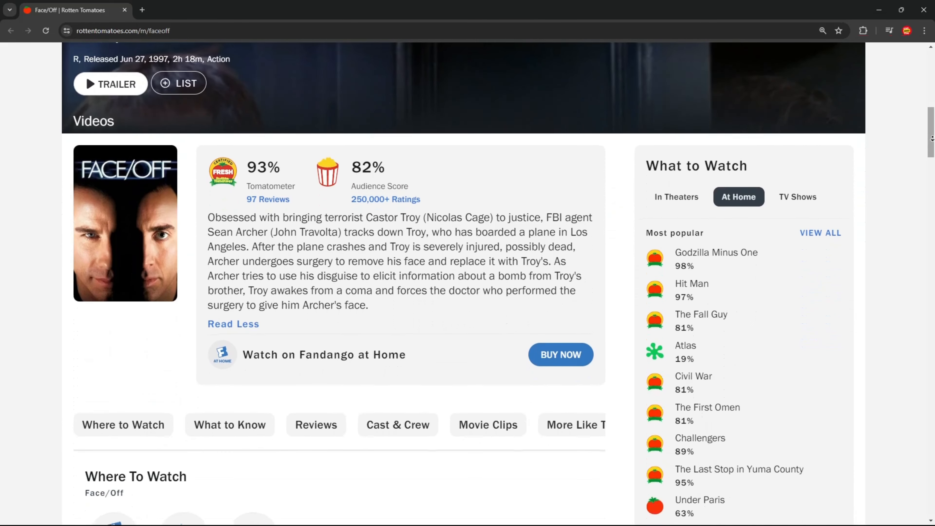
{"action": "scroll", "scroll_direction": "down", "scroll_amount": 3}
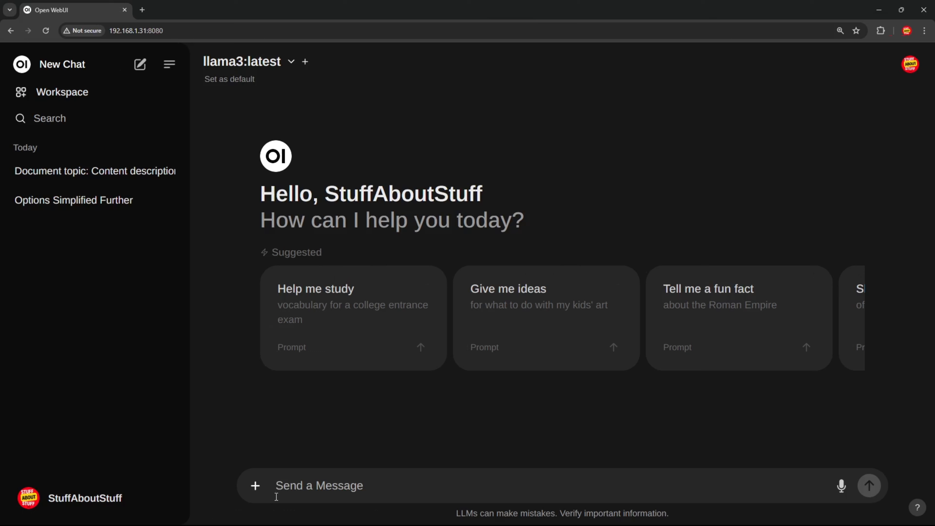
{"action": "type", "text": "#"}
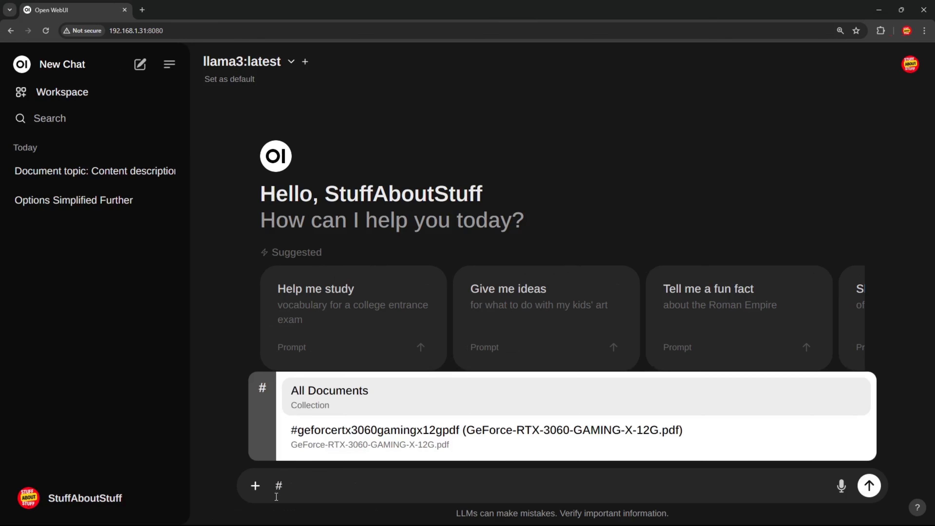
{"action": "type", "text": "https://www.rottentomatoes.com/m/faceoff"}
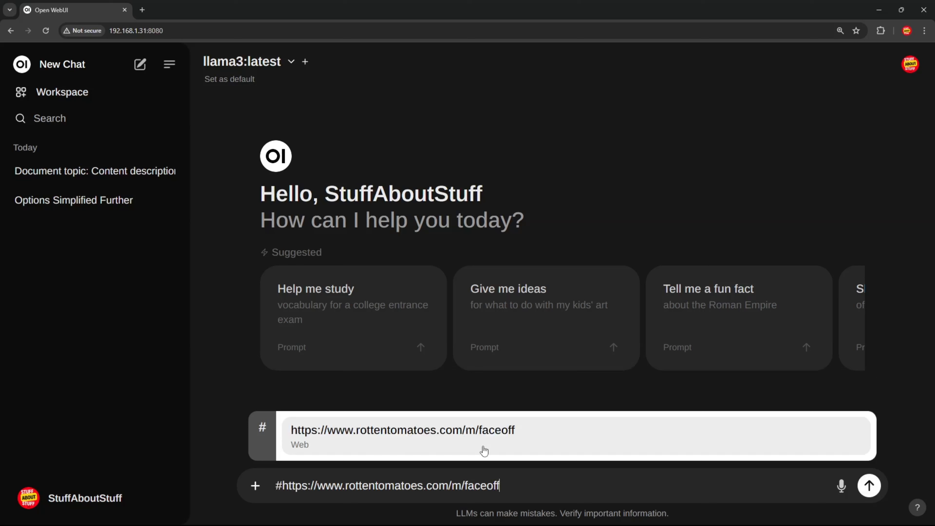
{"action": "left_click", "coordinate": [402, 436]}
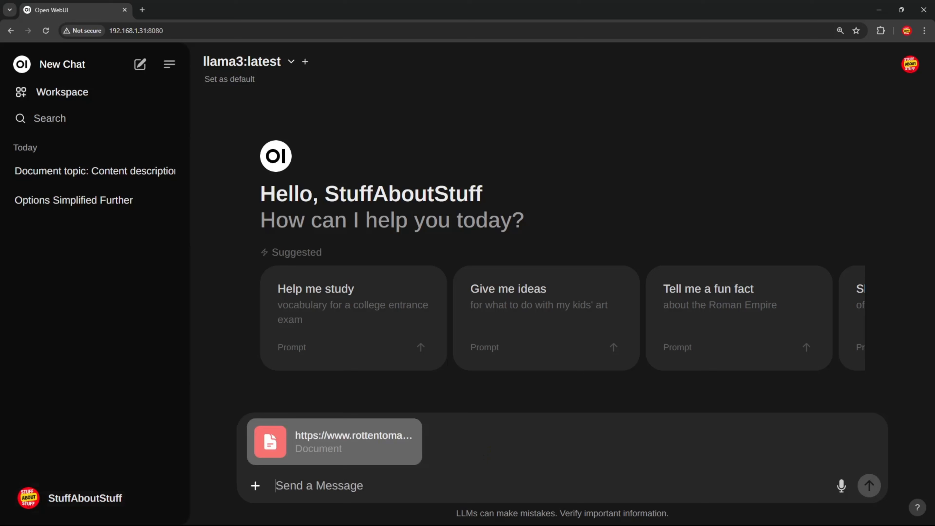
{"action": "type", "text": "What is this page abou"}
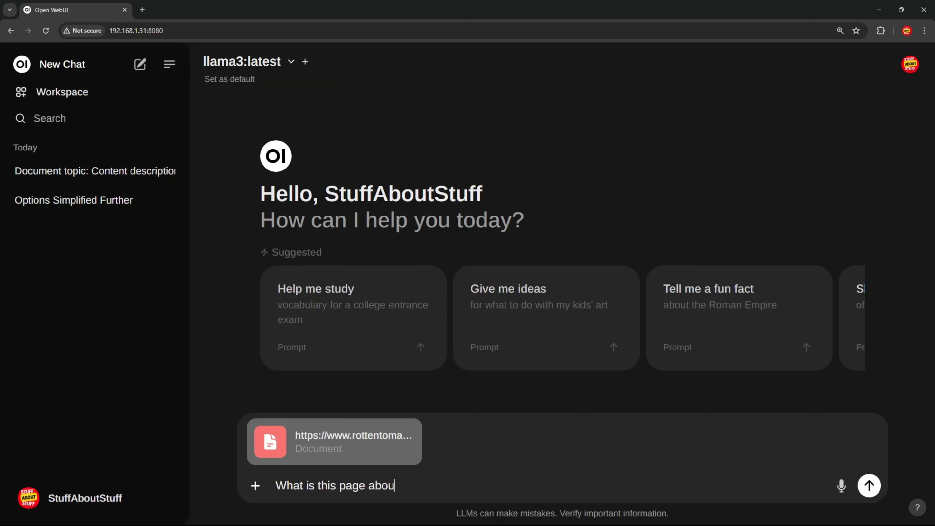
{"action": "left_click", "coordinate": [869, 485]}
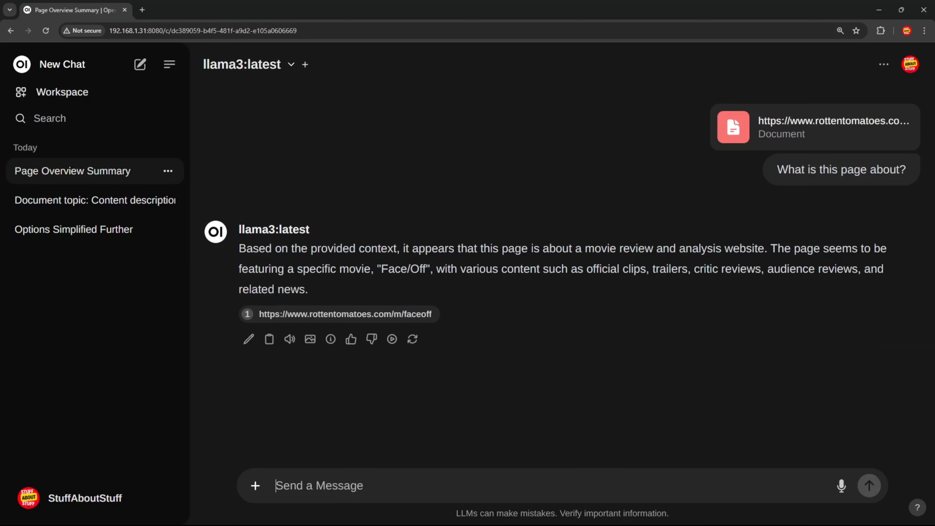
{"action": "left_click", "coordinate": [61, 64]}
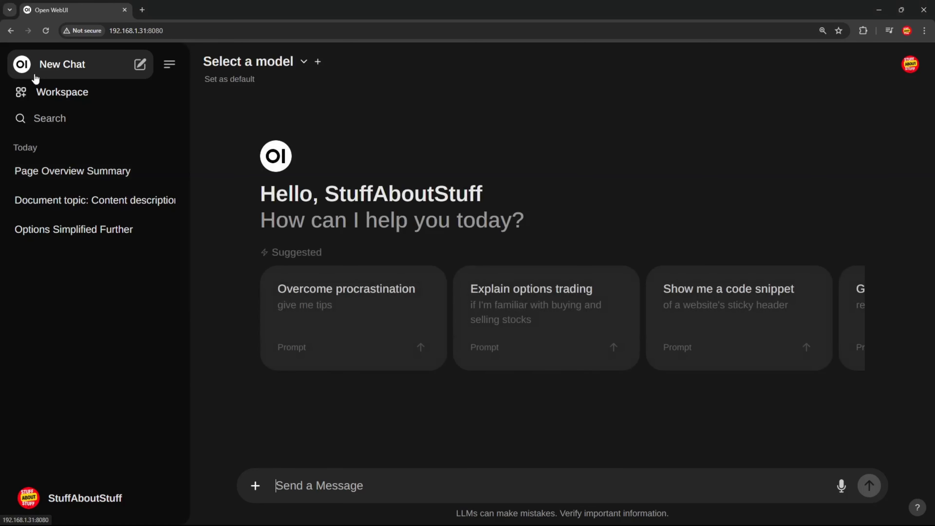
Send llama3:latest the bracketed Homer Simpson eating a donut image prompt
{"action": "left_click", "coordinate": [255, 61]}
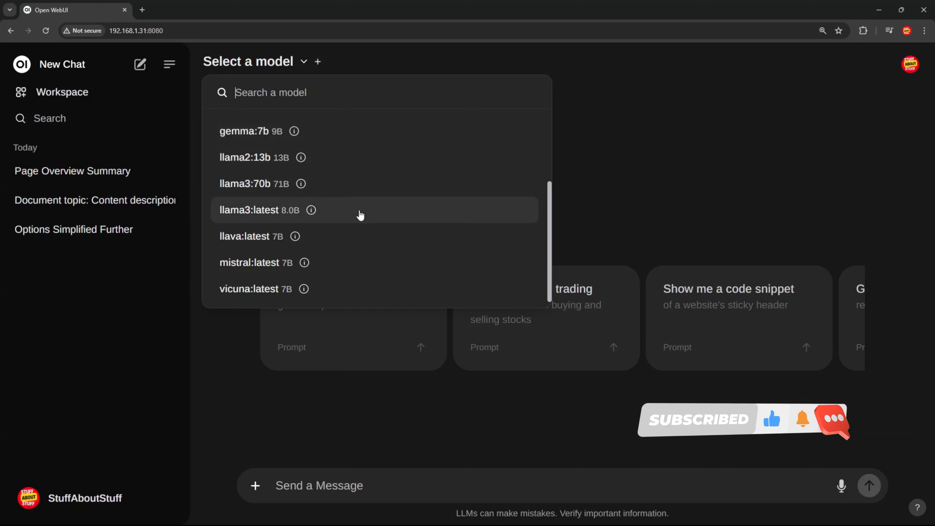
{"action": "left_click", "coordinate": [249, 210]}
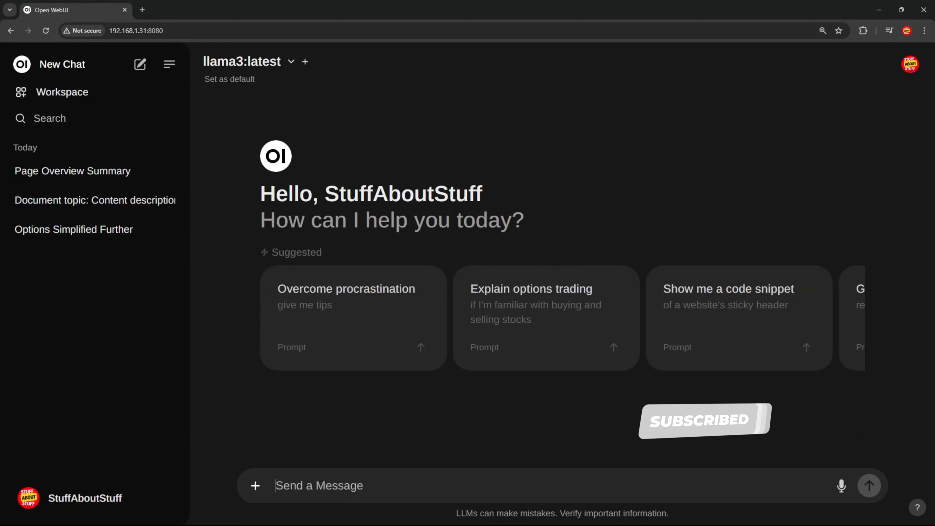
{"action": "type", "text": "repeat only back what is in the brackets do not add any other commentary and remove [] from your response [Homer Simpson eating a donut, high quality, 8K]"}
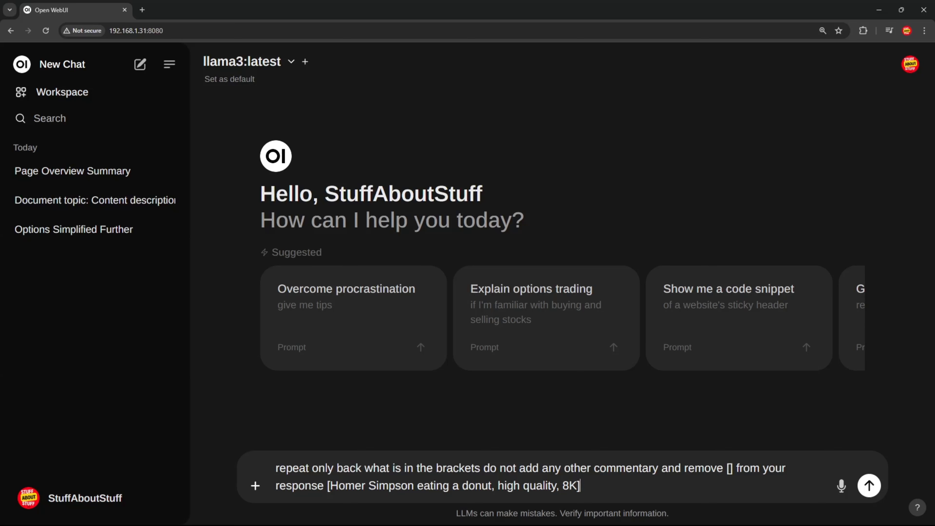
{"action": "left_click", "coordinate": [868, 486]}
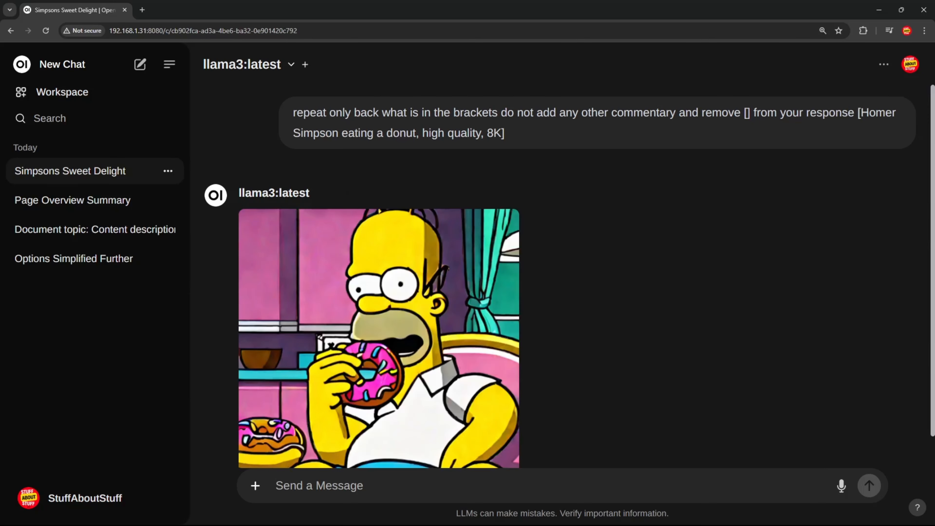
View the generated Homer Simpson image full-size and download it
{"action": "left_click", "coordinate": [378, 337]}
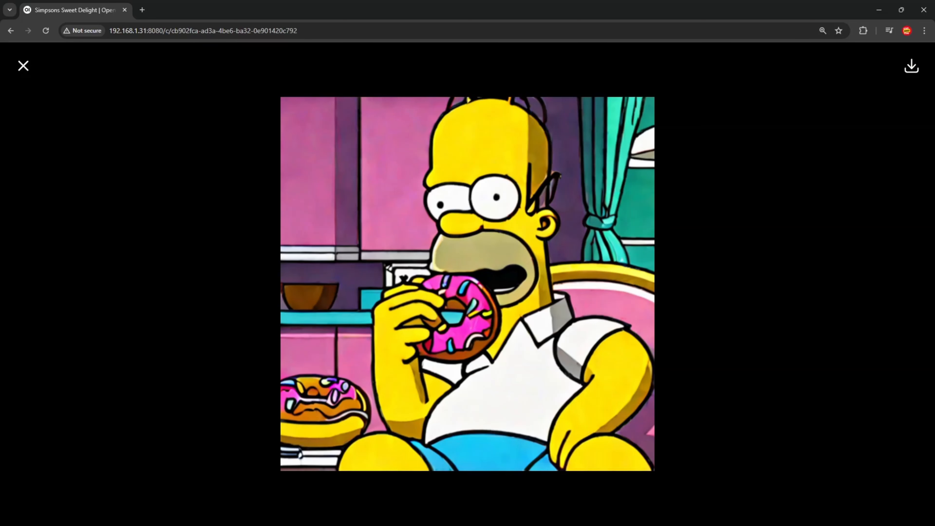
{"action": "left_click", "coordinate": [23, 66]}
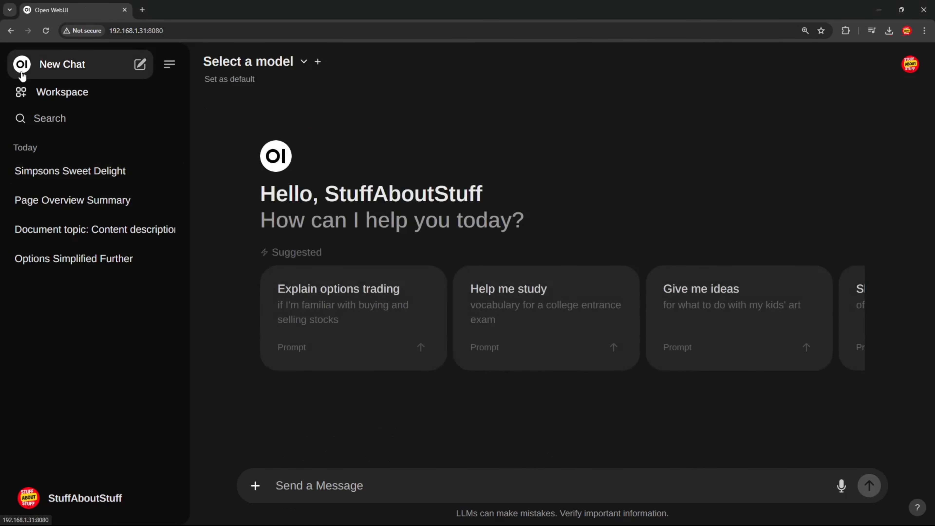
Ask llava:latest what it sees in the attached Homer Simpson image
{"action": "left_click", "coordinate": [249, 61]}
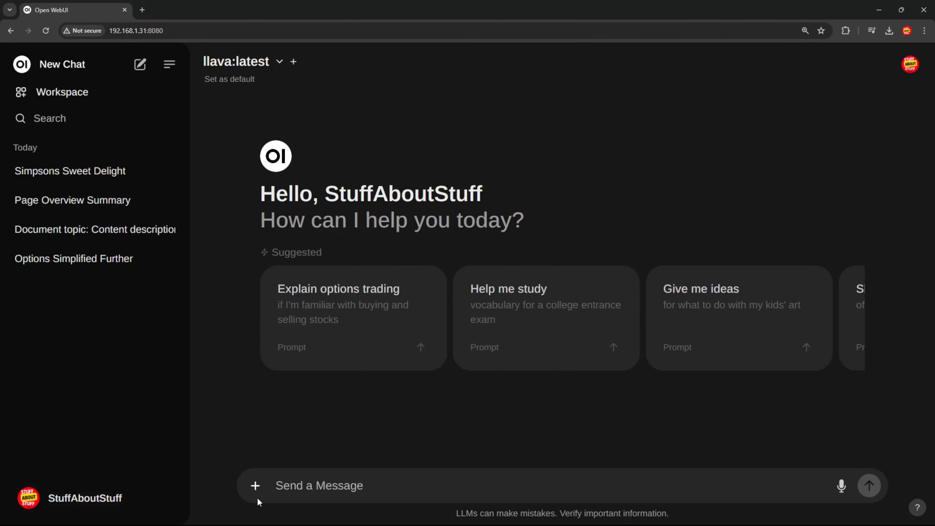
{"action": "left_click", "coordinate": [255, 485]}
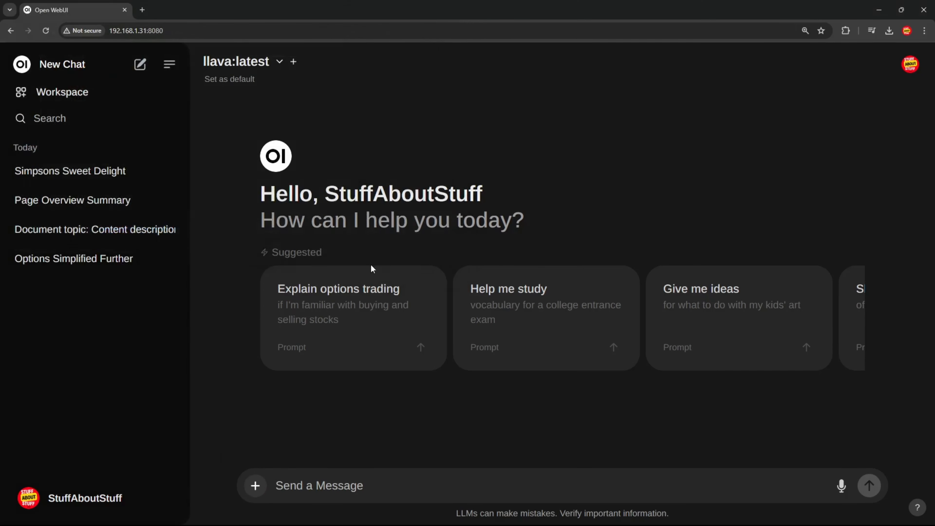
{"action": "type", "text": "What do you see in thi"}
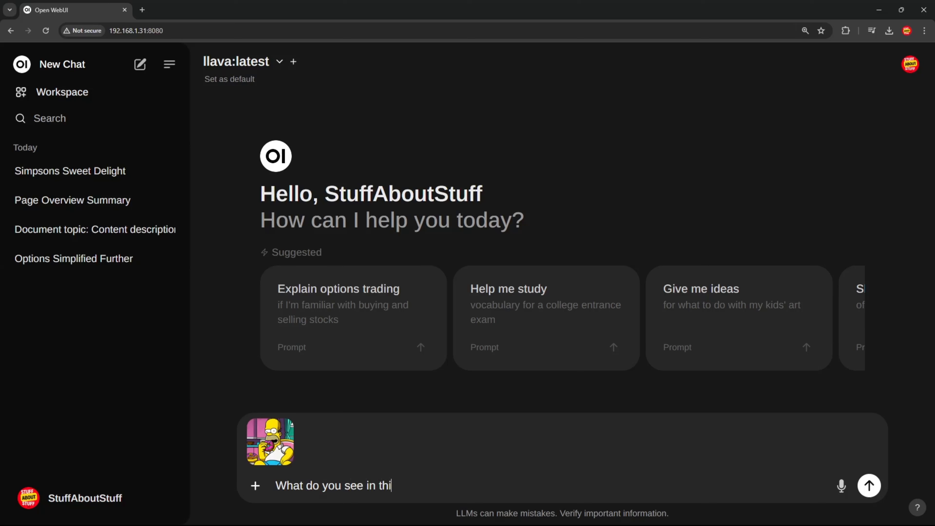
{"action": "left_click", "coordinate": [868, 485]}
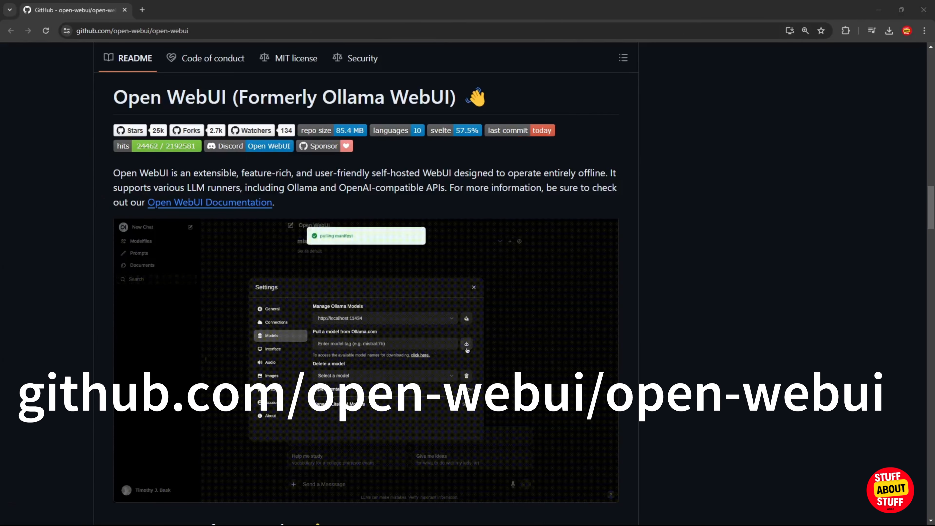
Open the Open WebUI documentation link from GitHub, then go to anaconda.com/download
{"action": "left_click", "coordinate": [473, 287]}
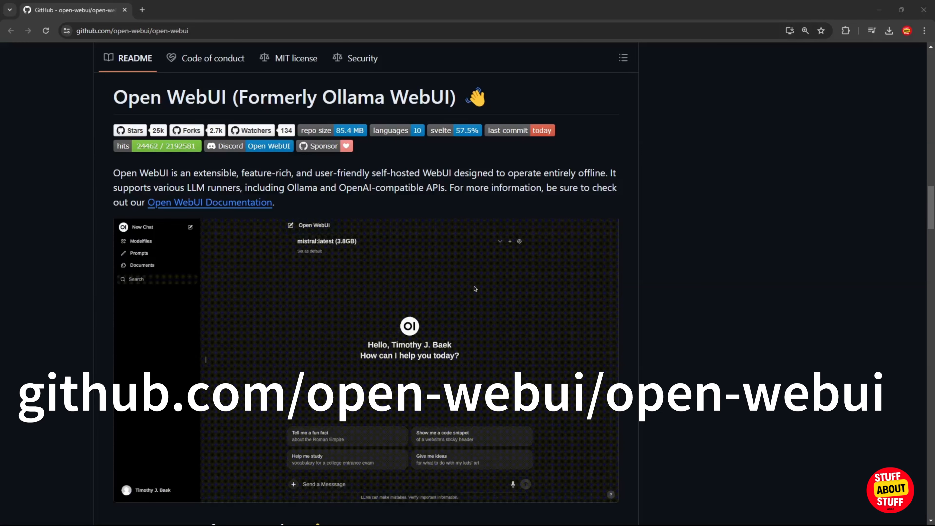
{"action": "right_click", "coordinate": [210, 202]}
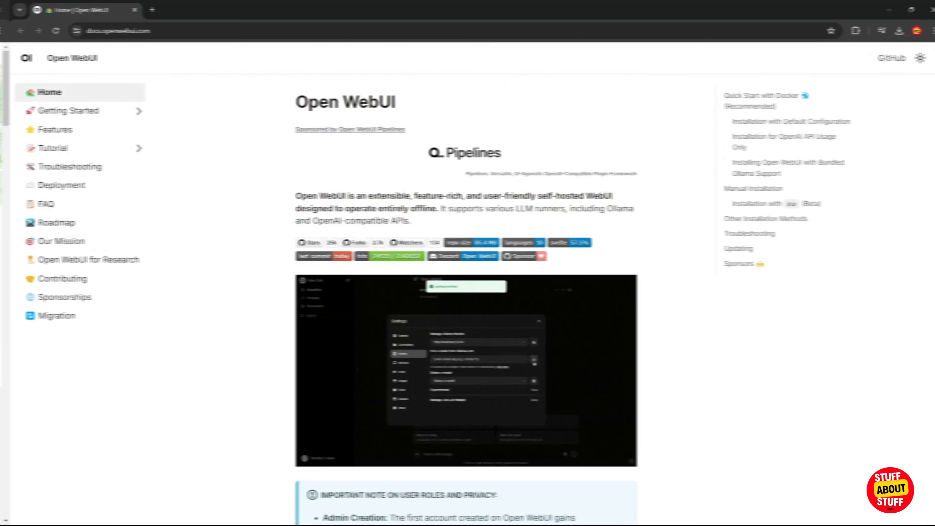
{"action": "type", "text": "anaconda.com/download/success"}
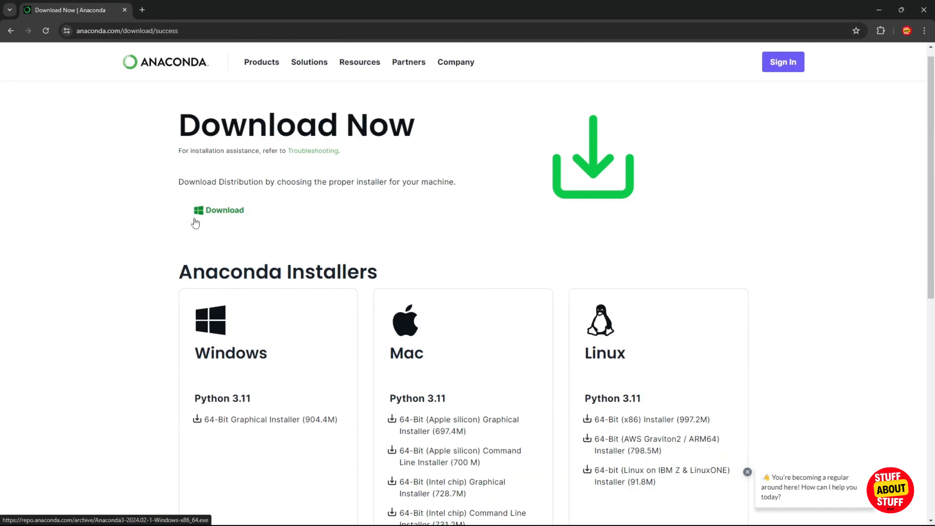
Download the Windows Anaconda installer and install it for Just Me through to Finish
{"action": "left_click", "coordinate": [225, 210]}
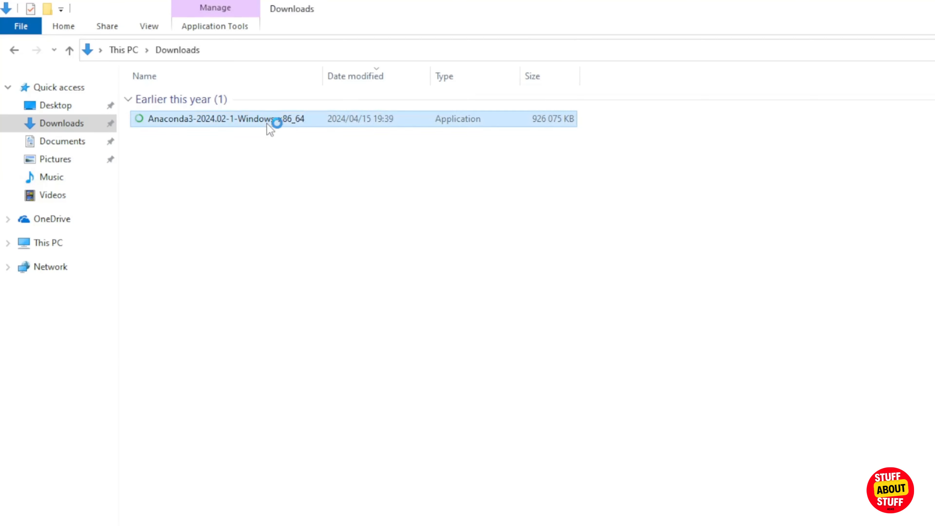
{"action": "left_click", "coordinate": [419, 327]}
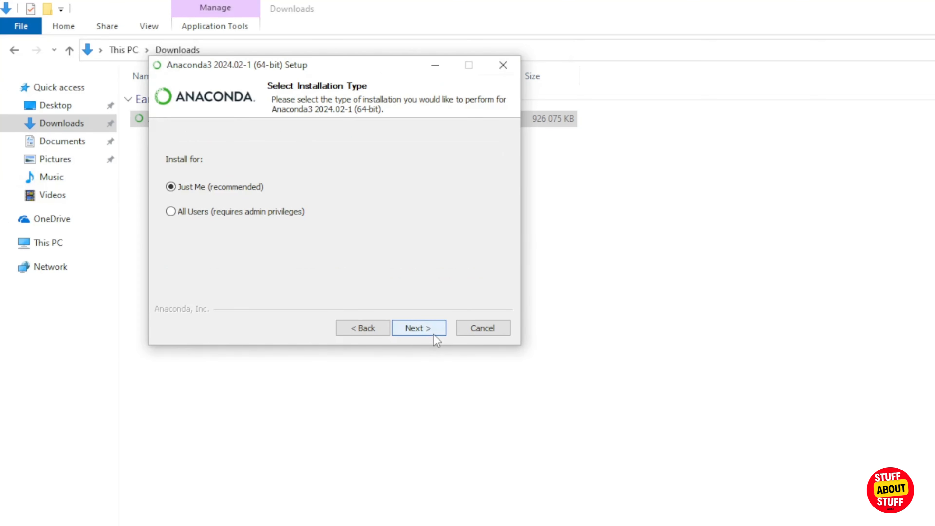
{"action": "left_click", "coordinate": [418, 328]}
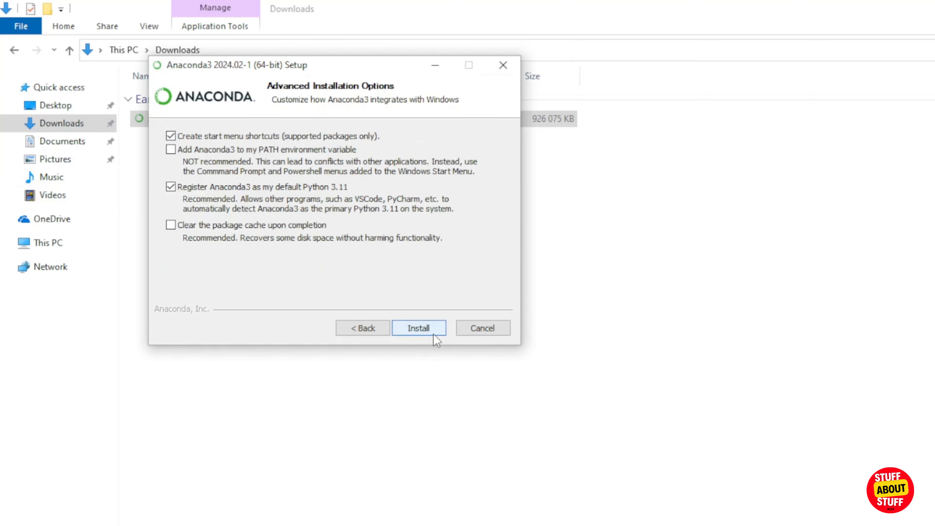
{"action": "left_click", "coordinate": [419, 327]}
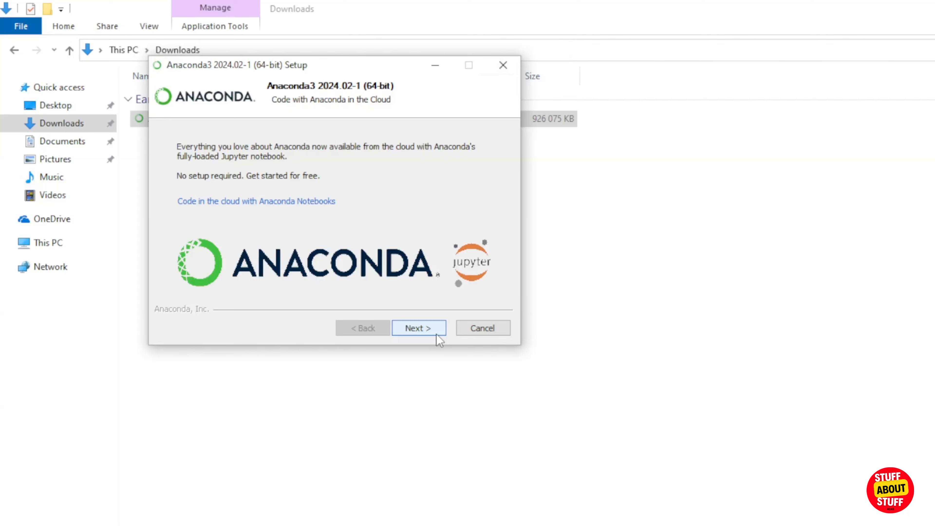
{"action": "left_click", "coordinate": [418, 327]}
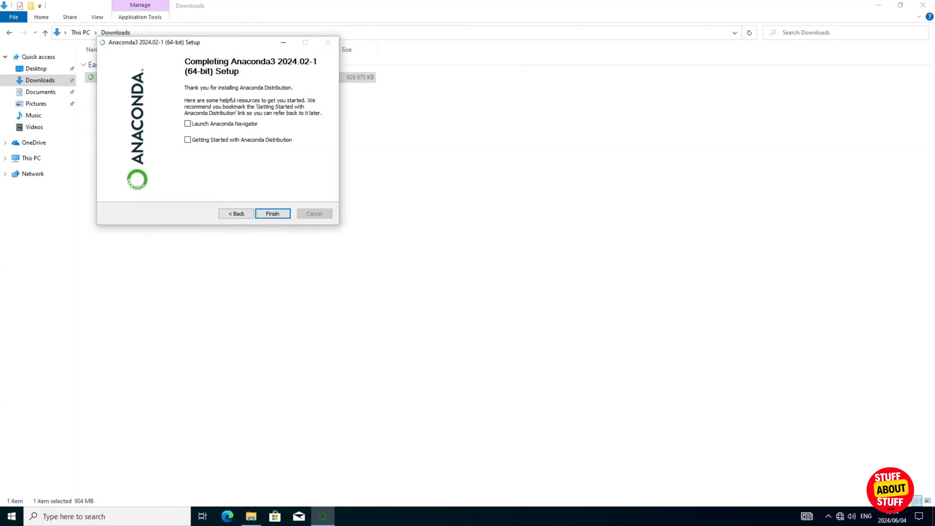
{"action": "left_click", "coordinate": [272, 214]}
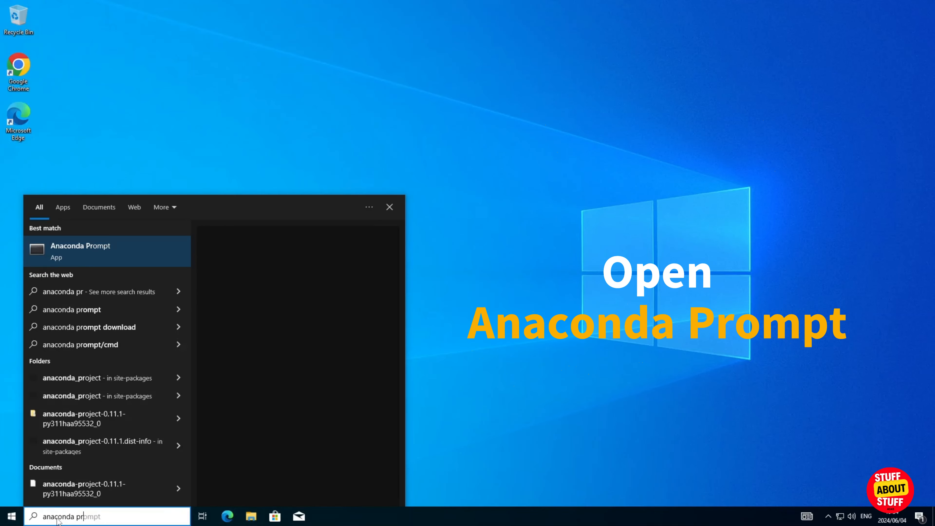
Launch Anaconda Prompt and go to the root of the C drive with cd\
{"action": "left_click", "coordinate": [107, 251]}
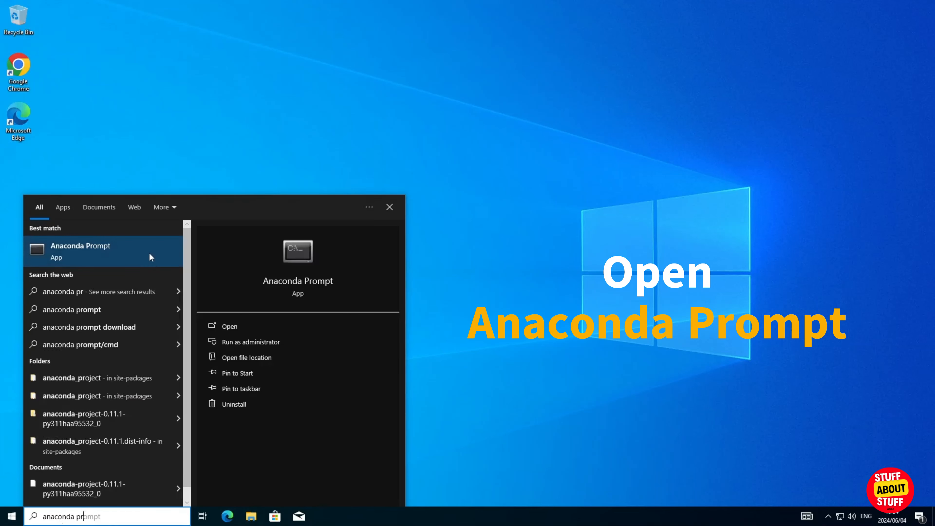
{"action": "left_click", "coordinate": [80, 251]}
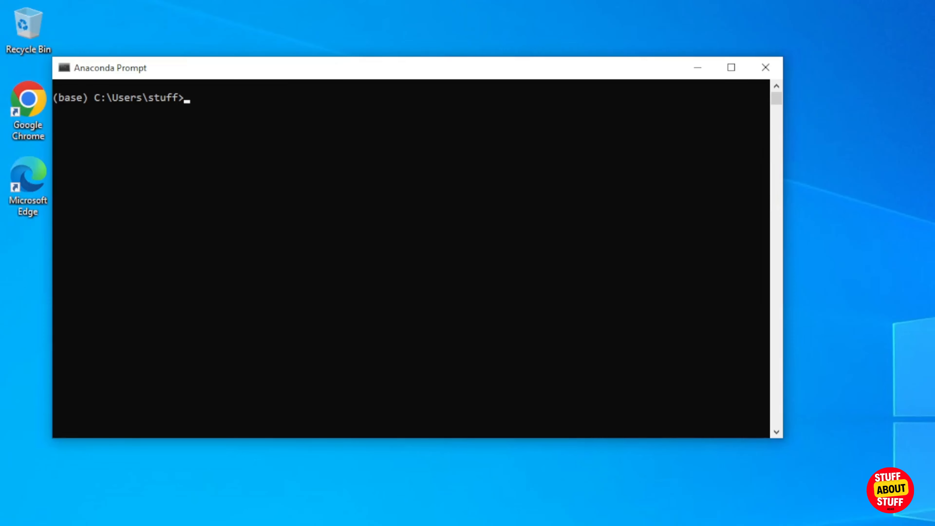
{"action": "type", "text": "c"}
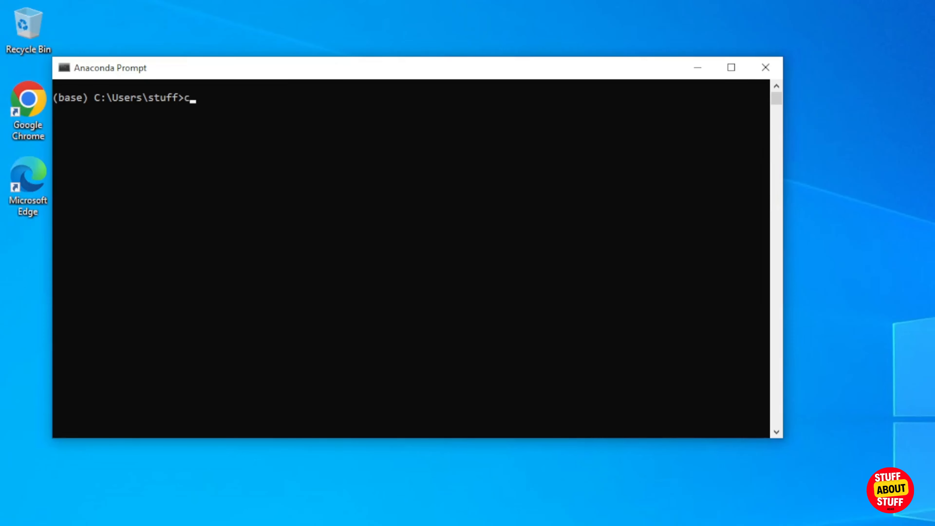
{"action": "type", "text": "d\\"}
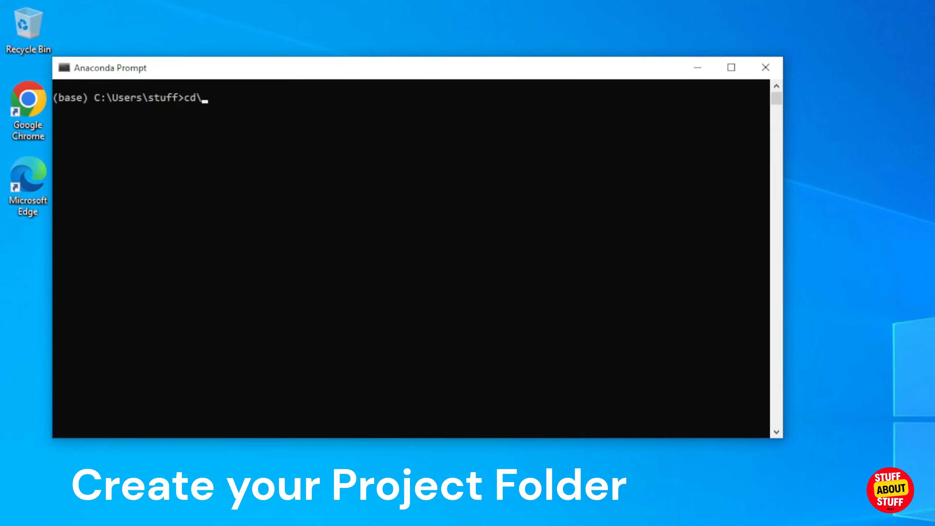
{"action": "key", "text": "enter"}
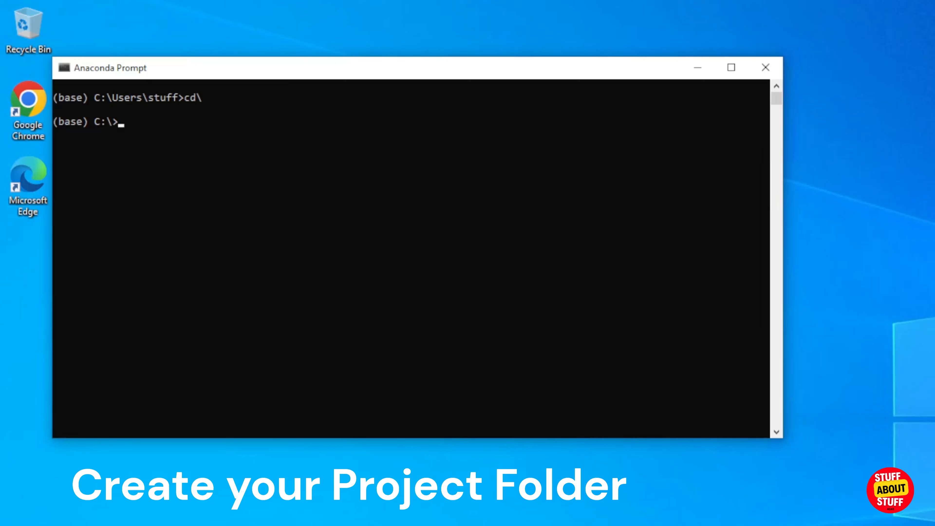
Create a webui folder at the C drive root and change into it
{"action": "type", "text": "mkdi"}
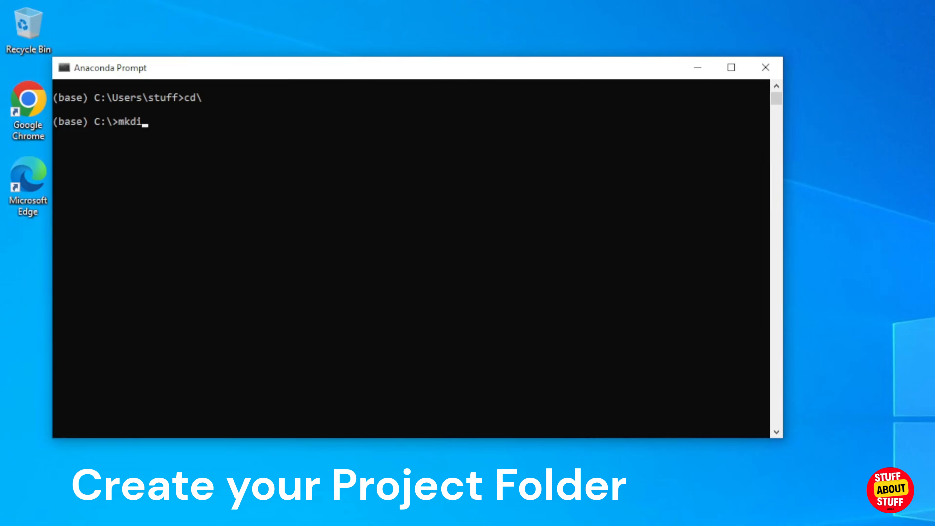
{"action": "type", "text": "r"}
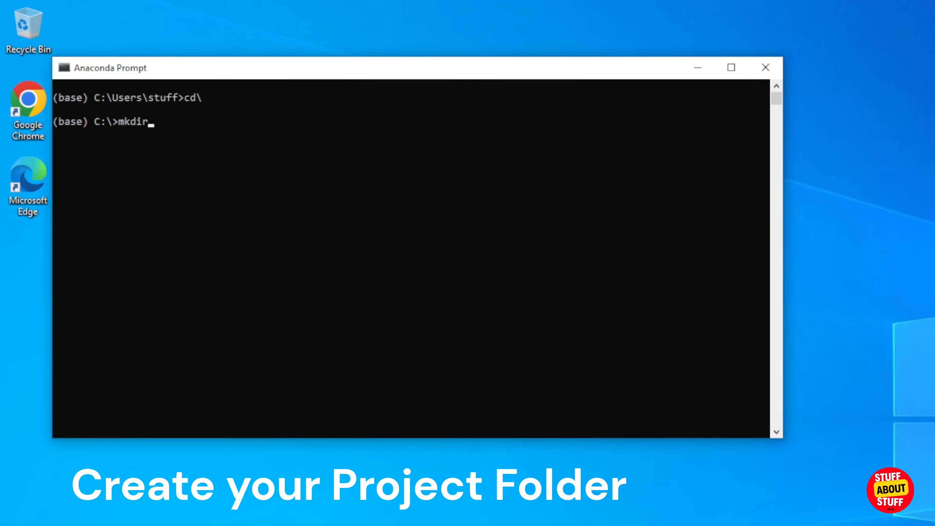
{"action": "type", "text": "web"}
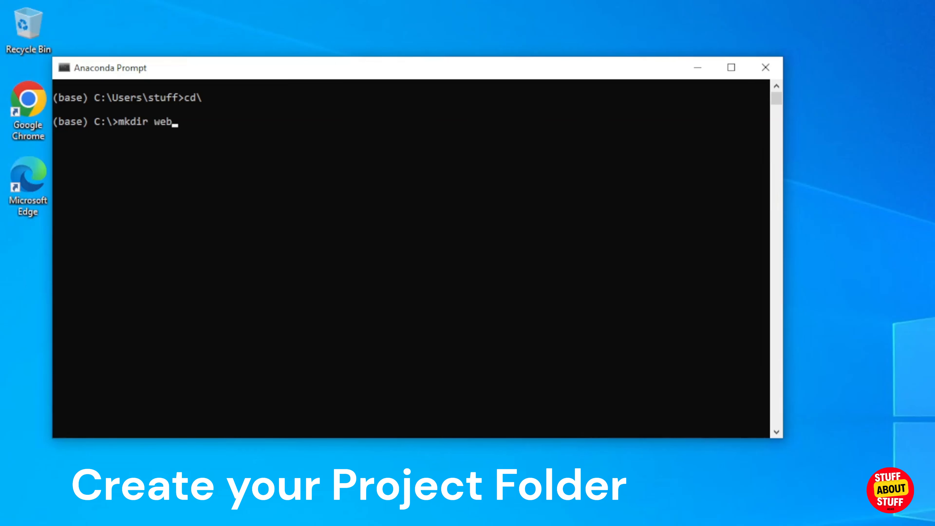
{"action": "type", "text": "ui"}
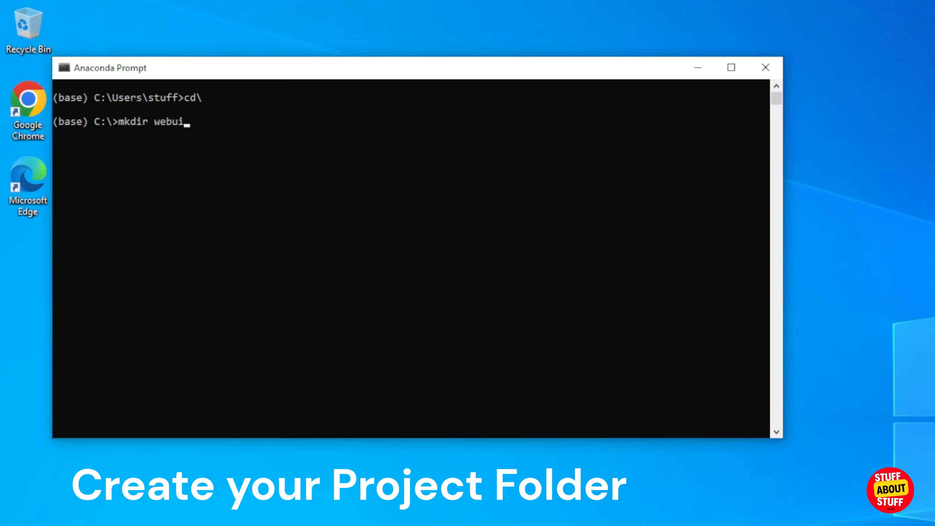
{"action": "key", "text": "Enter"}
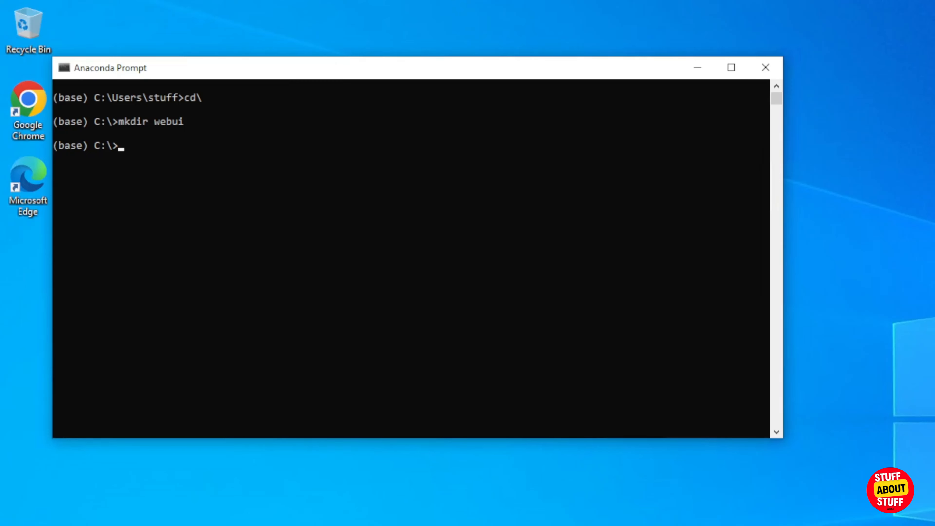
{"action": "type", "text": "cd"}
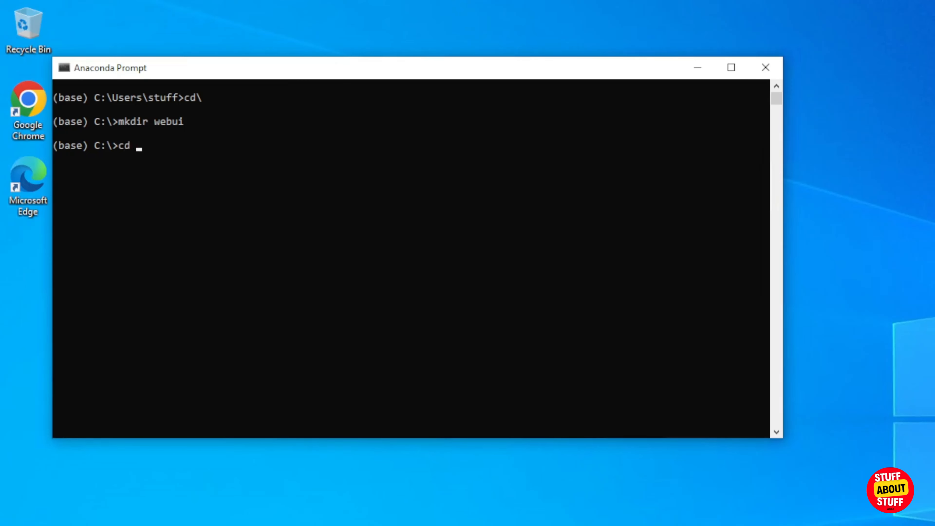
{"action": "type", "text": "webui"}
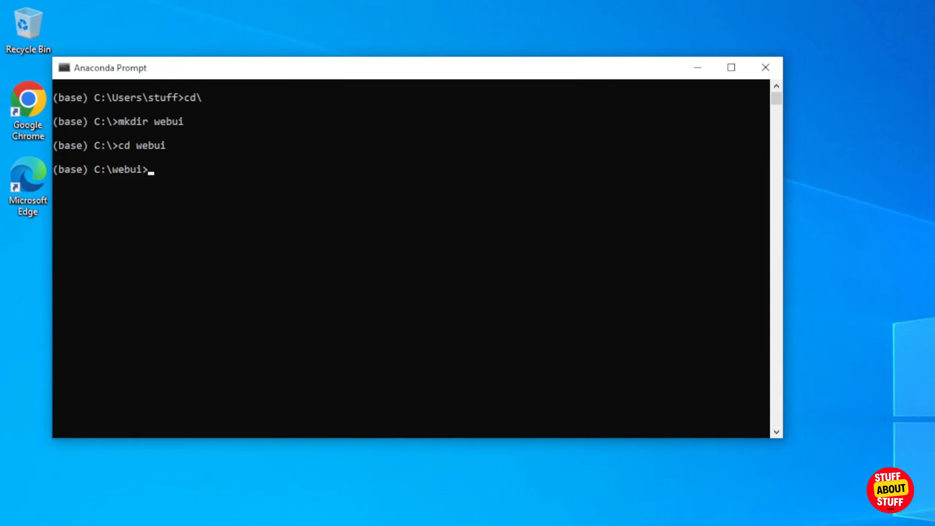
{"action": "type", "text": "conda"}
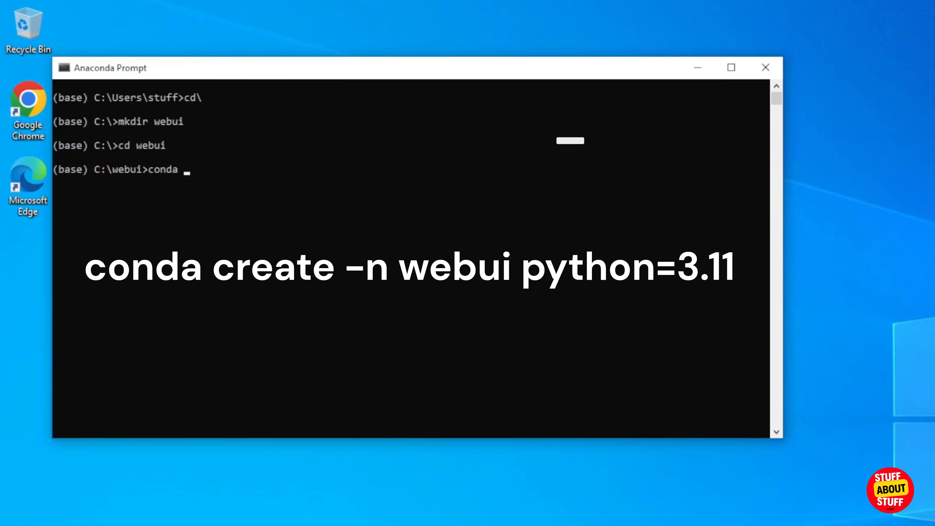
Create a Python 3.11 conda environment named webui, confirm with y, and activate it
{"action": "type", "text": "create -n webui py"}
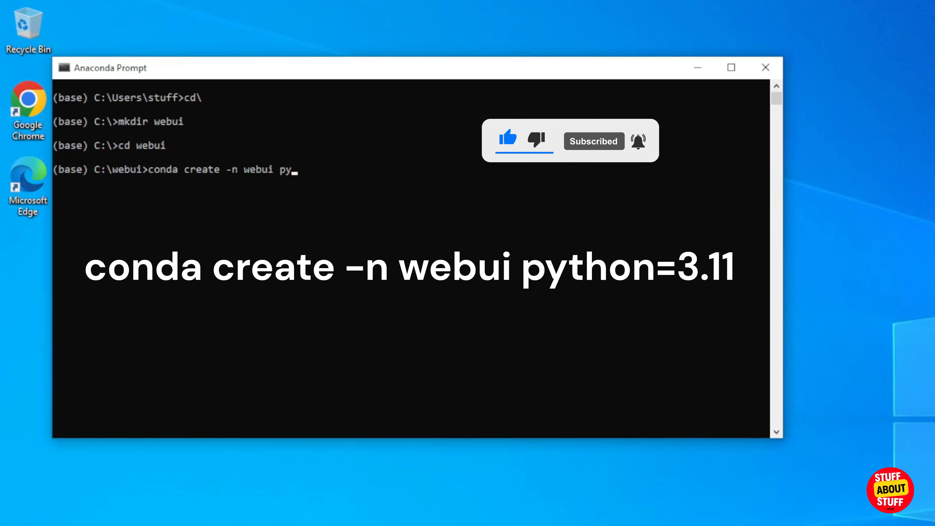
{"action": "type", "text": "thon="}
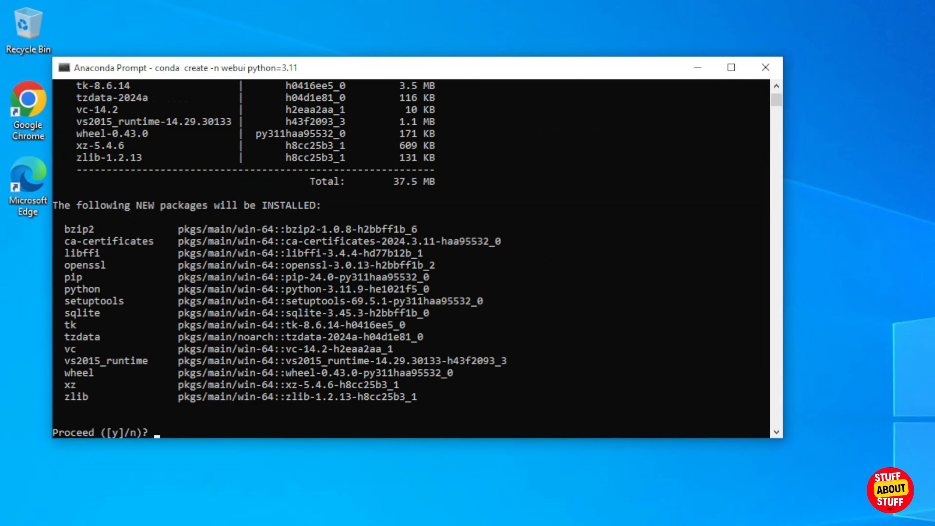
{"action": "type", "text": "y"}
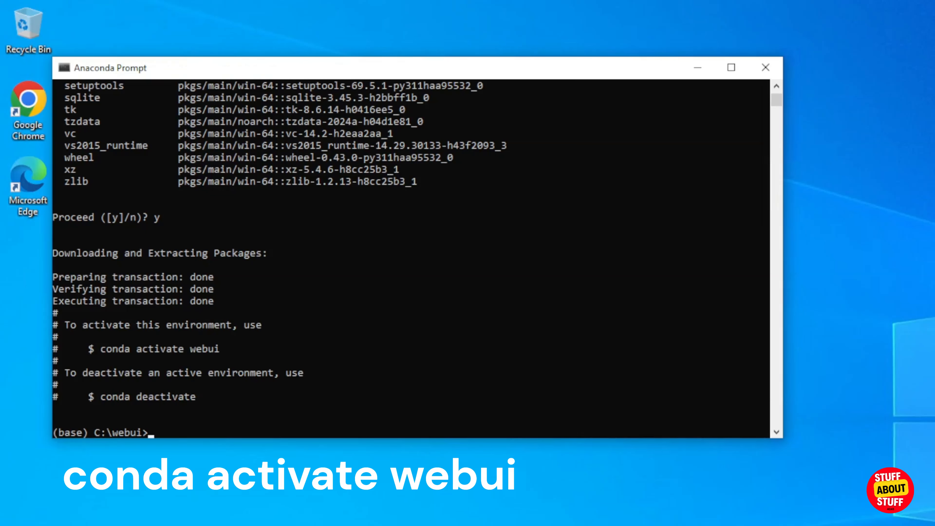
{"action": "type", "text": "conda"}
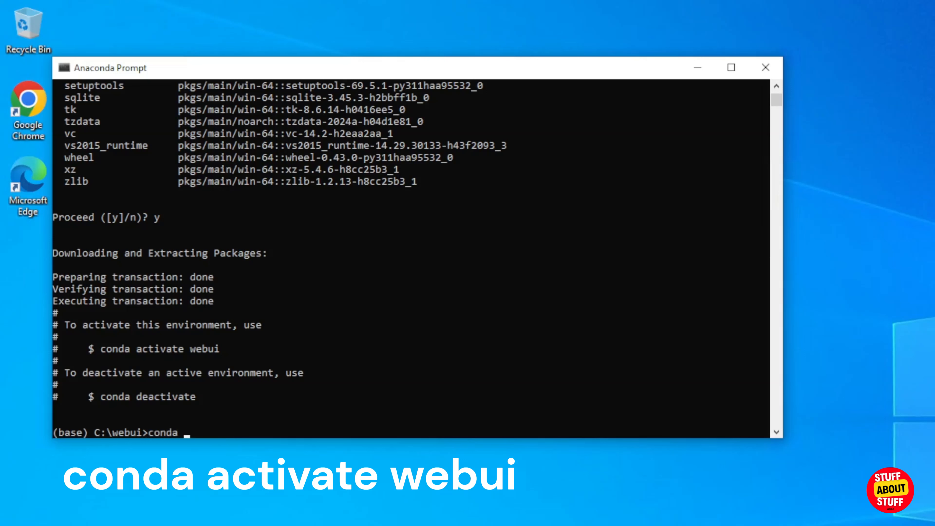
{"action": "type", "text": "activate"}
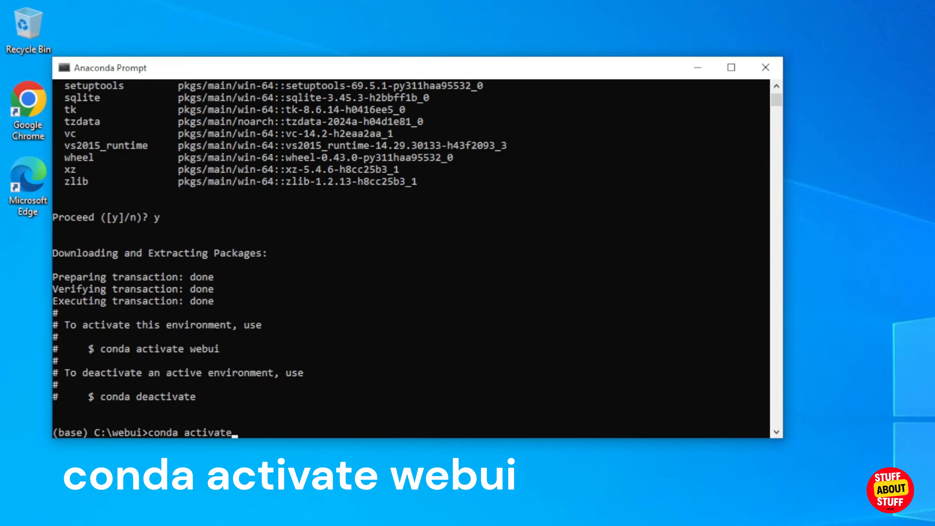
{"action": "type", "text": "webui"}
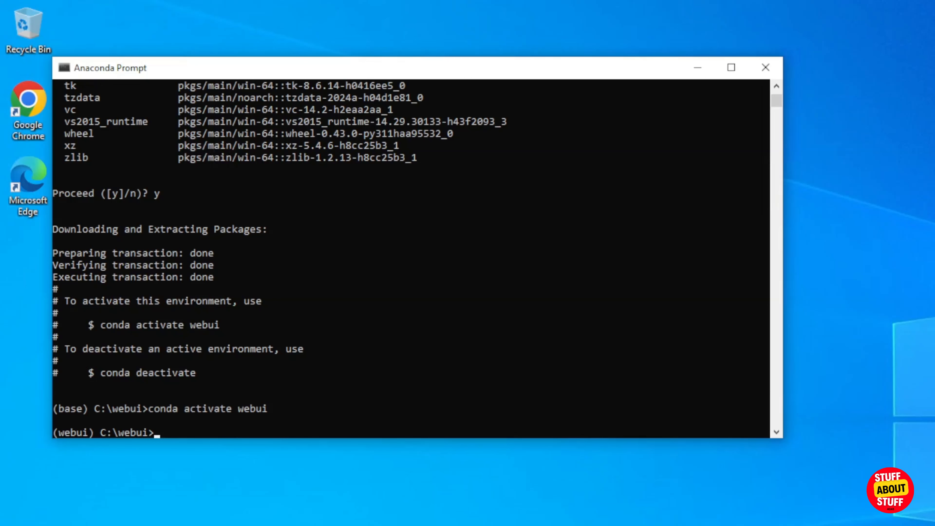
Install git into the webui environment with conda install git, confirming the package
{"action": "type", "text": "conda"}
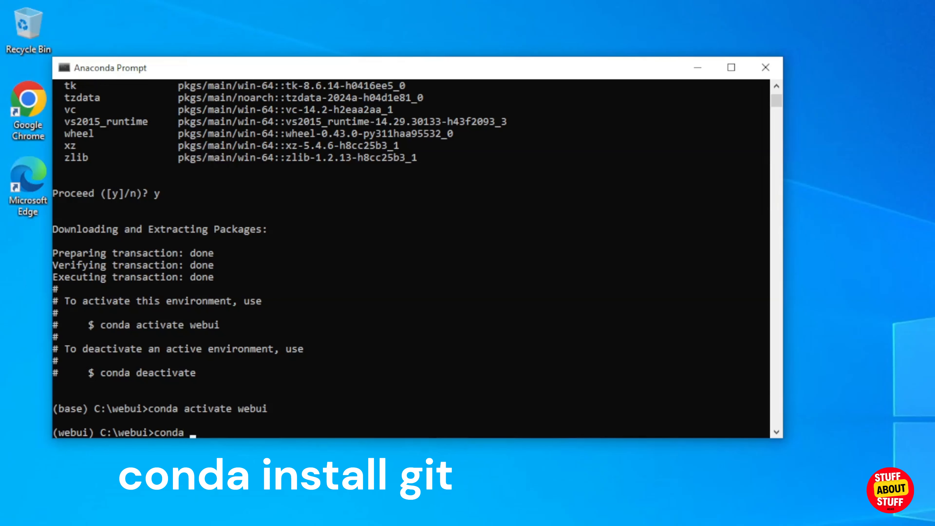
{"action": "type", "text": "install git"}
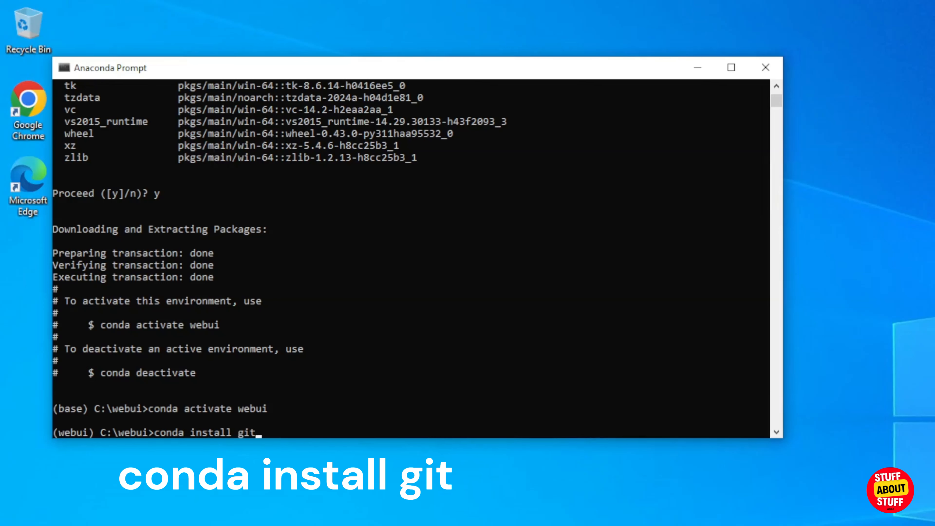
{"action": "key", "text": "enter"}
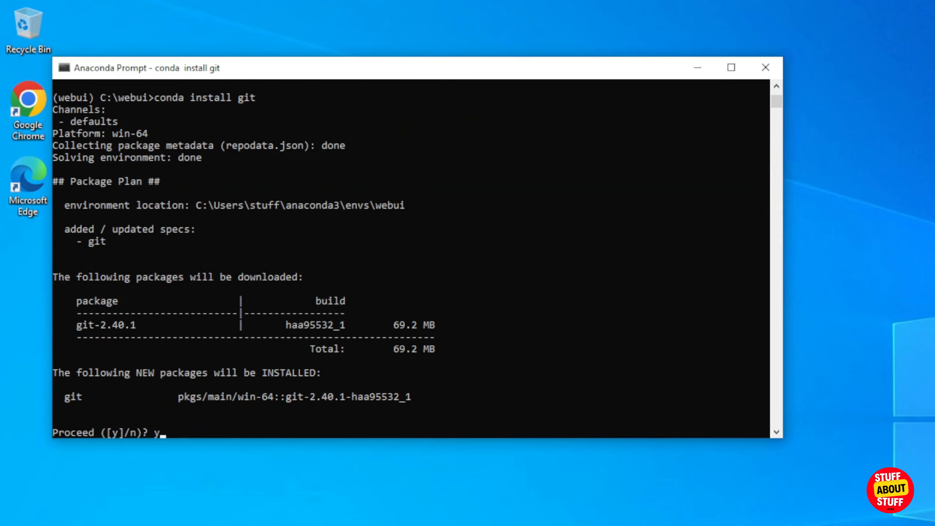
{"action": "key", "text": "enter"}
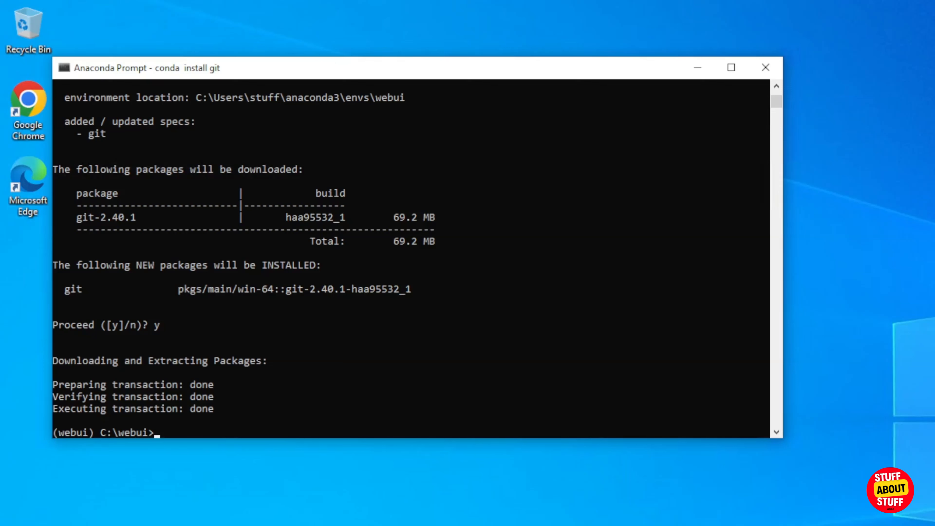
Install Node.js from the conda-forge channel into the webui environment
{"action": "type", "text": "conda install"}
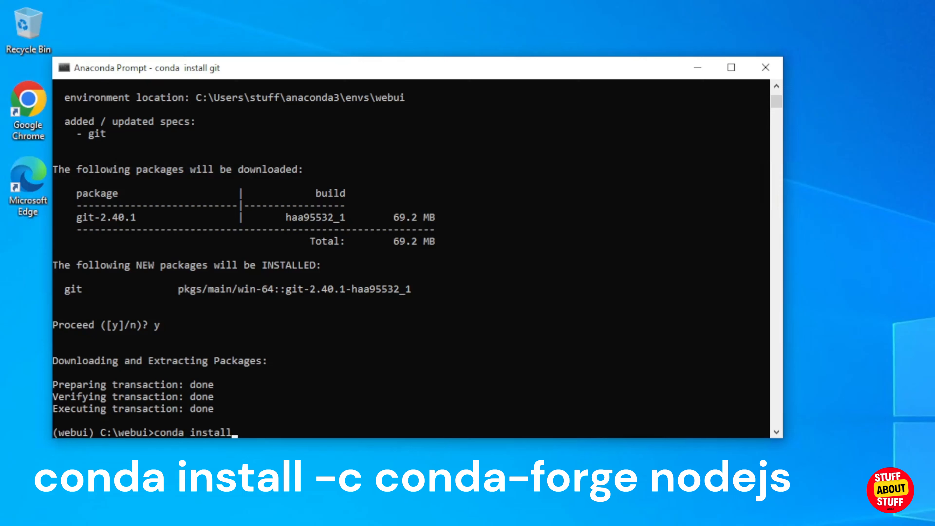
{"action": "type", "text": "-c conda"}
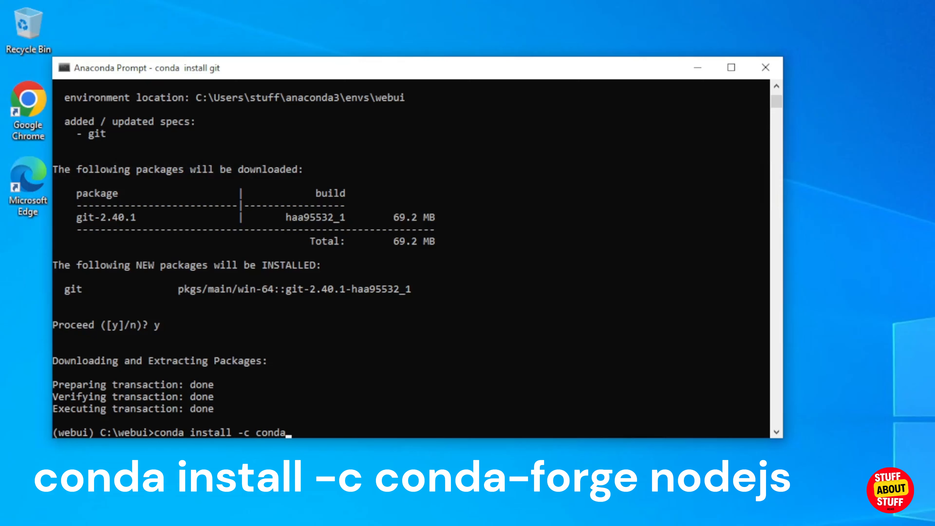
{"action": "type", "text": "-forge"}
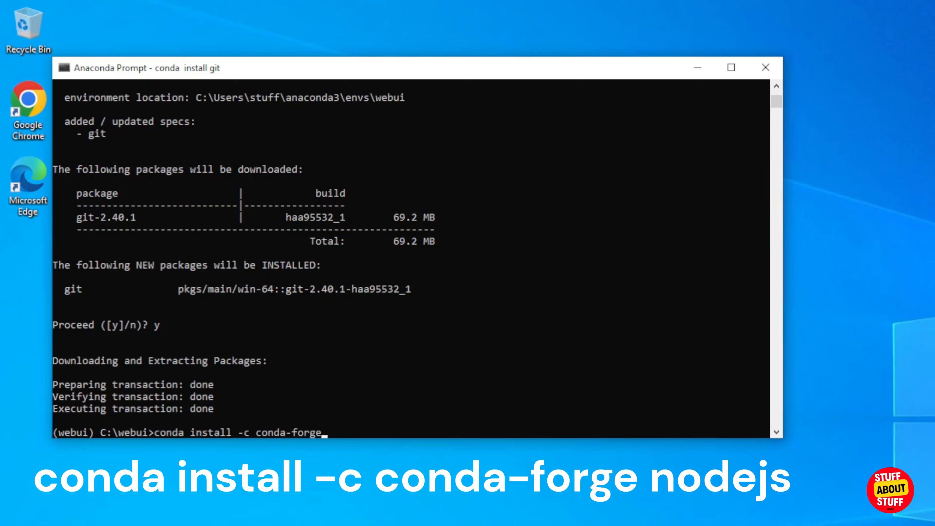
{"action": "type", "text": "nodejs"}
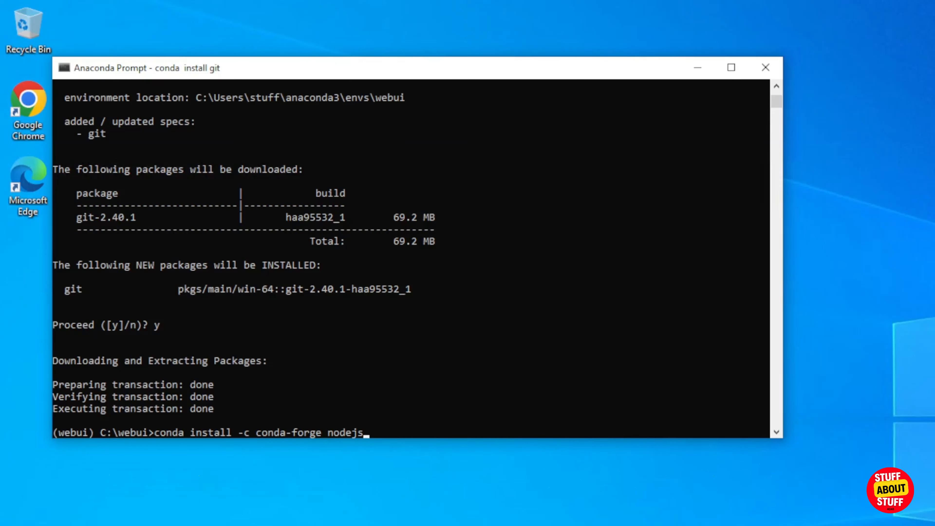
{"action": "key", "text": "enter"}
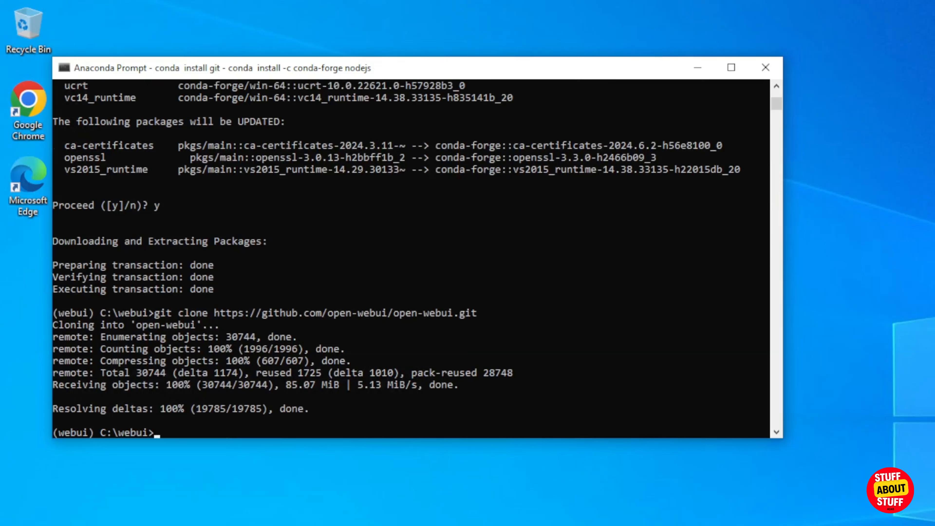
Change into the cloned open-webui folder with cd open-webui
{"action": "type", "text": "c"}
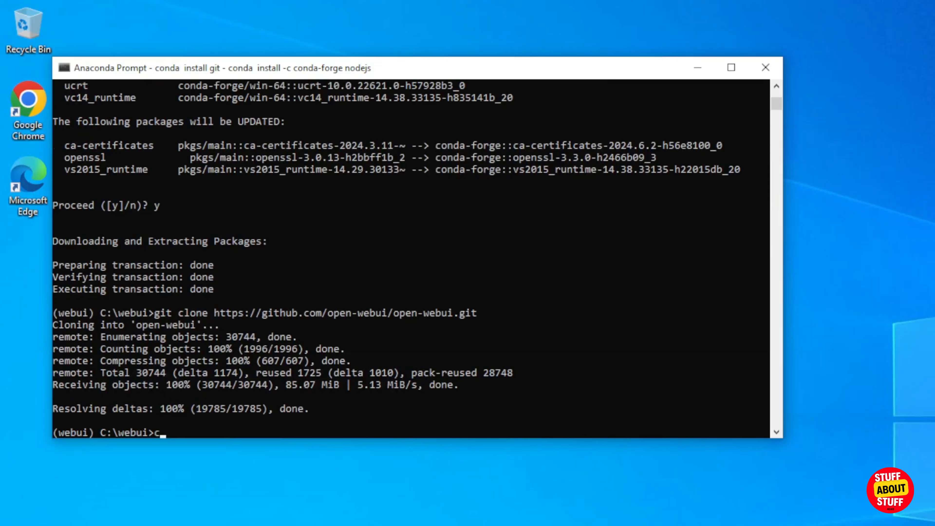
{"action": "type", "text": "d"}
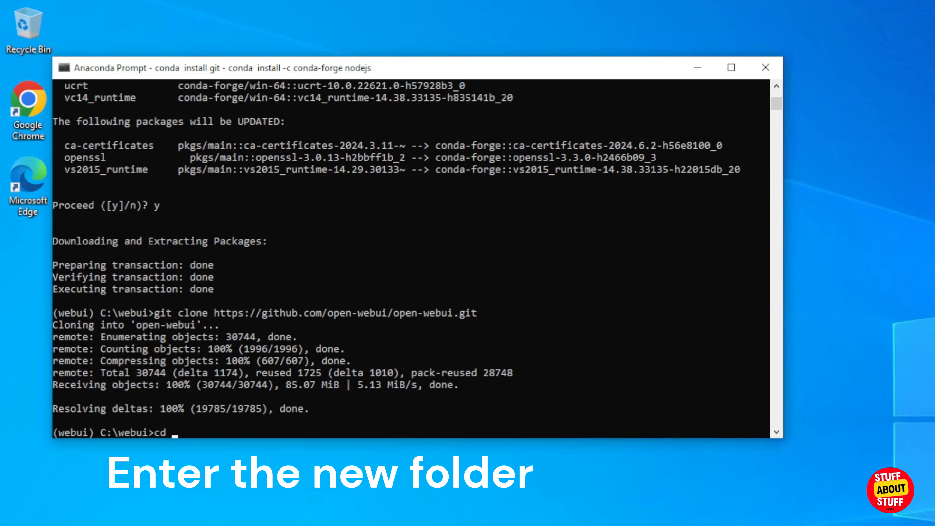
{"action": "type", "text": "open-webui"}
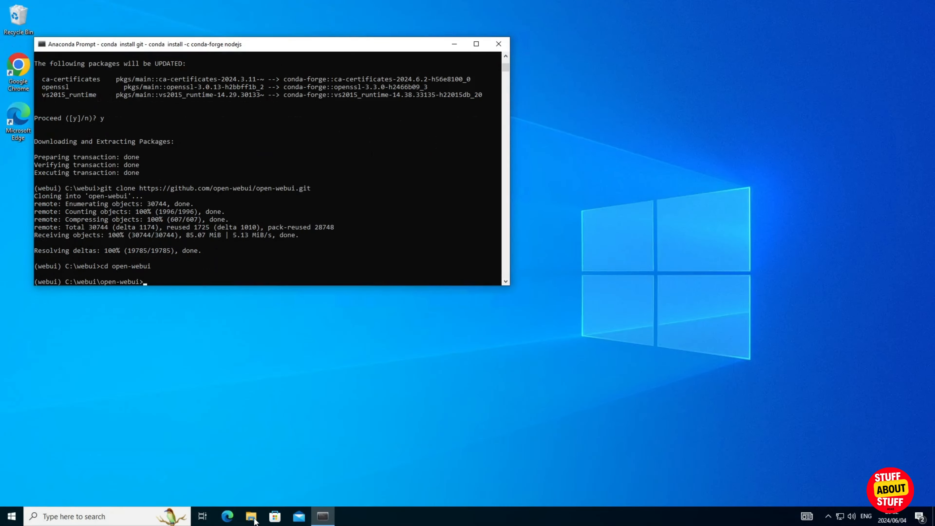
In File Explorer at C:\webui\open-webui, copy .env.example and paste a duplicate into the folder
{"action": "left_click", "coordinate": [251, 516]}
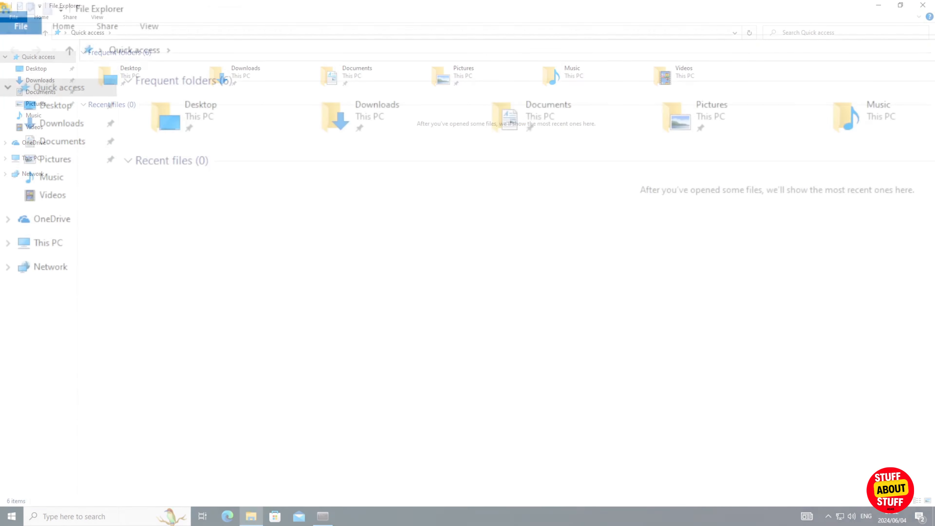
{"action": "left_click", "coordinate": [48, 243]}
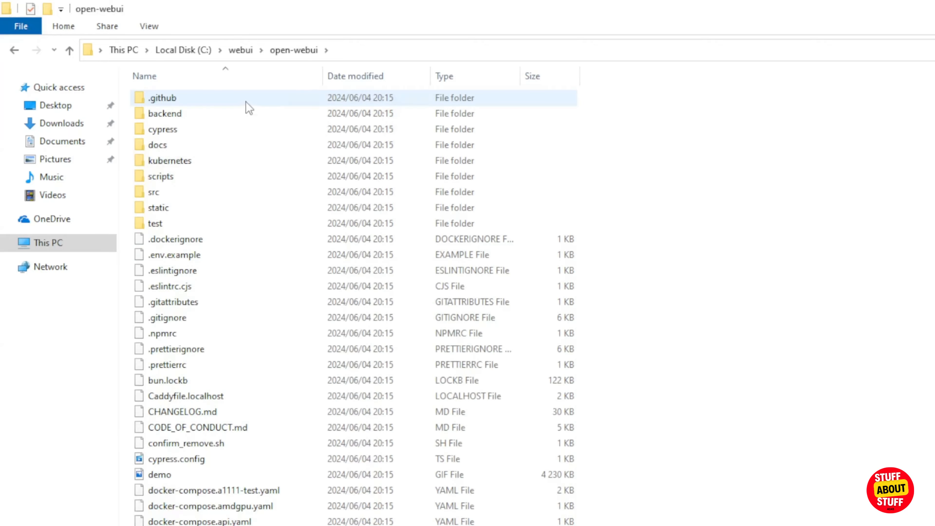
{"action": "left_click", "coordinate": [175, 255]}
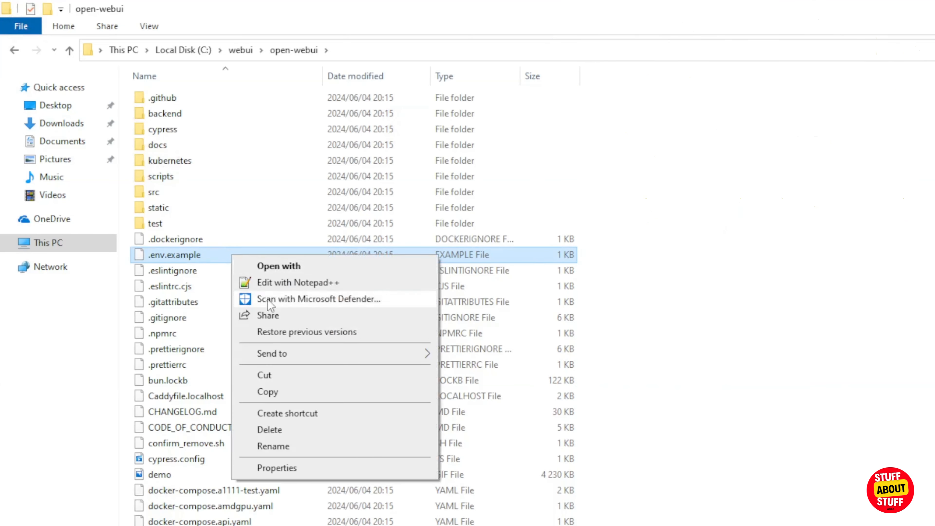
{"action": "mouse_move", "coordinate": [321, 396]}
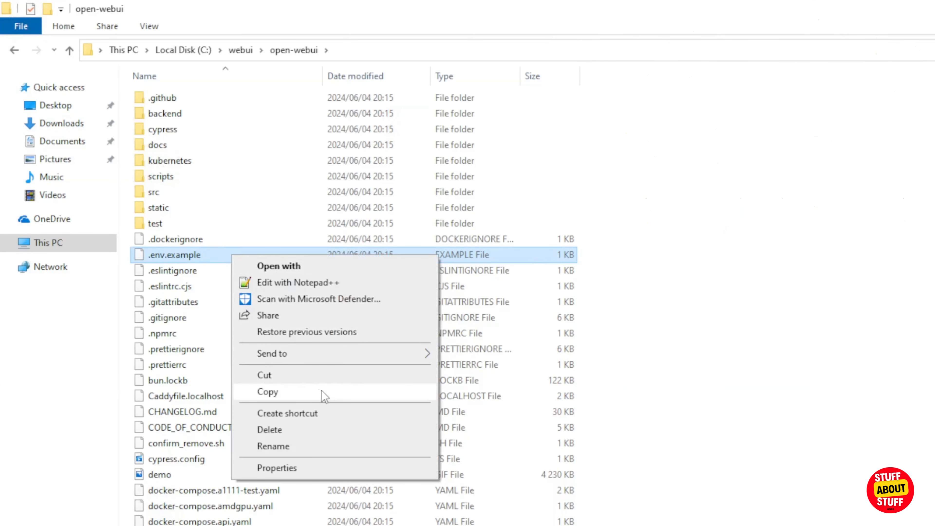
{"action": "right_click", "coordinate": [656, 360]}
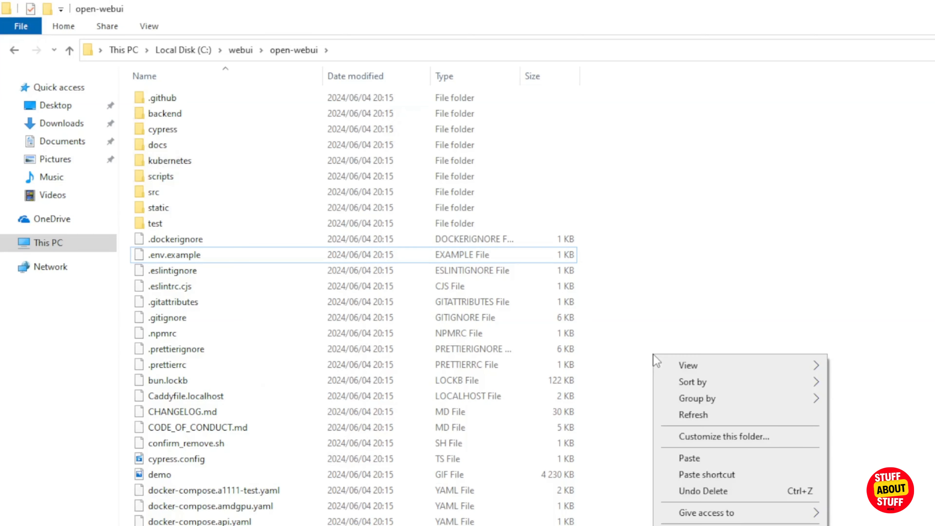
{"action": "mouse_move", "coordinate": [731, 465]}
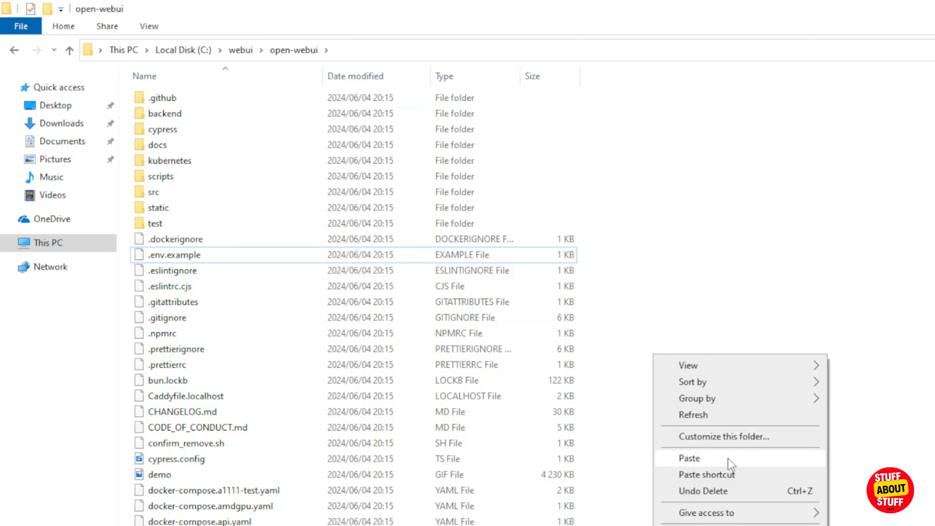
{"action": "left_click", "coordinate": [690, 457]}
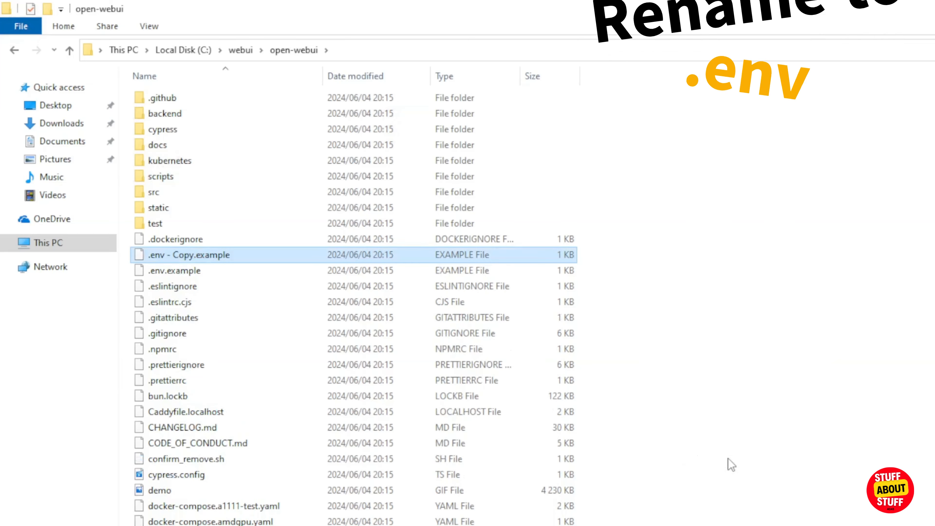
Rename the copied file to .env, accepting the extension change
{"action": "right_click", "coordinate": [188, 255]}
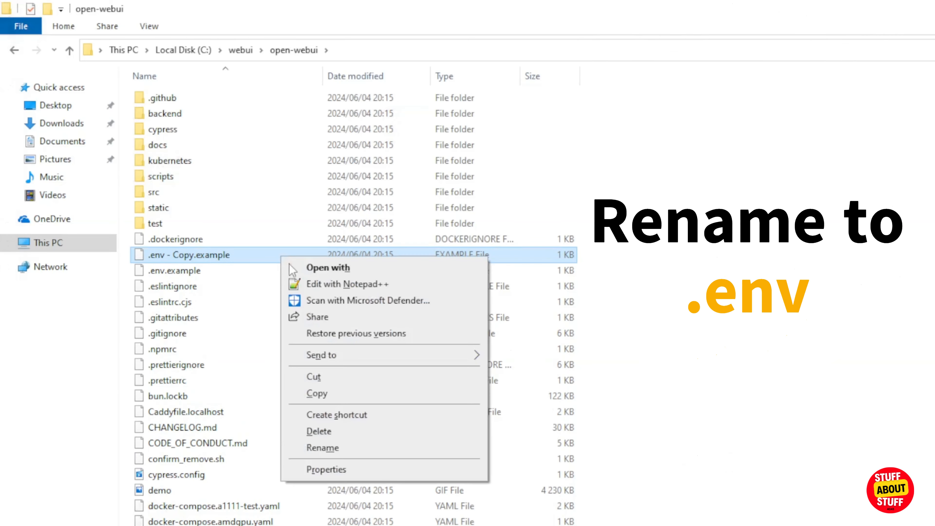
{"action": "left_click", "coordinate": [322, 448]}
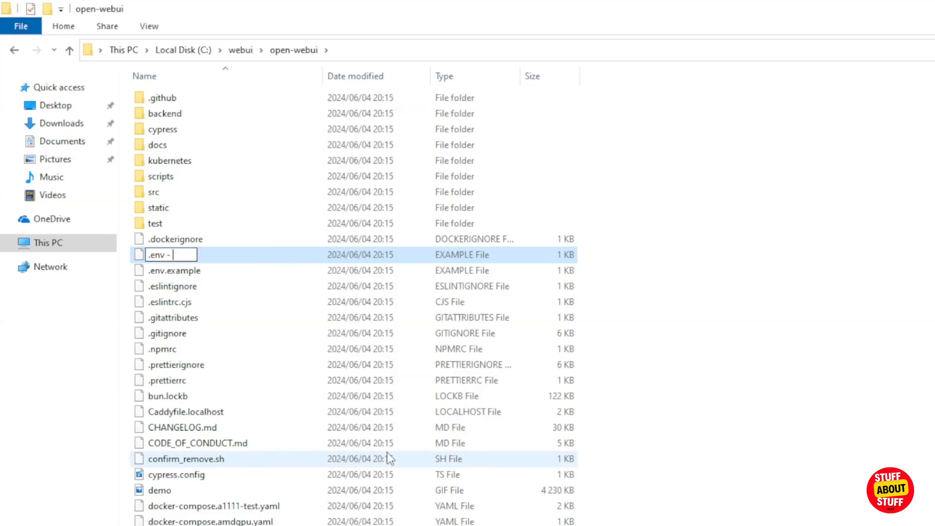
{"action": "key", "text": "Enter"}
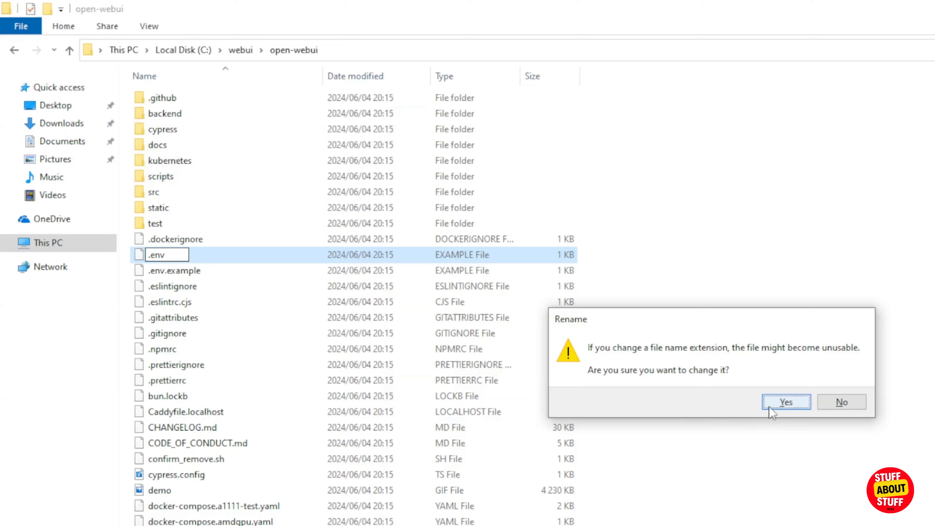
{"action": "left_click", "coordinate": [785, 401]}
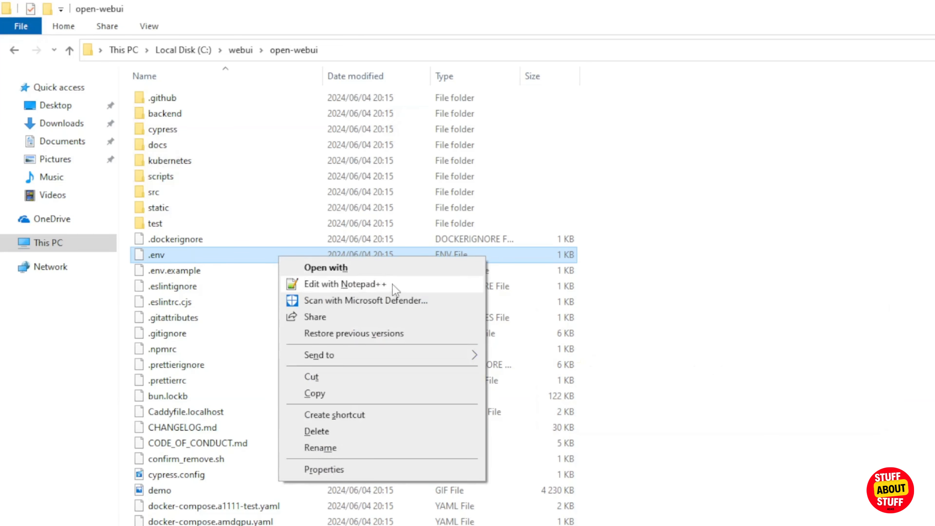
{"action": "left_click", "coordinate": [345, 283]}
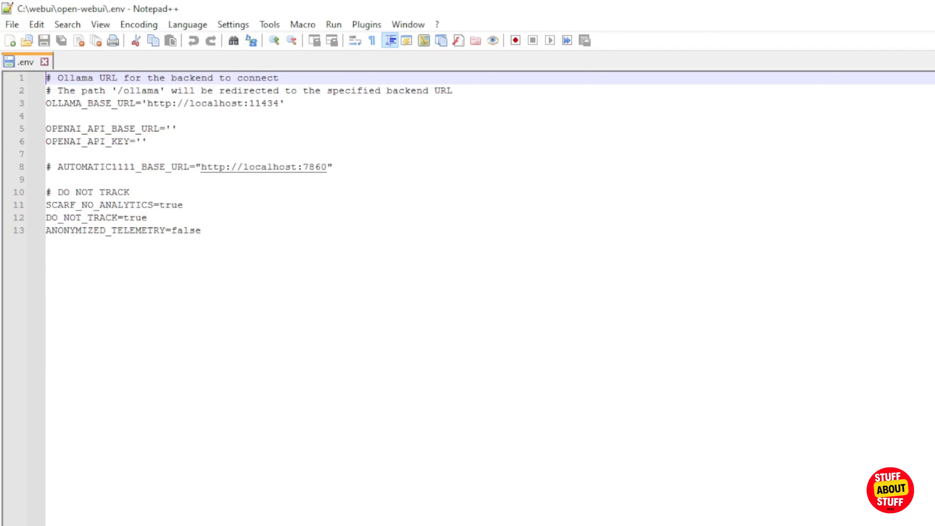
{"action": "left_click", "coordinate": [47, 77]}
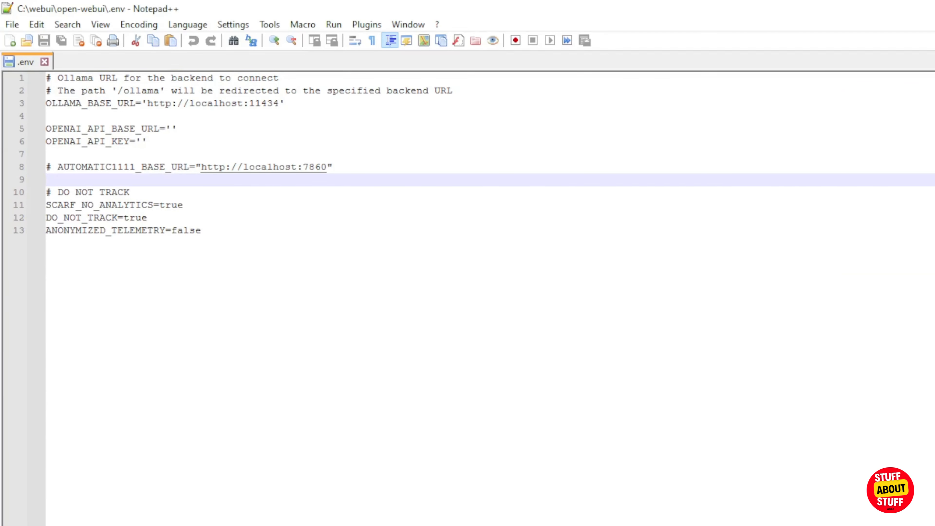
{"action": "type", "text": "AUTOMATIC1111_BASE_URL=\"http://192.168.1.36:7860\""}
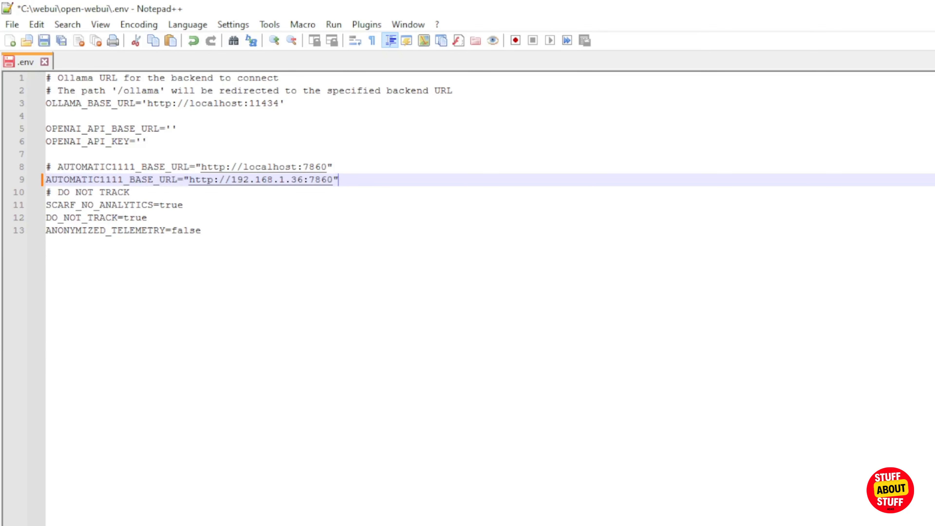
{"action": "key", "text": "Enter"}
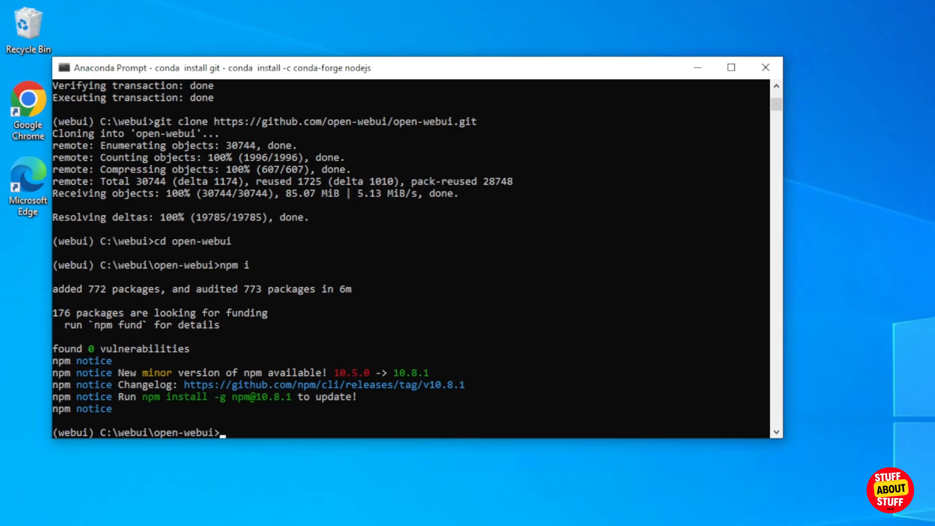
Run npm run build to build the frontend, then cd into the backend folder
{"action": "type", "text": "npm"}
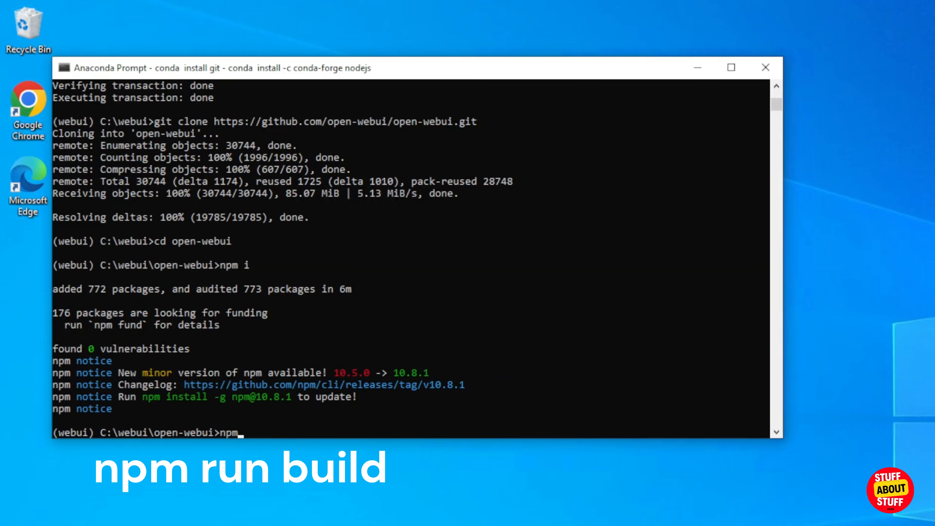
{"action": "type", "text": "run buil"}
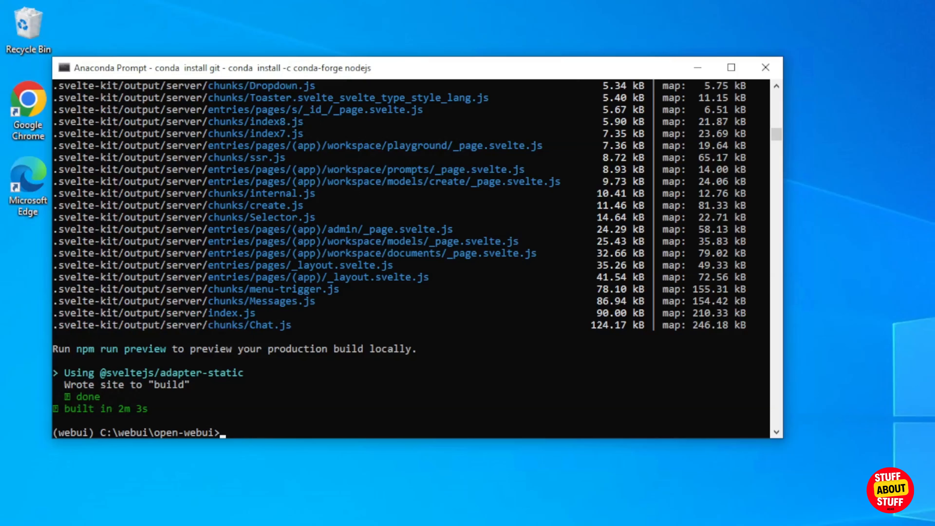
{"action": "type", "text": "cd backend"}
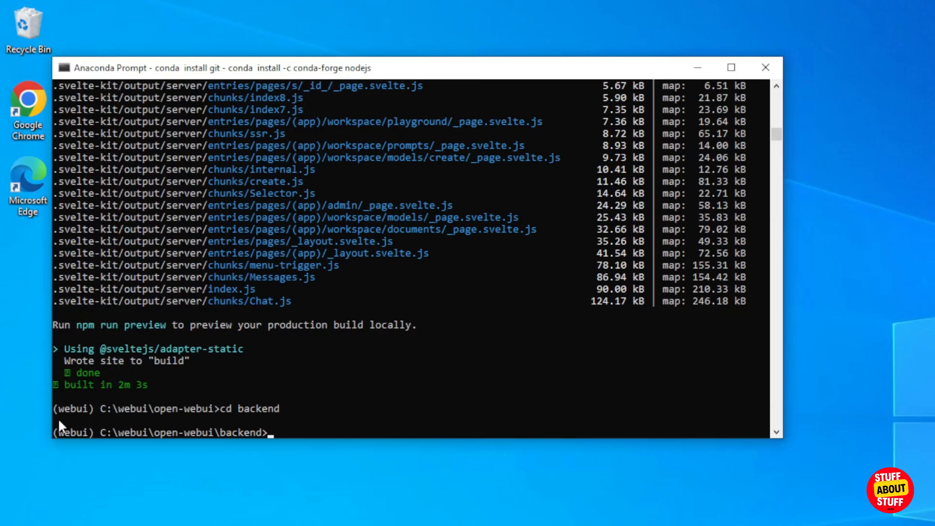
Run pip install -r requirements.txt -U, then start_windows.bat to launch the backend
{"action": "type", "text": "pip install -r requirements.txt -U"}
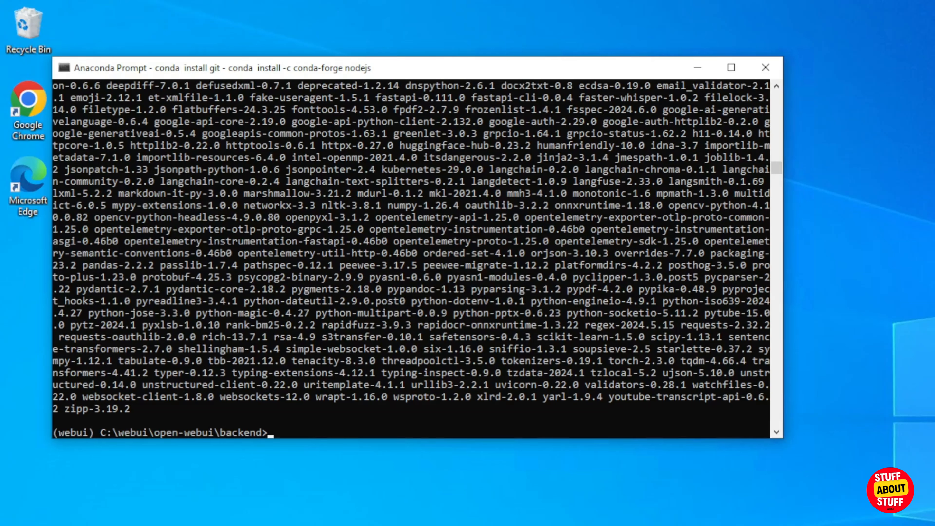
{"action": "type", "text": "st"}
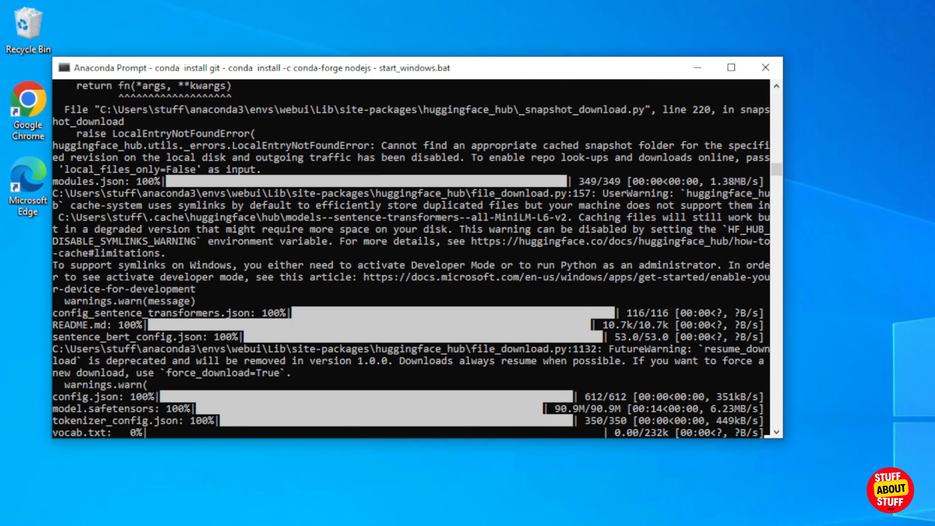
{"action": "scroll", "scroll_direction": "down", "scroll_amount": 3}
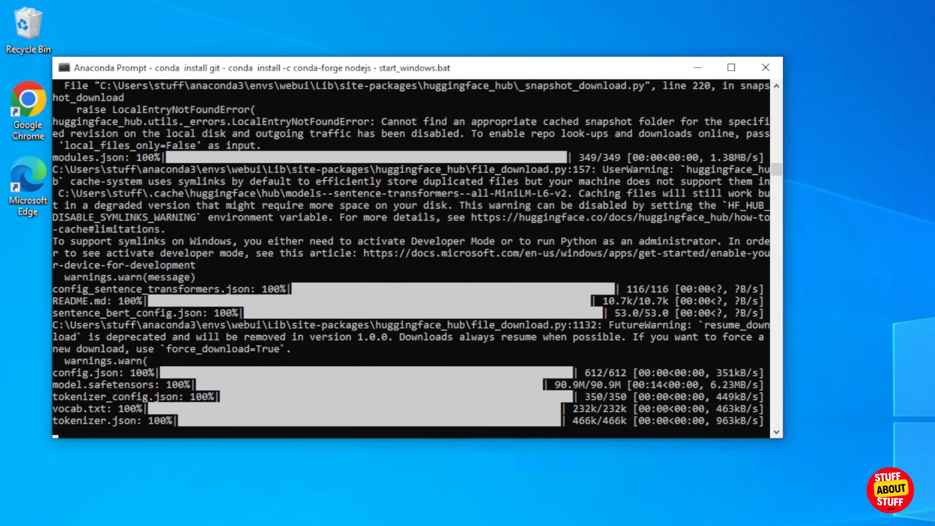
{"action": "scroll", "scroll_direction": "down", "scroll_amount": 3}
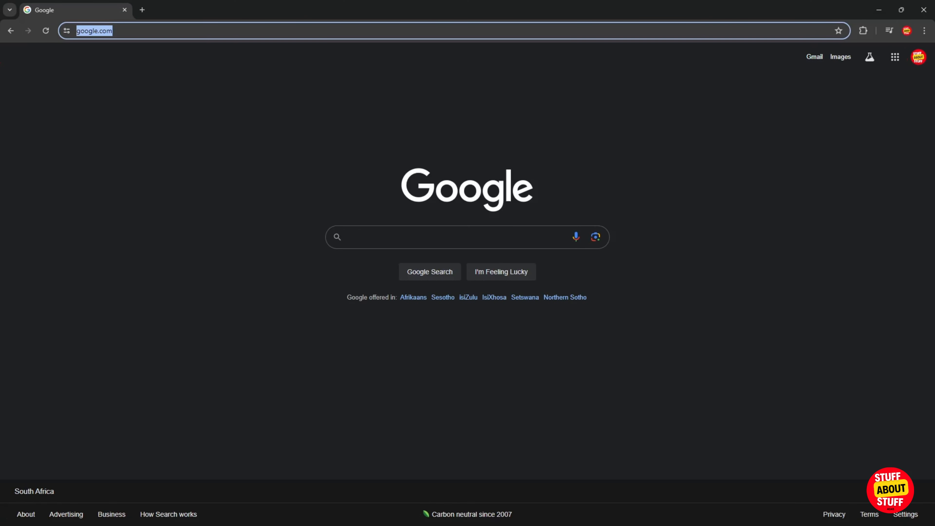
{"action": "type", "text": "http://192.168.1.37:8080/"}
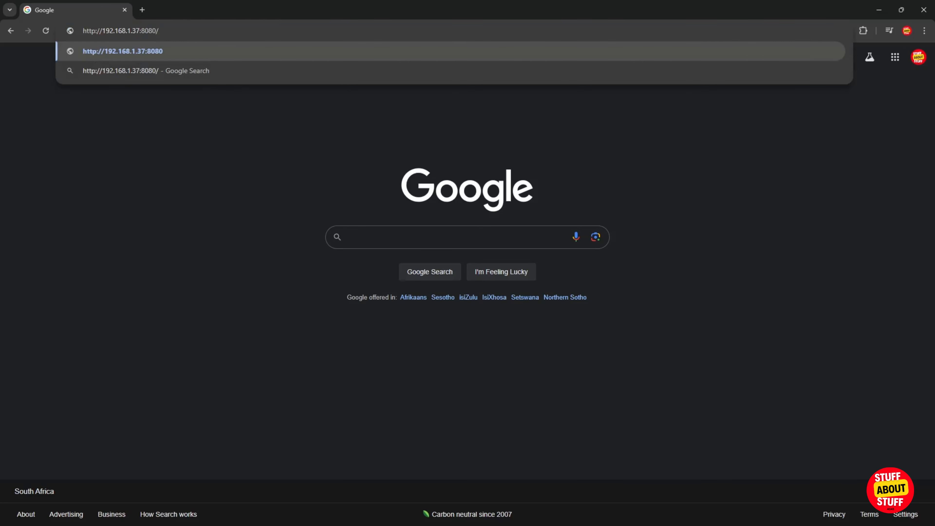
{"action": "key", "text": "Enter"}
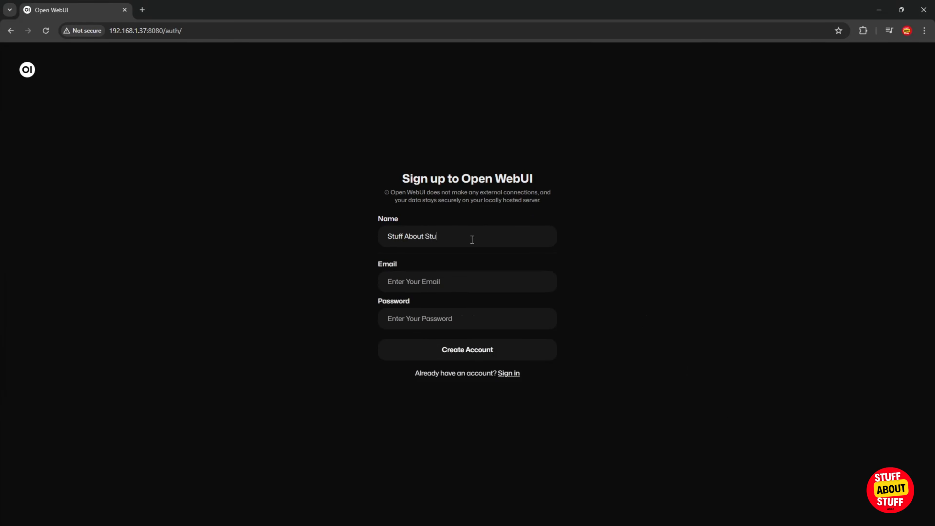
{"action": "type", "text": "email@example.com"}
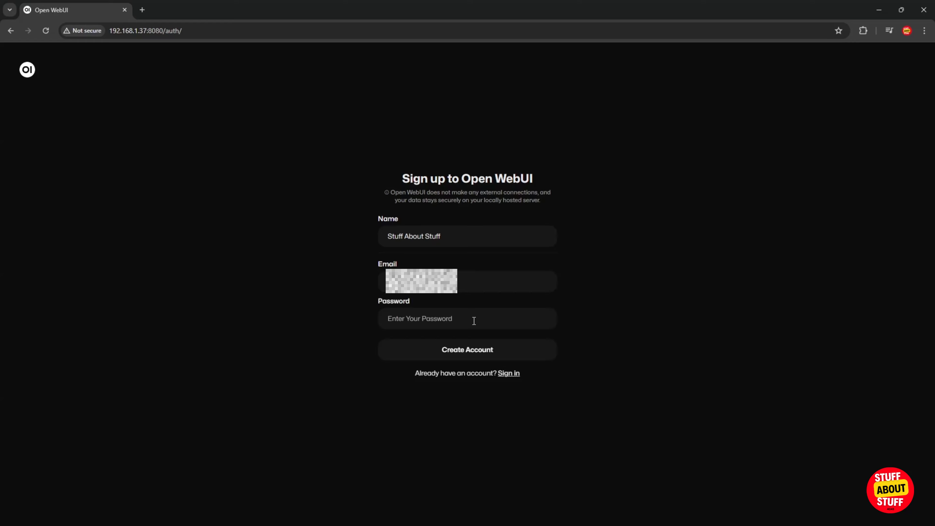
{"action": "type", "text": "••••"}
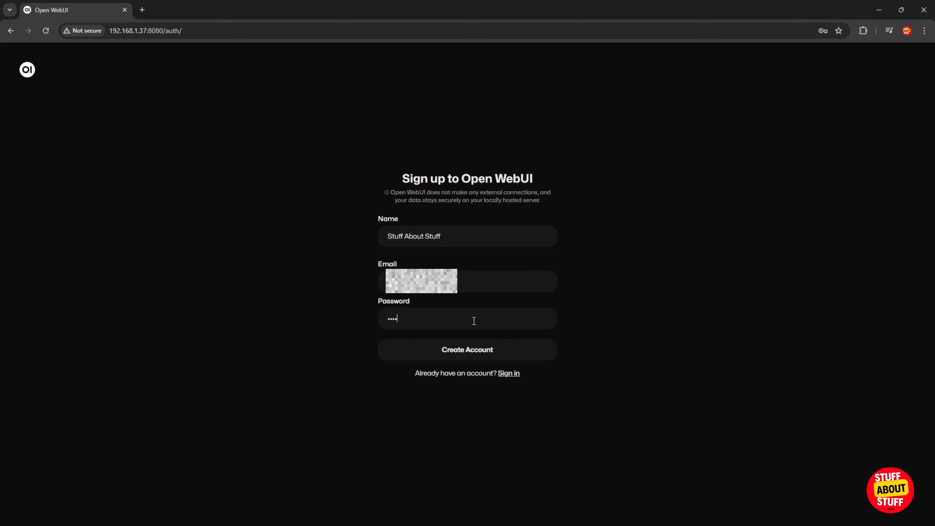
{"action": "left_click", "coordinate": [467, 350]}
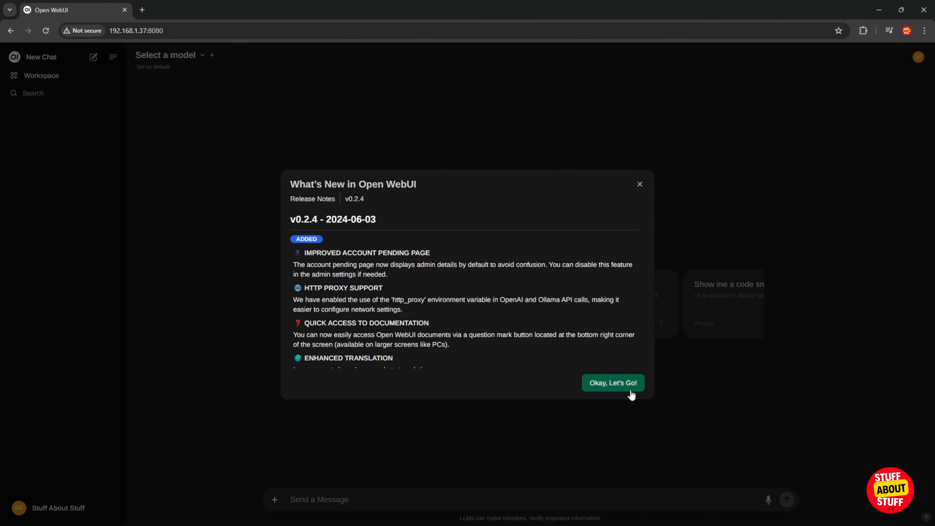
Select dolphin-llama3:latest plus mistral:latest and gemma:7b, then send the knock knock joke prompt
{"action": "left_click", "coordinate": [612, 382]}
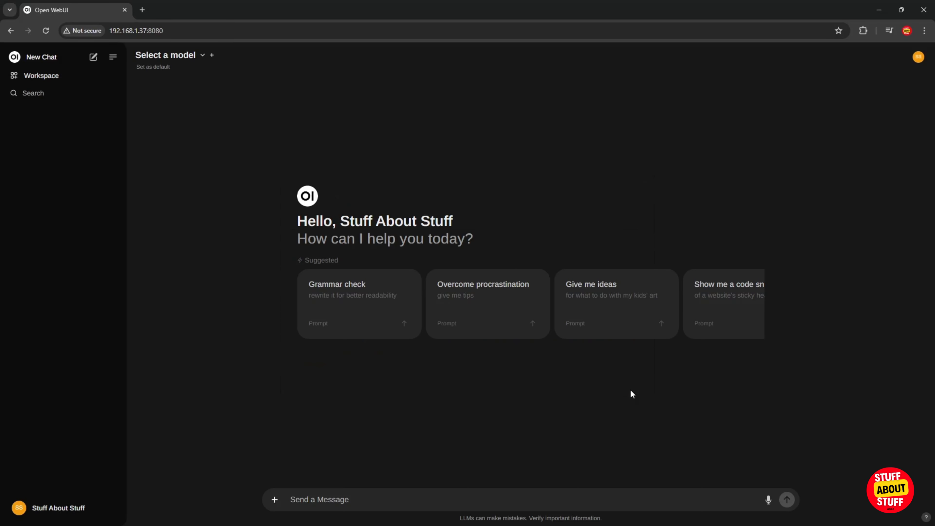
{"action": "left_click", "coordinate": [166, 55]}
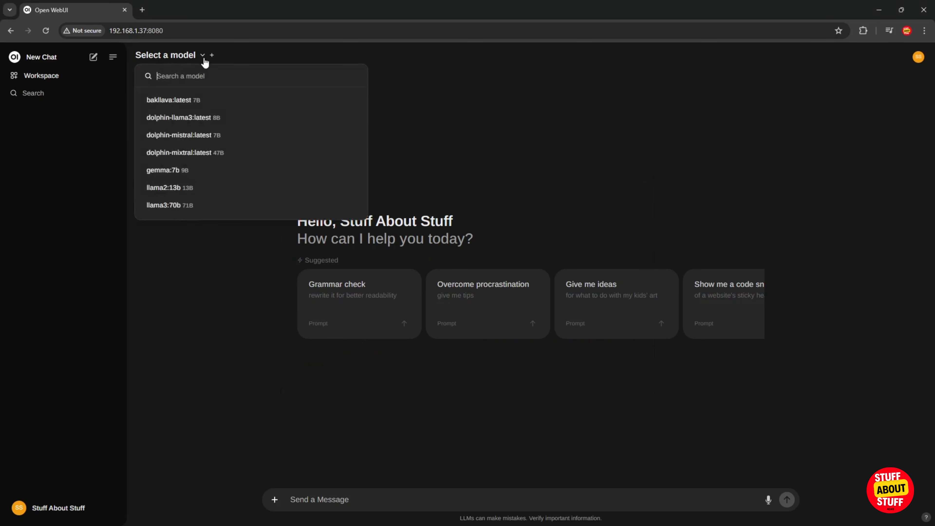
{"action": "left_click", "coordinate": [178, 118]}
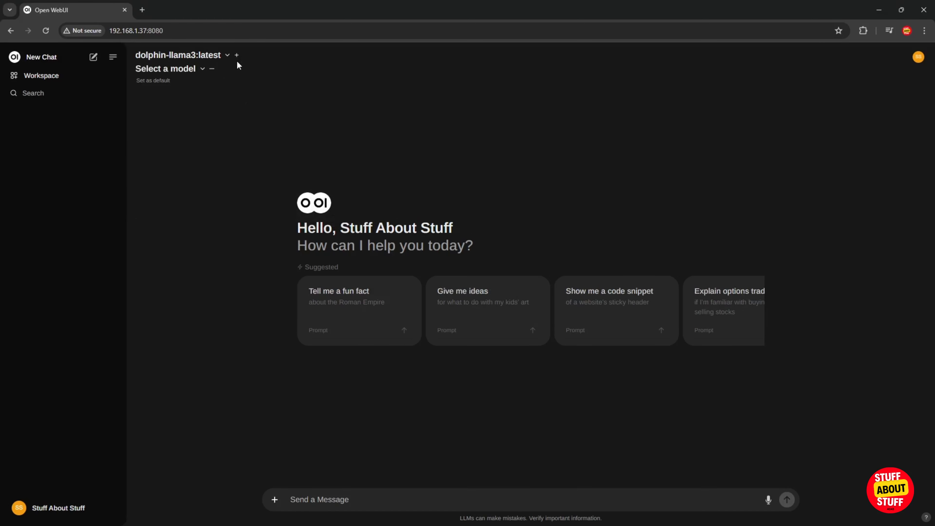
{"action": "left_click", "coordinate": [169, 68]}
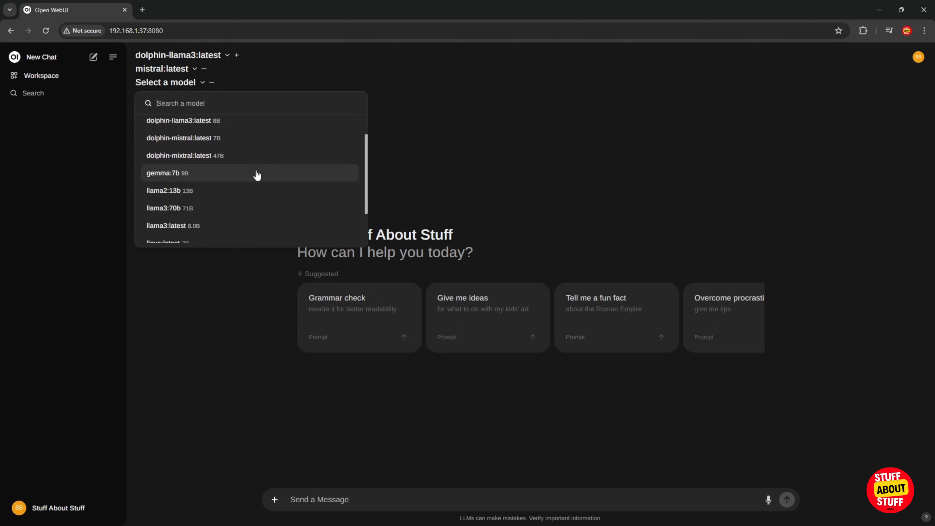
{"action": "left_click", "coordinate": [166, 172]}
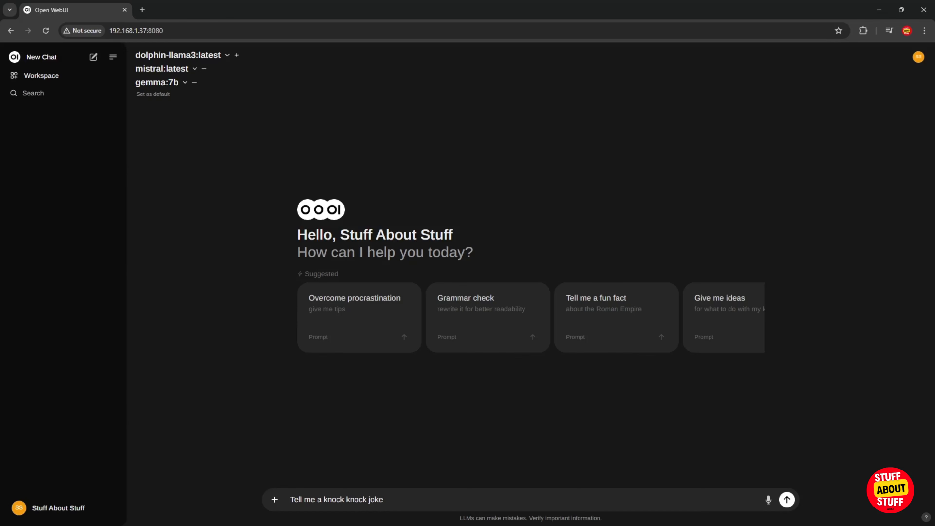
{"action": "left_click", "coordinate": [786, 499]}
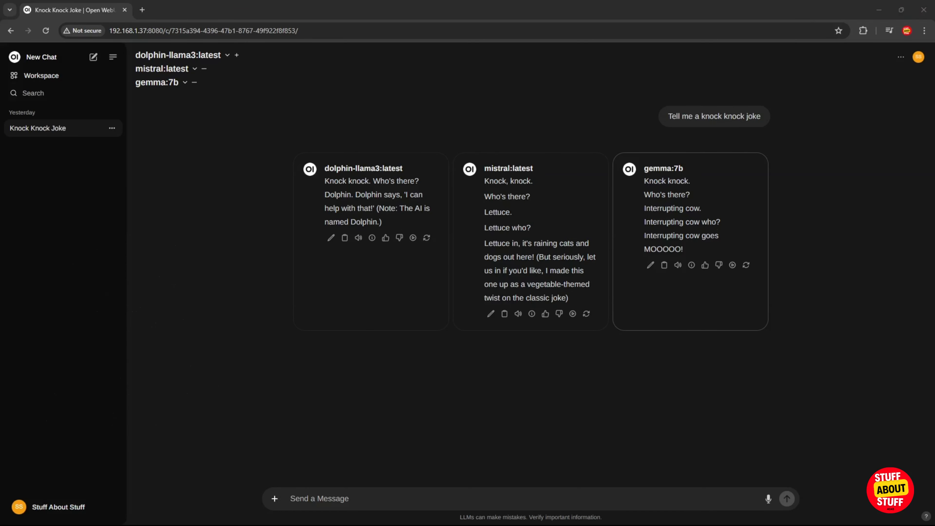
Review the Connections settings (Ollama API at 192.168.1.61:11434) and the Models management section
{"action": "left_click", "coordinate": [58, 507]}
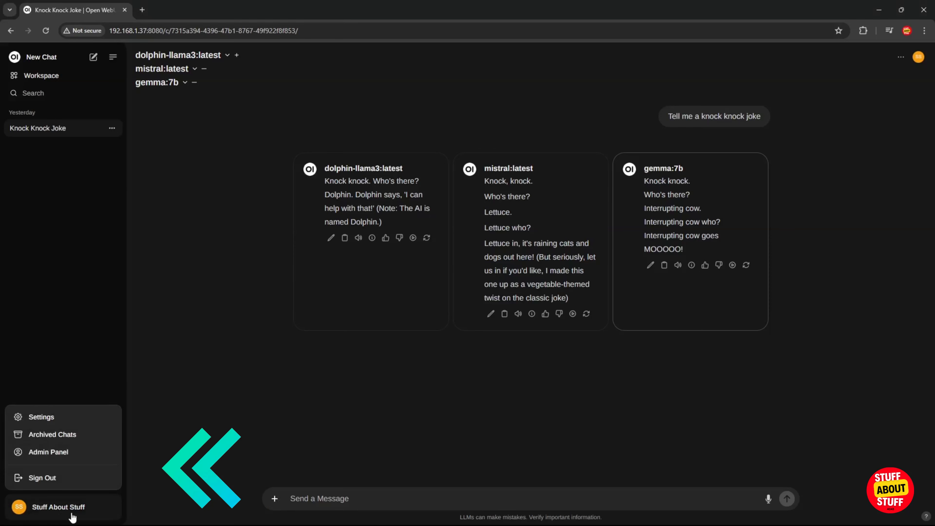
{"action": "left_click", "coordinate": [41, 417]}
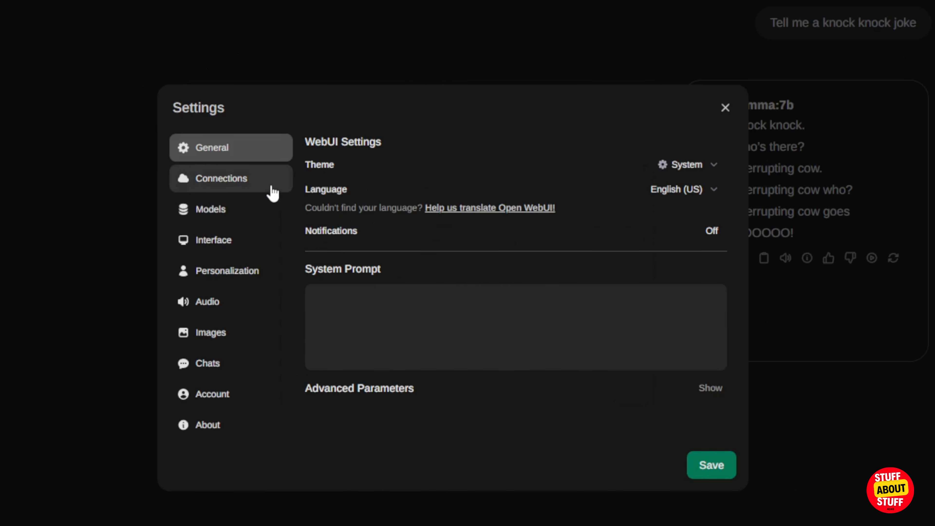
{"action": "left_click", "coordinate": [221, 177]}
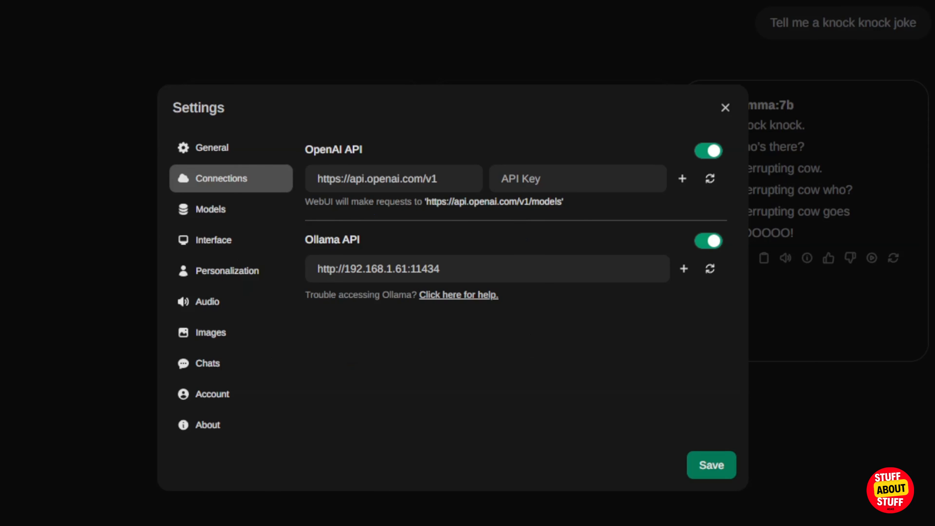
{"action": "left_click", "coordinate": [210, 209]}
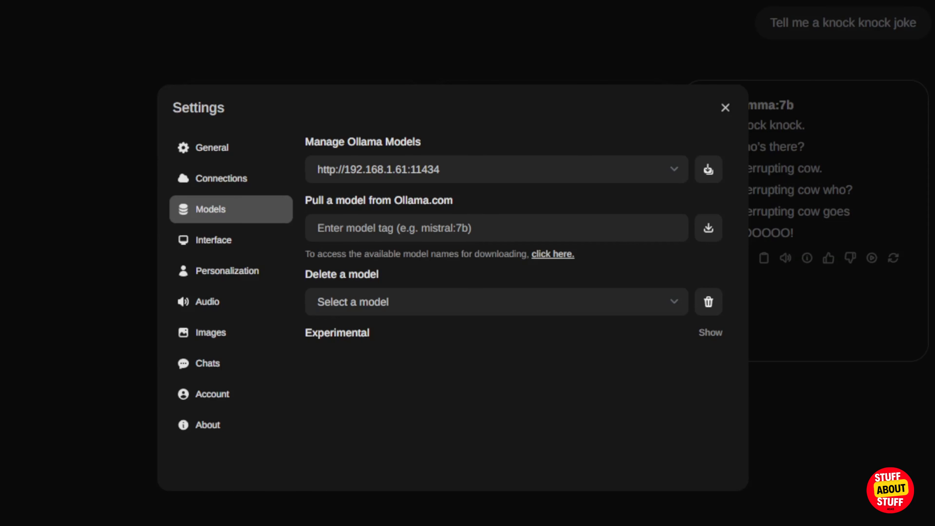
{"action": "mouse_move", "coordinate": [678, 309]}
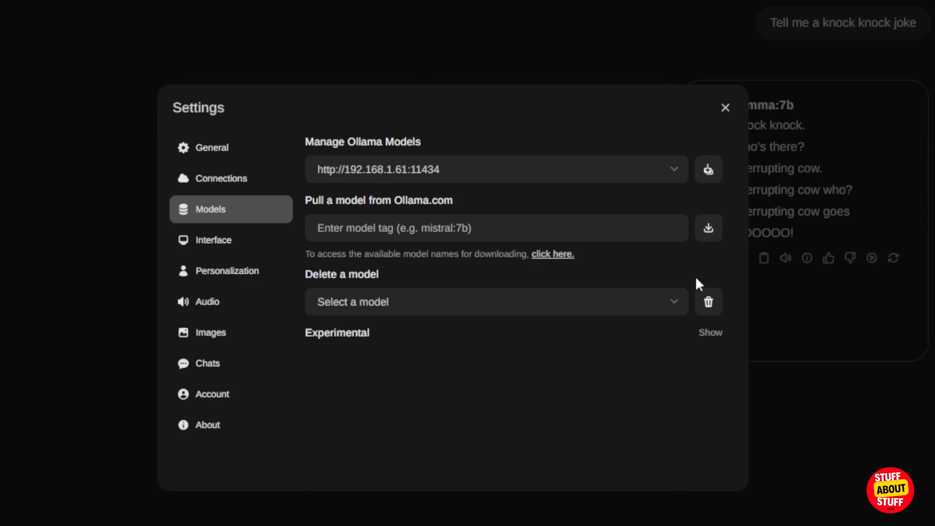
{"action": "mouse_move", "coordinate": [709, 170]}
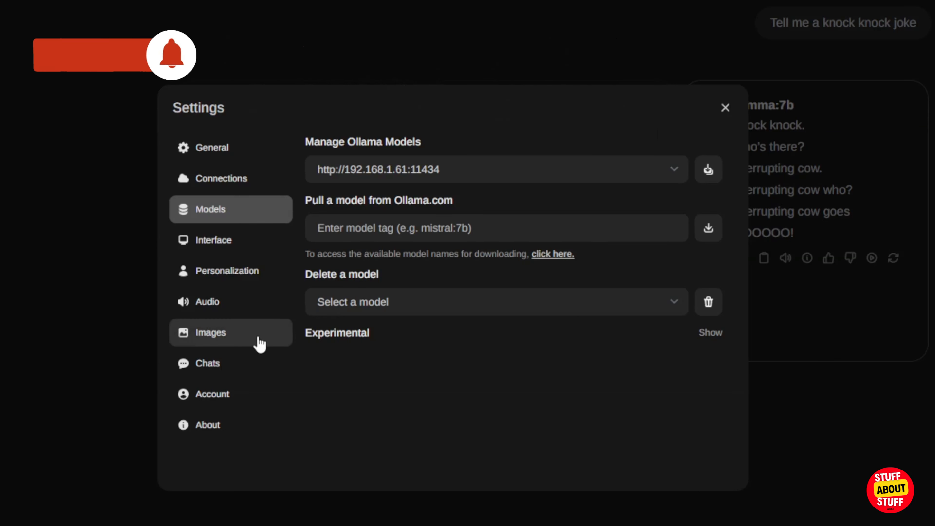
Switch Image Generation (Experimental) on with AUTOMATIC1111 at 192.168.1.36:7860 and model sd_xl_turbo_1.0_fp16
{"action": "left_click", "coordinate": [211, 332]}
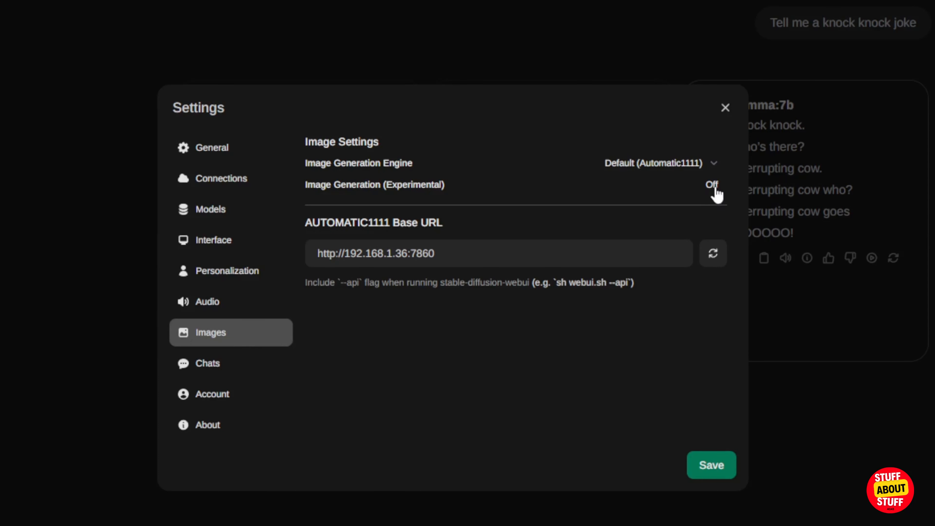
{"action": "left_click", "coordinate": [710, 184]}
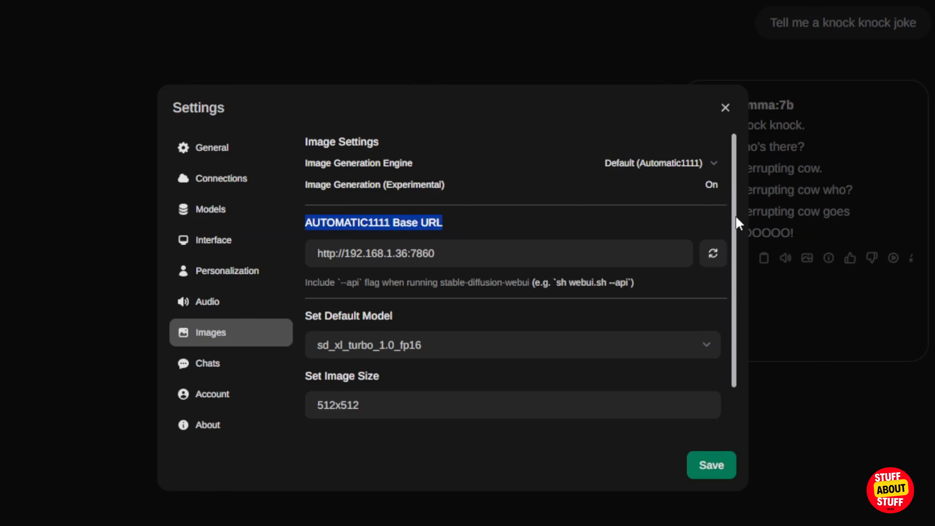
{"action": "scroll", "scroll_direction": "down", "scroll_amount": 3}
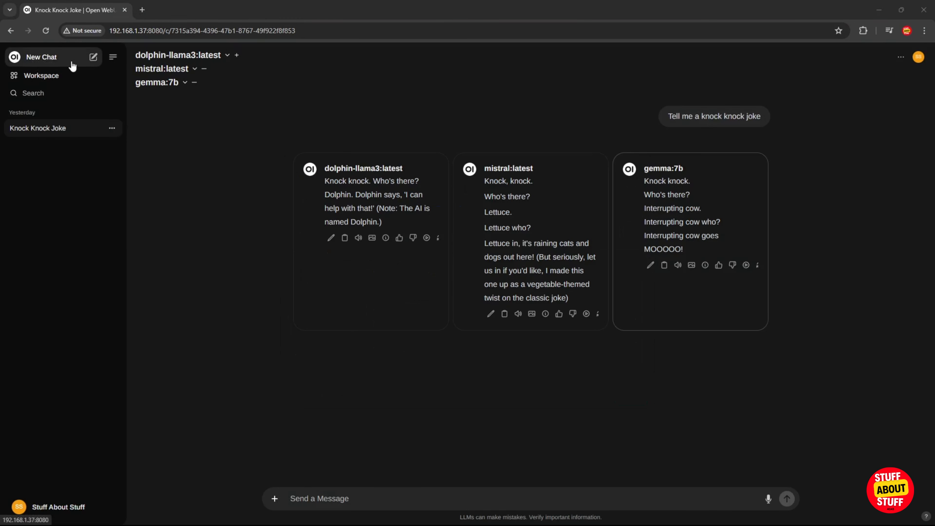
Start a llama3:latest chat and generate the Homer Simpson eating a donut image from its reply
{"action": "left_click", "coordinate": [42, 56]}
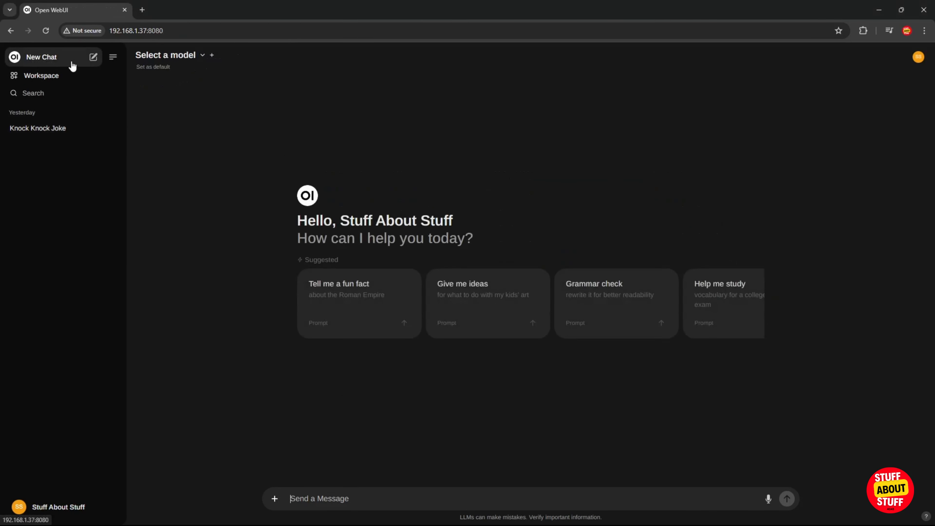
{"action": "left_click", "coordinate": [166, 55]}
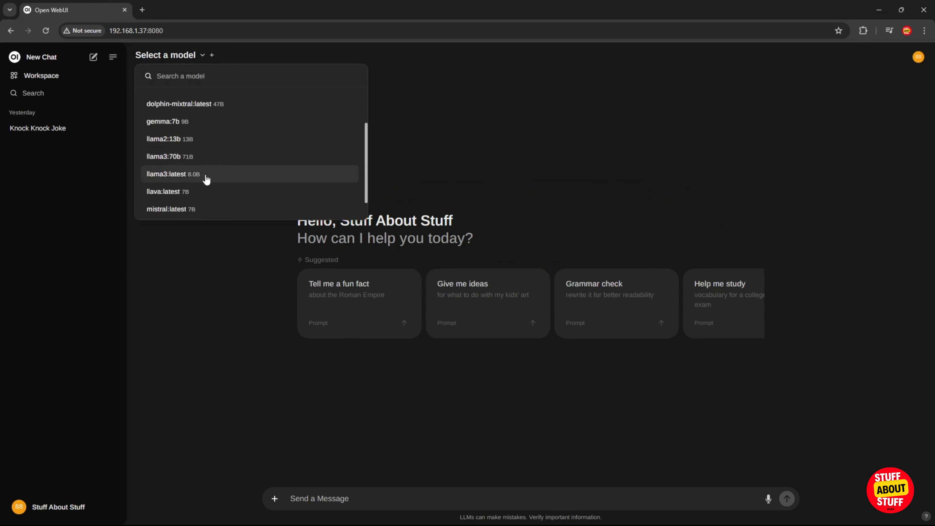
{"action": "left_click", "coordinate": [168, 173]}
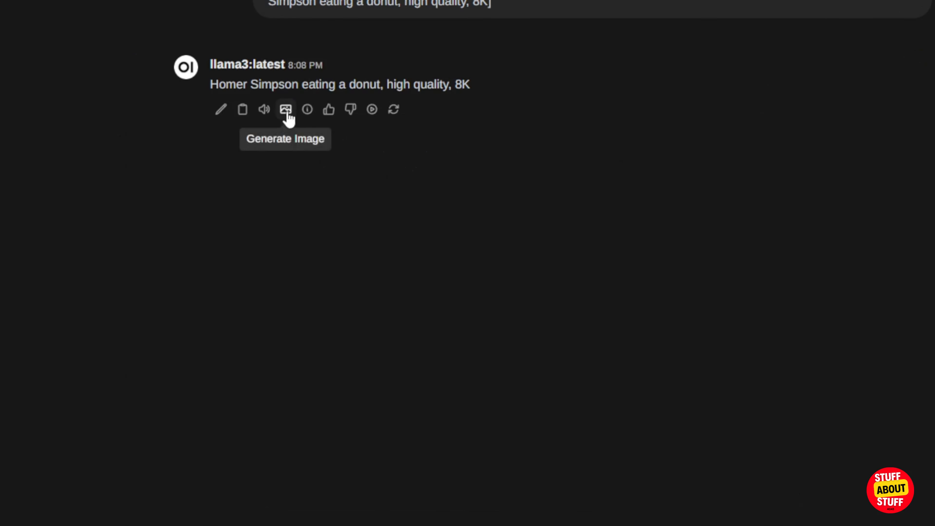
{"action": "left_click", "coordinate": [285, 110]}
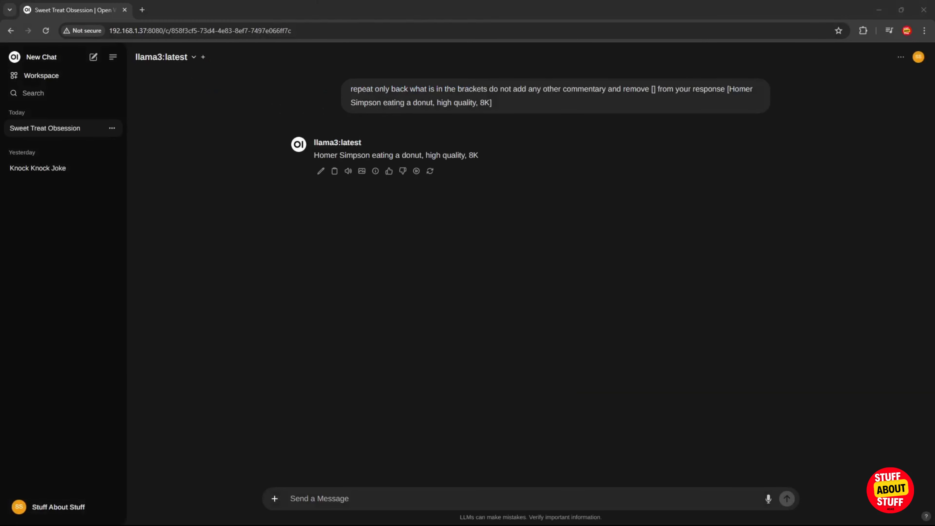
{"action": "mouse_move", "coordinate": [362, 170]}
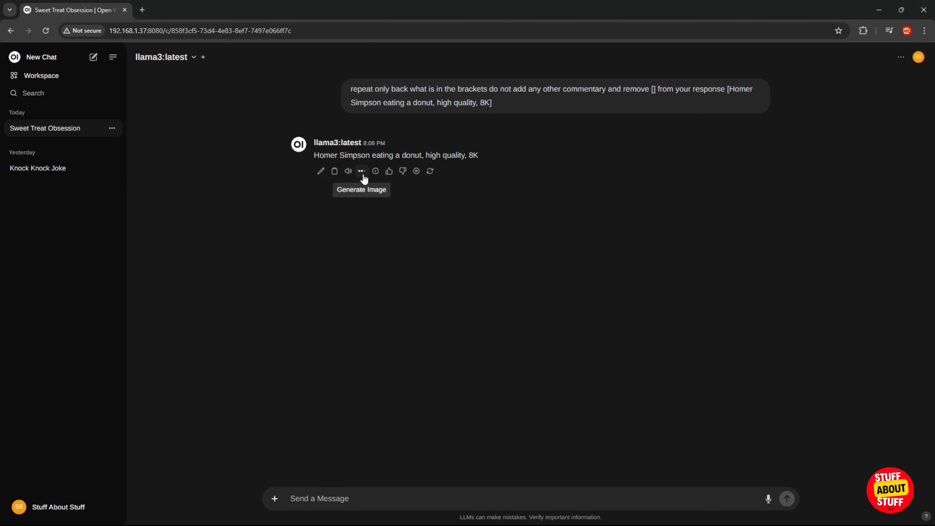
{"action": "left_click", "coordinate": [361, 171]}
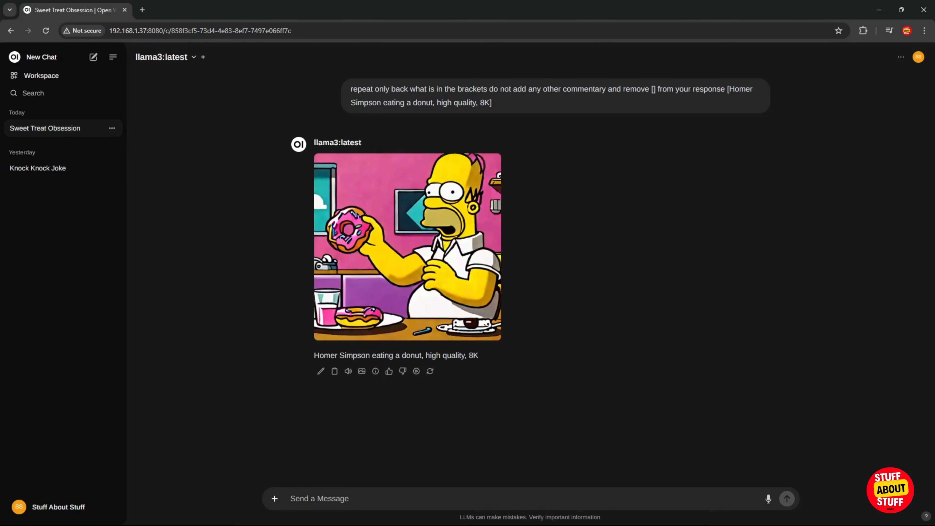